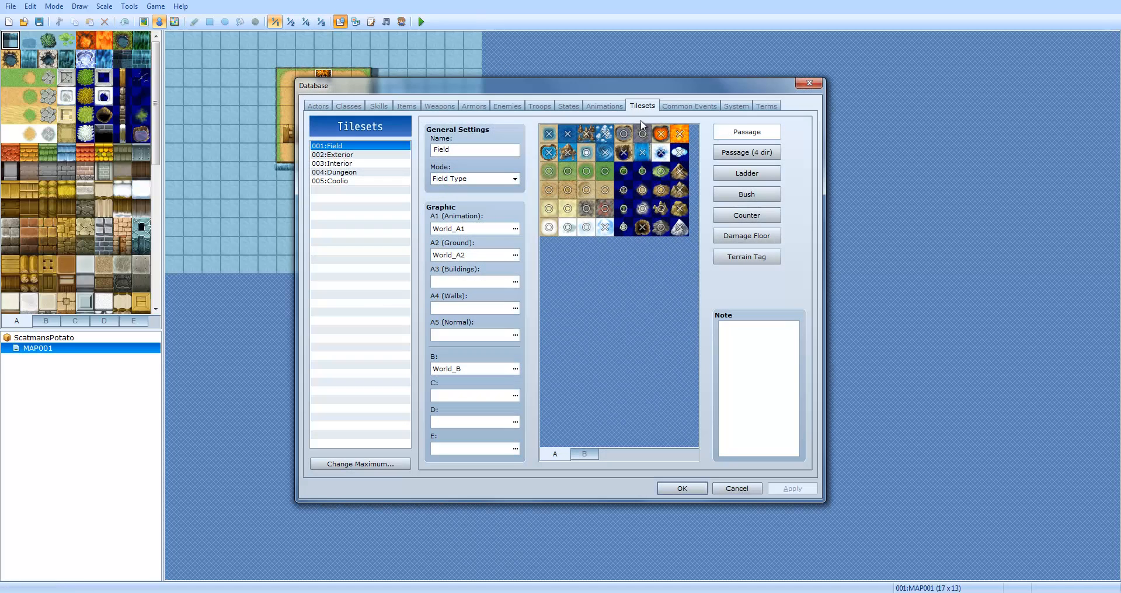
pyautogui.moveTo(635, 114)
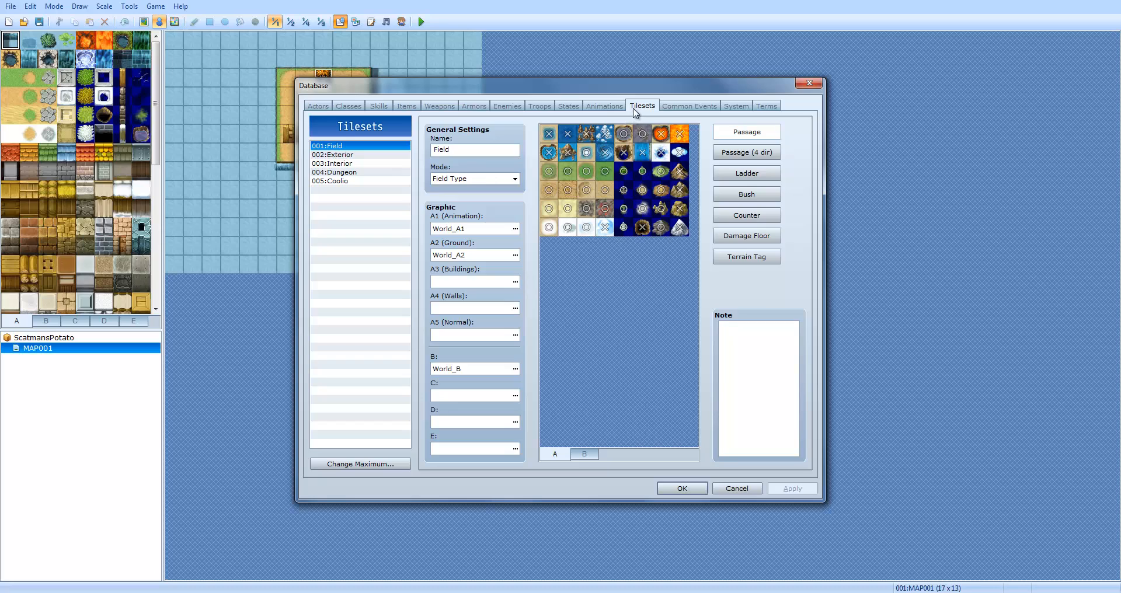
# Switch the Database to the Common Events page
pyautogui.click(689, 106)
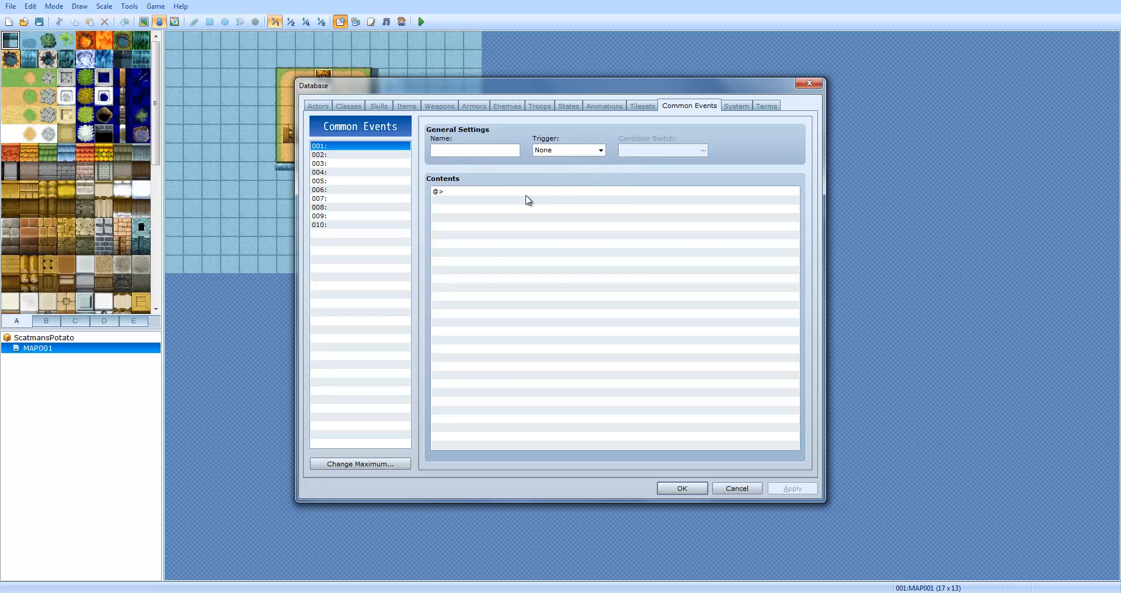
pyautogui.moveTo(705, 478)
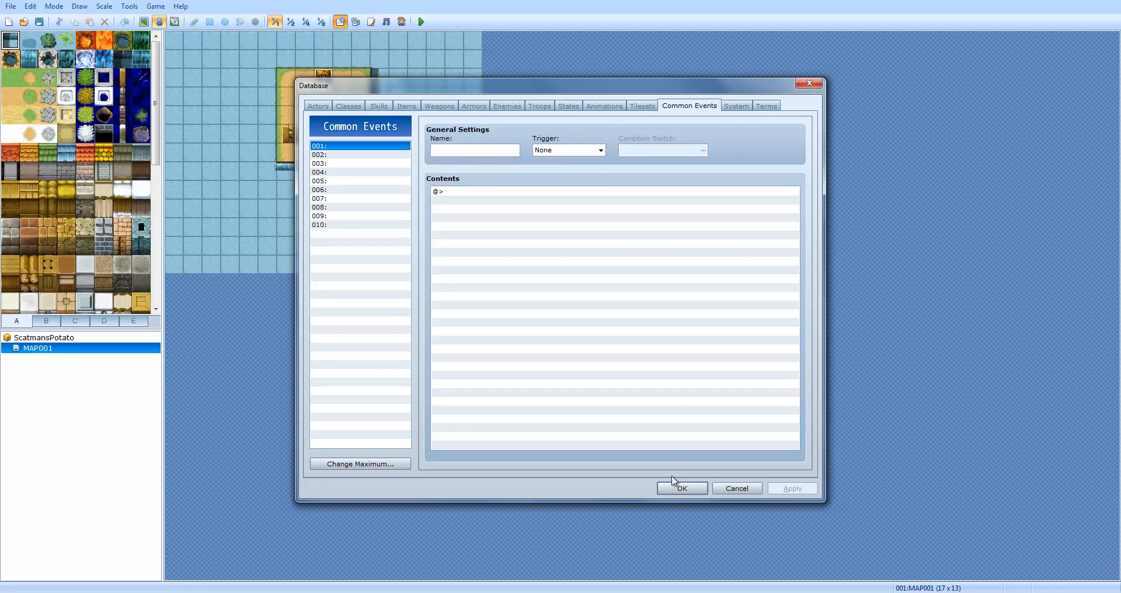
# Name common event 001 'bunchie' and start a new map event EV002
pyautogui.click(679, 488)
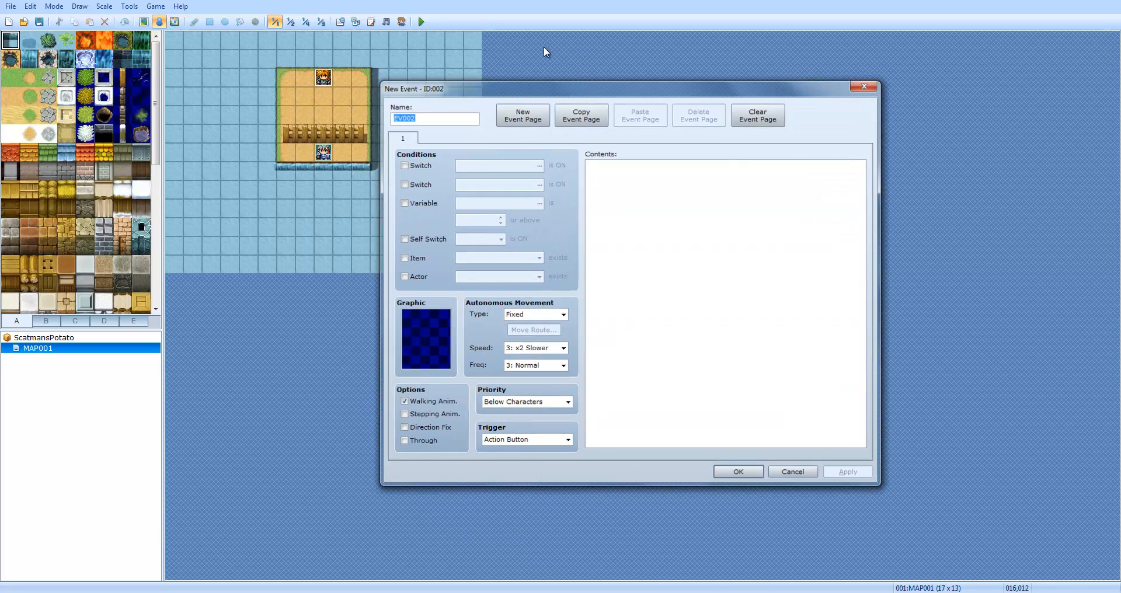
pyautogui.click(340, 21)
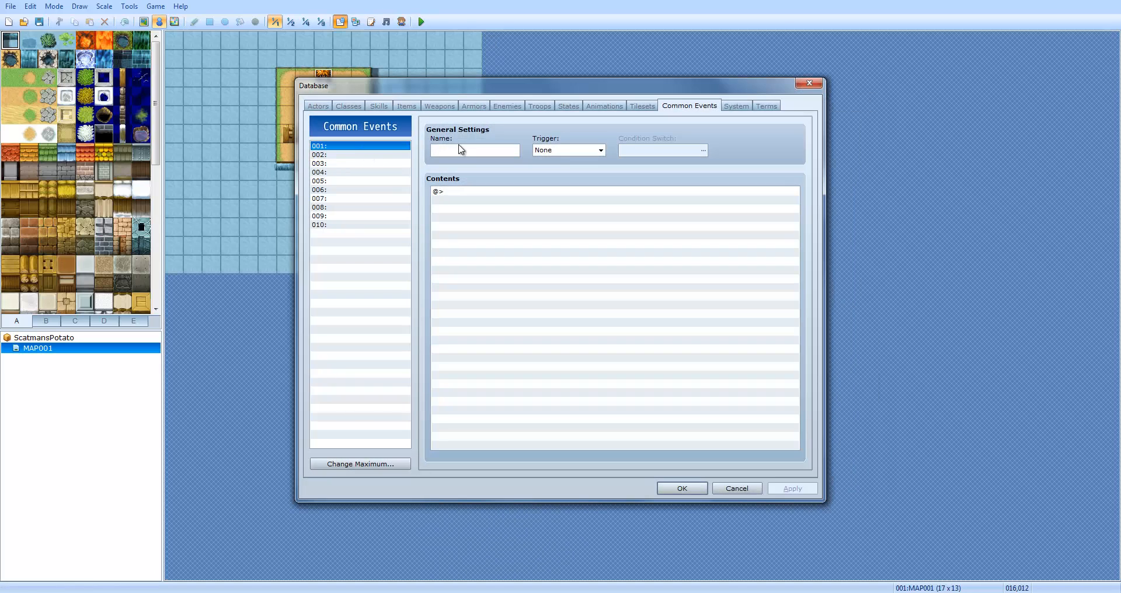
pyautogui.click(474, 149)
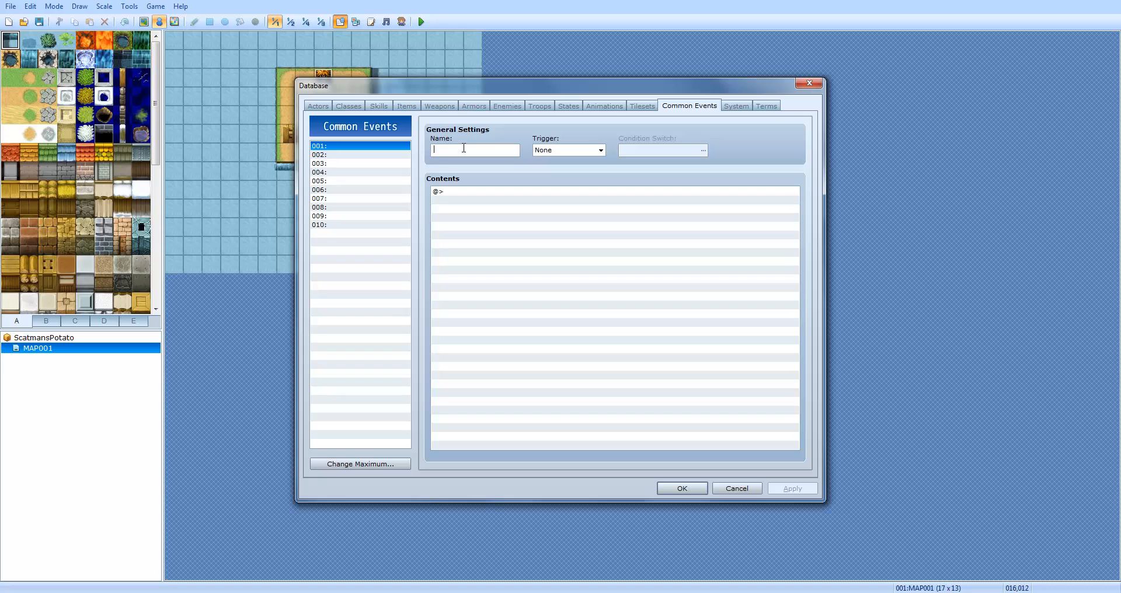
pyautogui.write('bunchi')
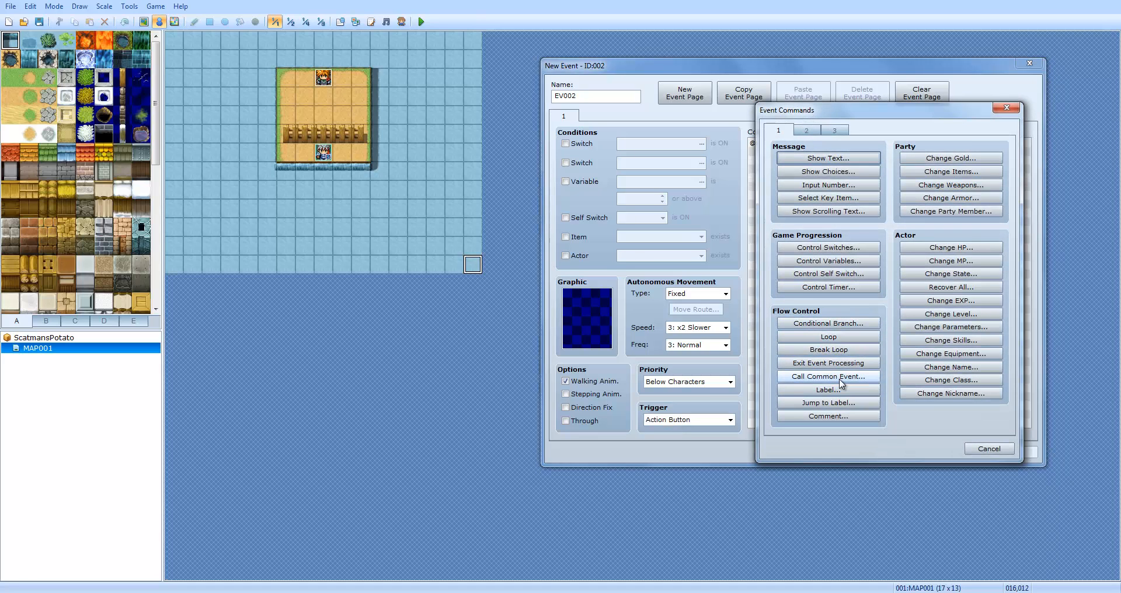
# Make the new map event call common event 001:bunchie and close the event editors
pyautogui.click(827, 376)
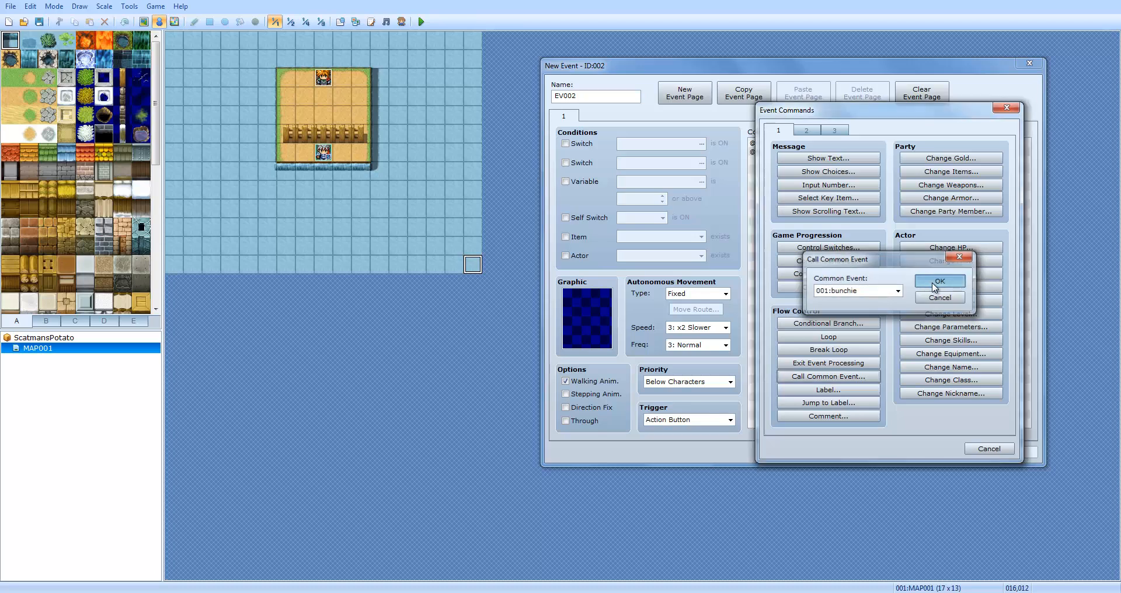
pyautogui.click(939, 280)
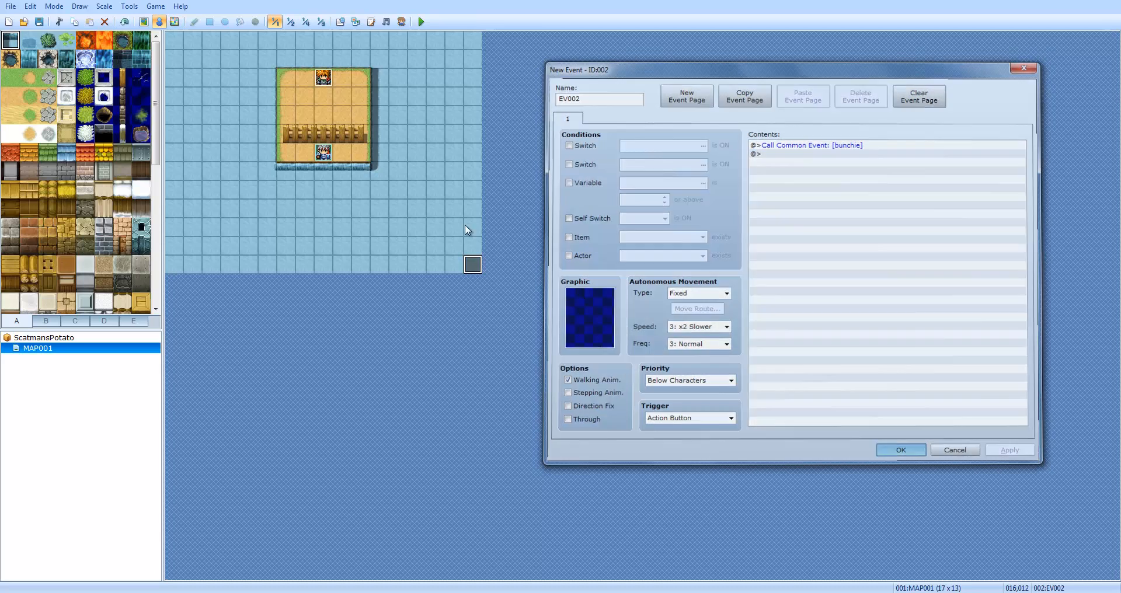
pyautogui.click(900, 449)
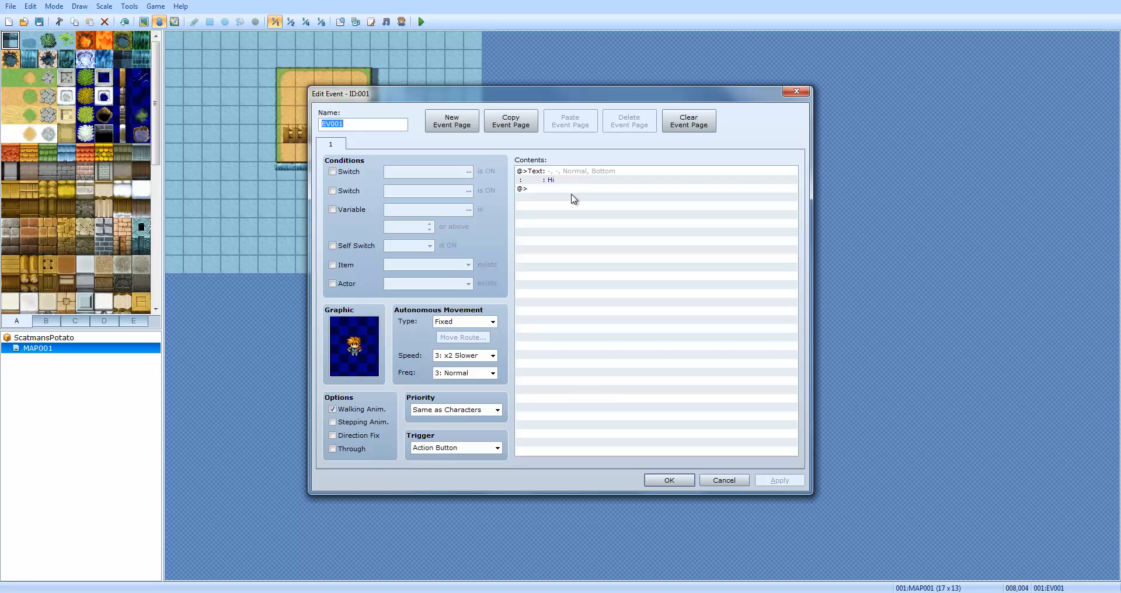
pyautogui.doubleClick(572, 199)
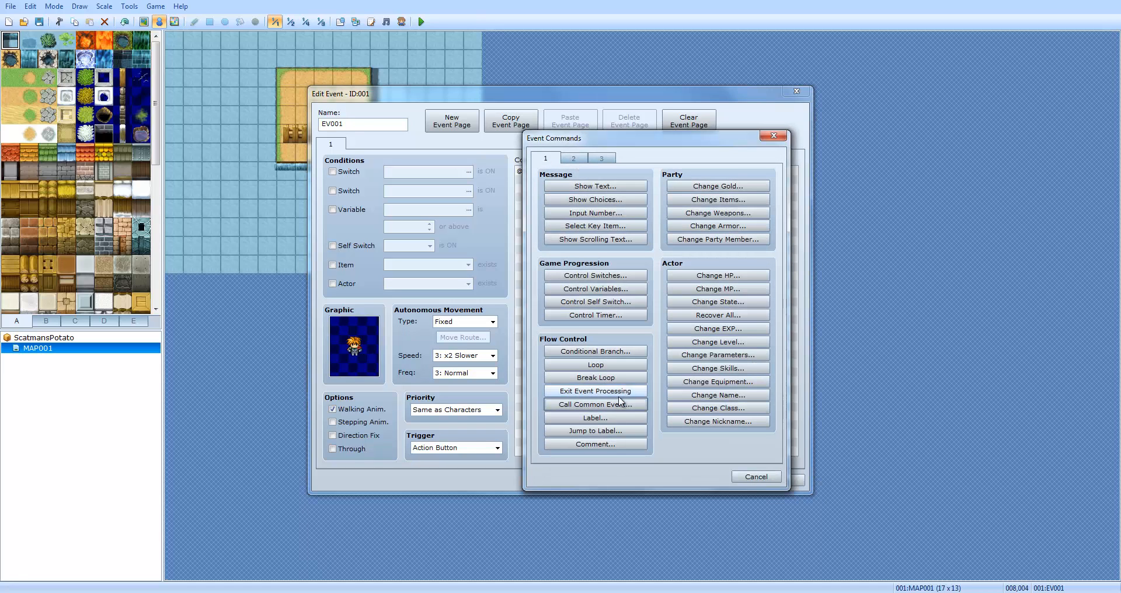
pyautogui.click(595, 404)
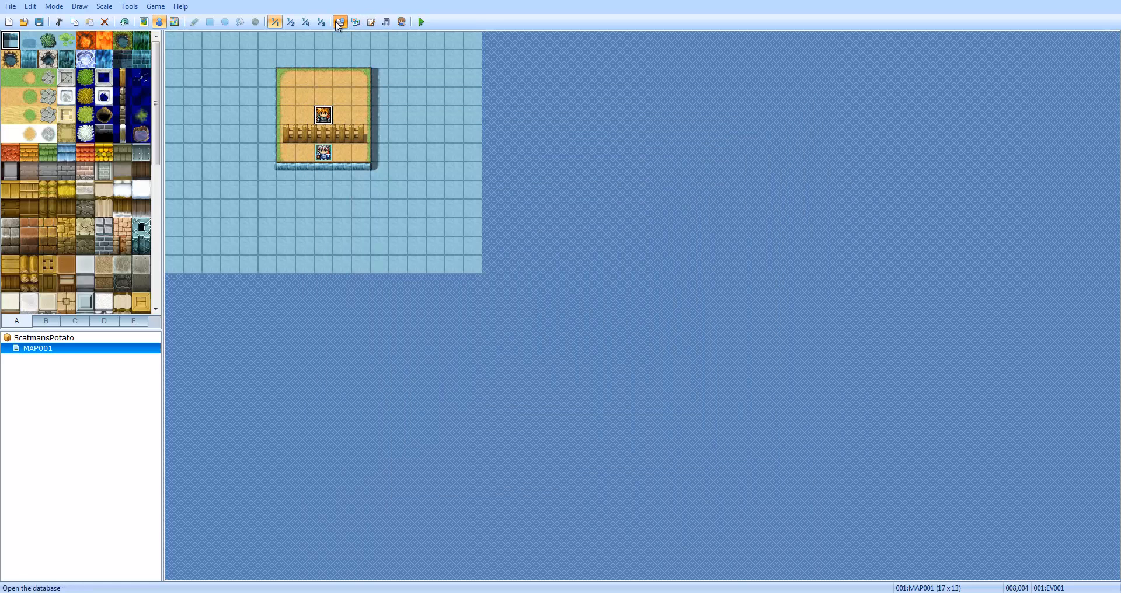
# Set bunchie's trigger to Autorun with condition switch 0001 in the Database
pyautogui.click(340, 21)
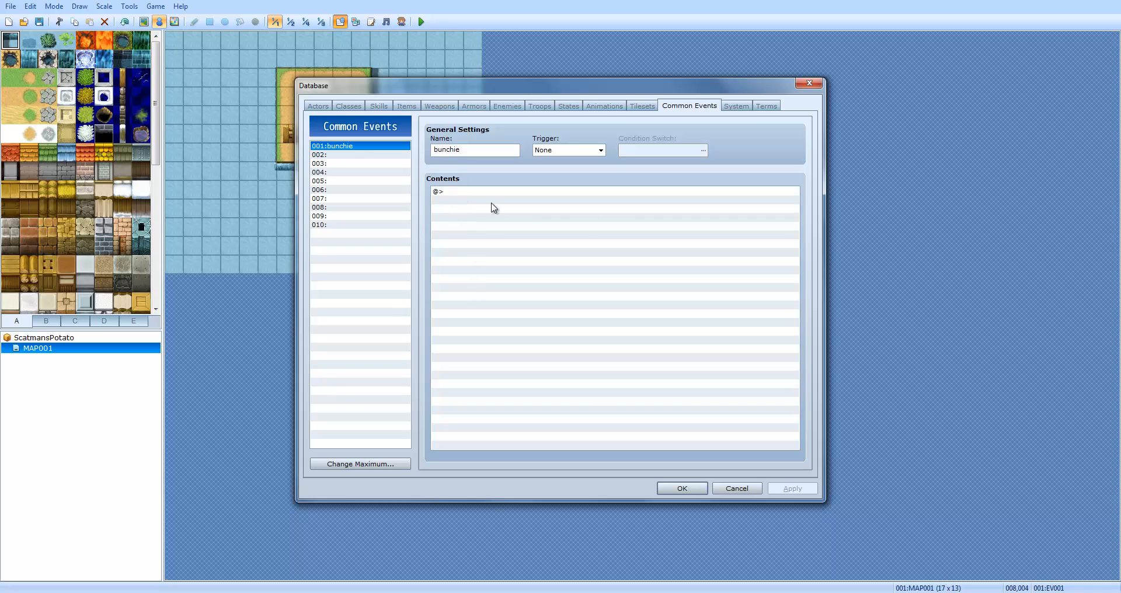
pyautogui.moveTo(563, 152)
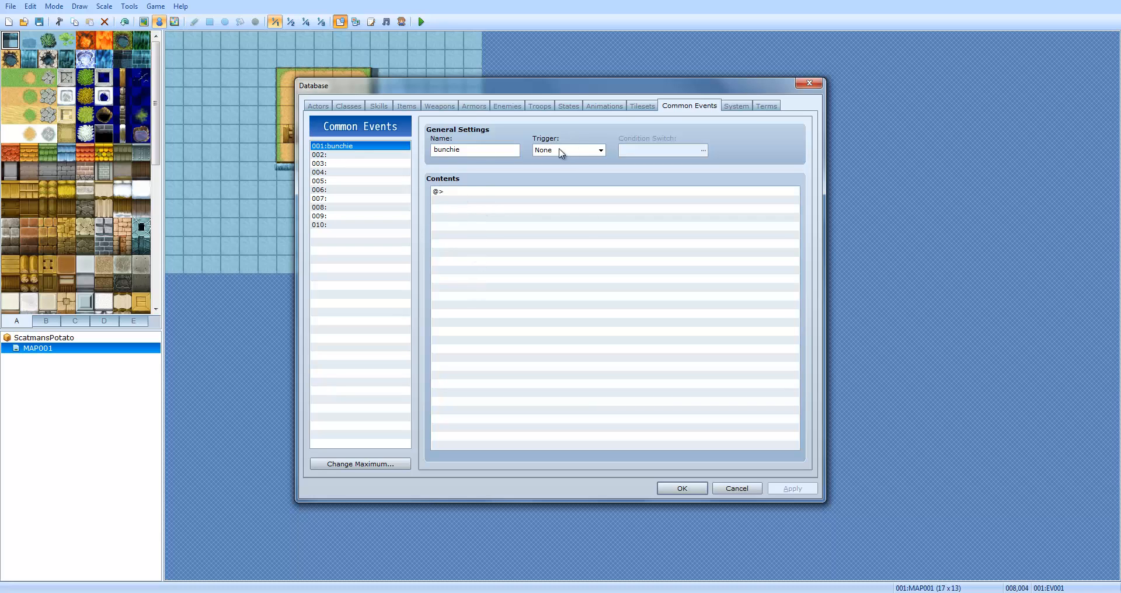
pyautogui.click(599, 151)
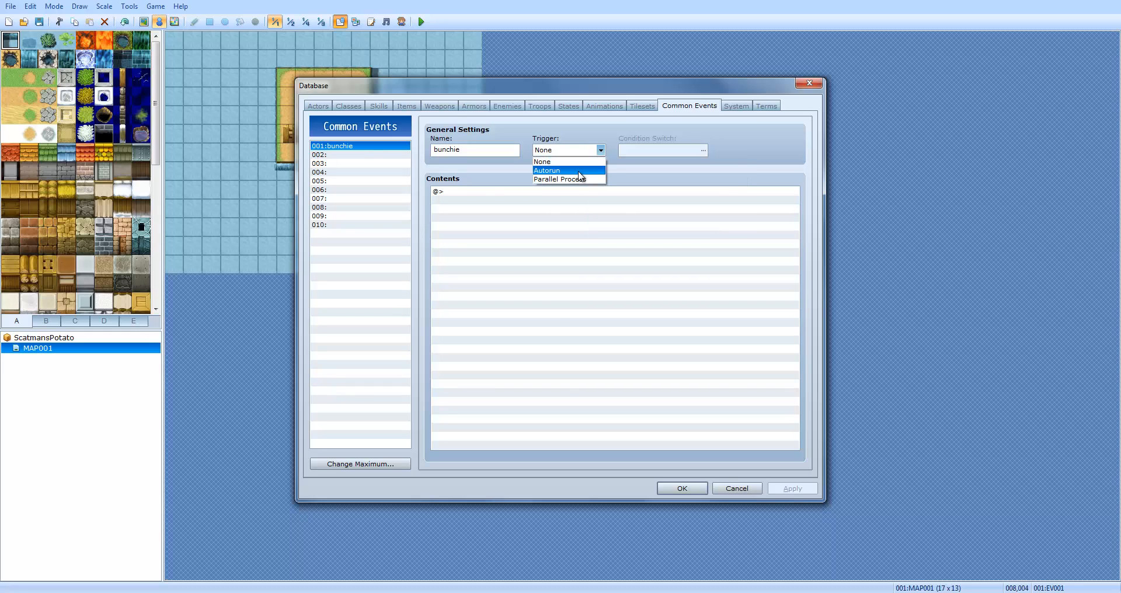
pyautogui.moveTo(565, 178)
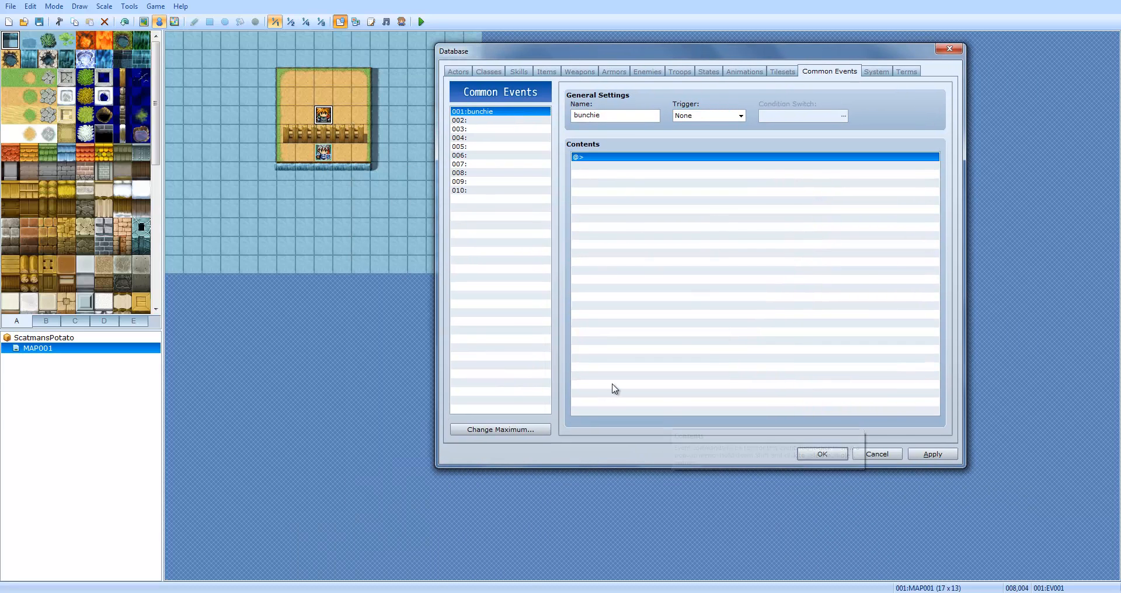
pyautogui.click(741, 116)
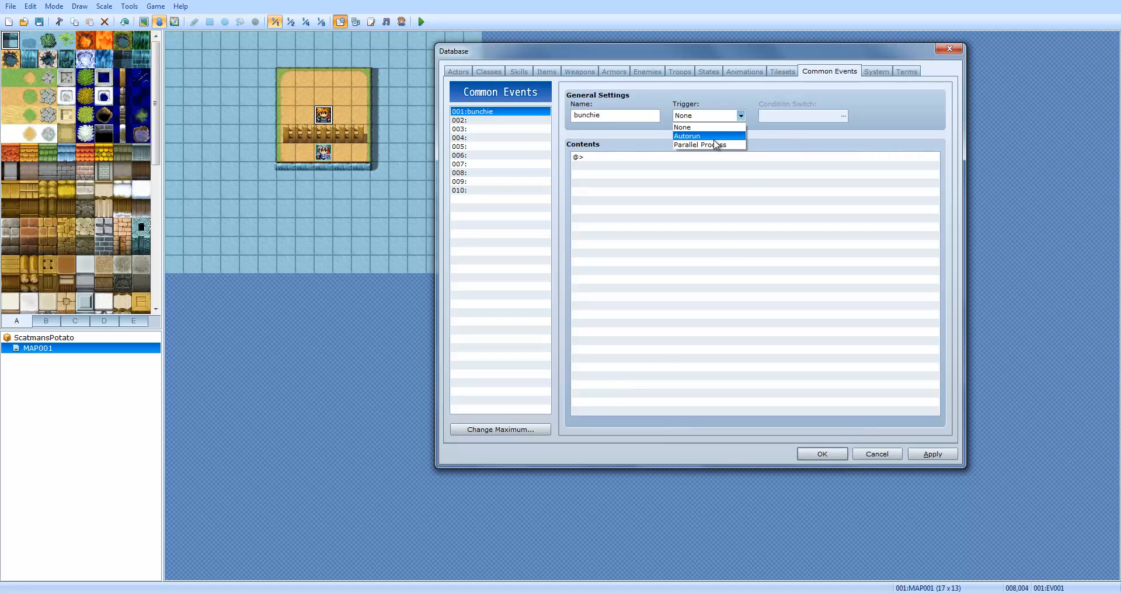
pyautogui.moveTo(709, 145)
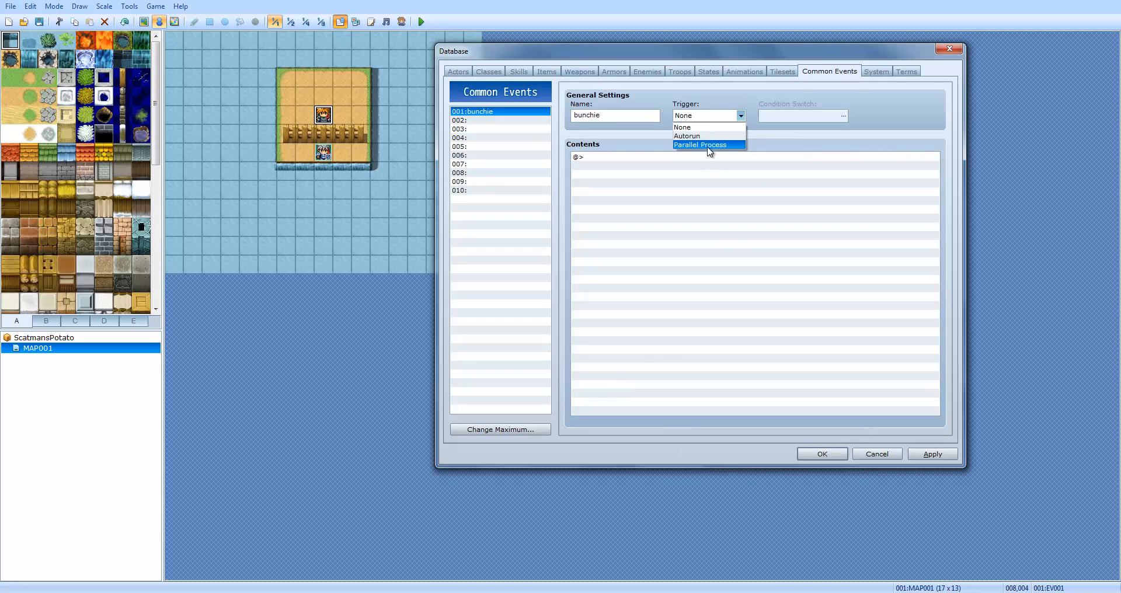
pyautogui.moveTo(706, 135)
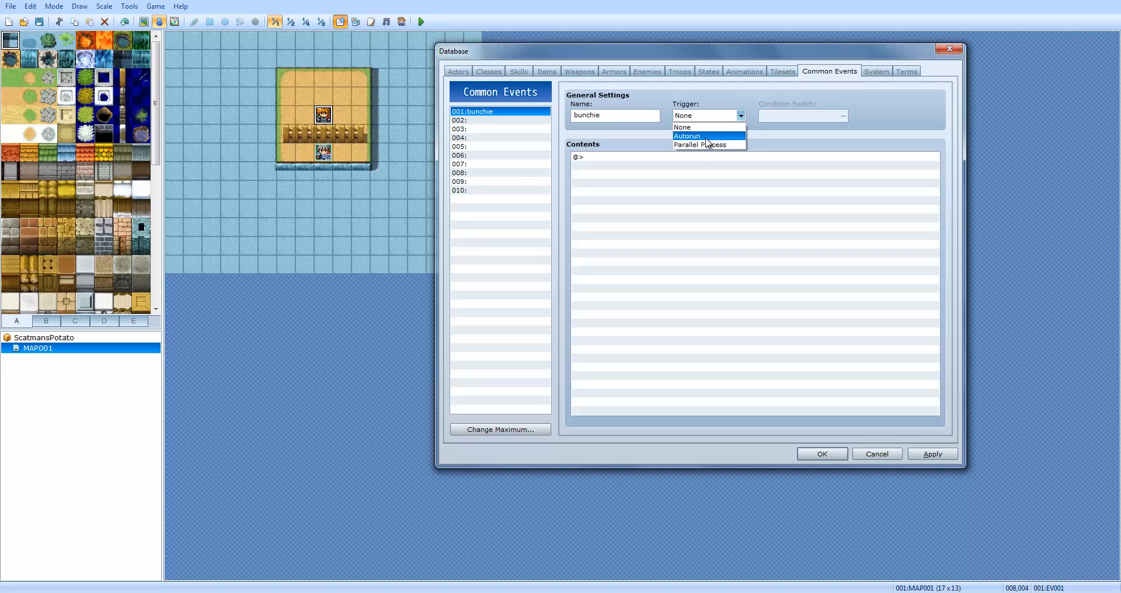
pyautogui.click(686, 135)
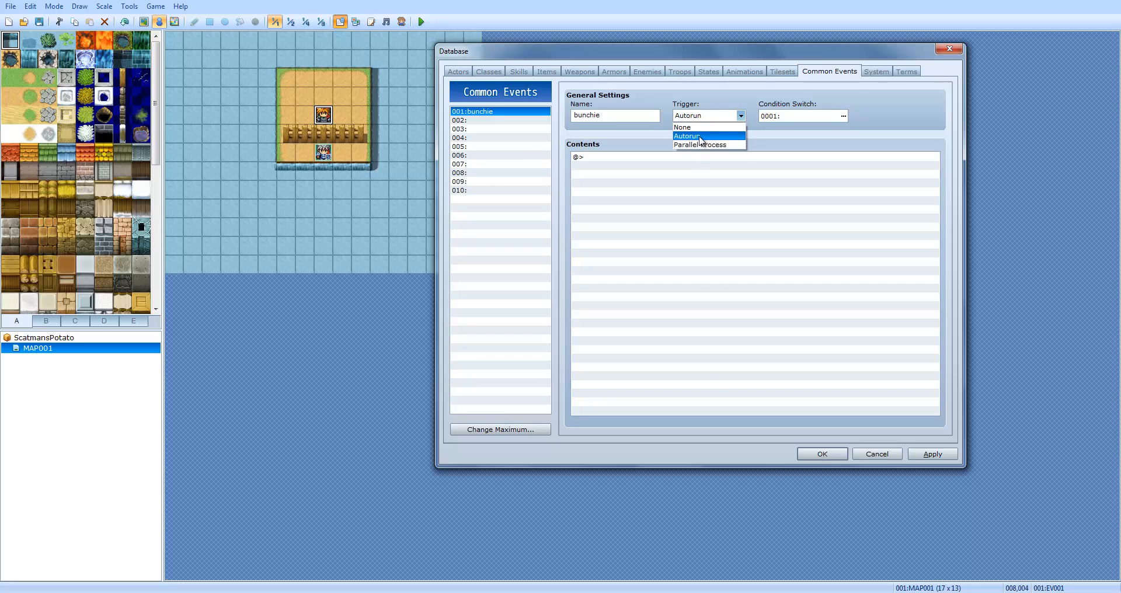
pyautogui.moveTo(705, 141)
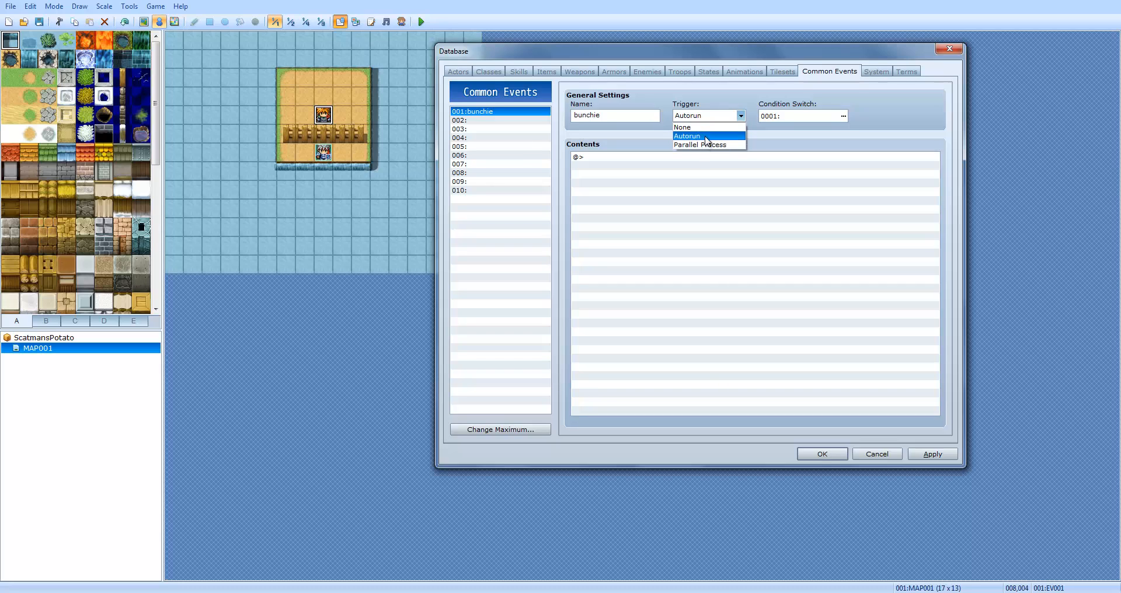
pyautogui.moveTo(699, 145)
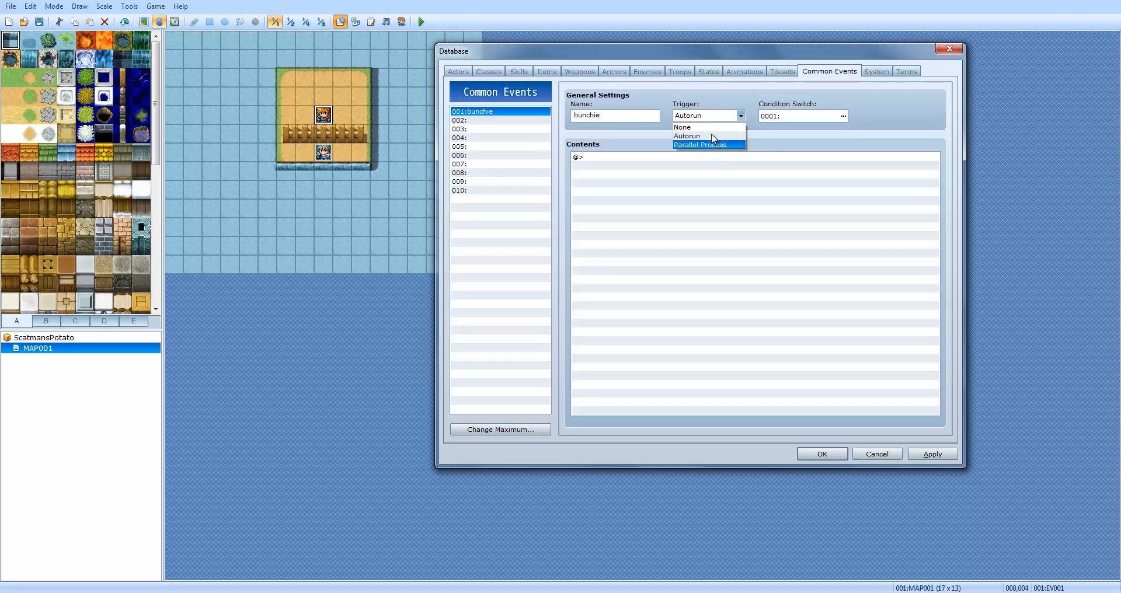
pyautogui.click(685, 135)
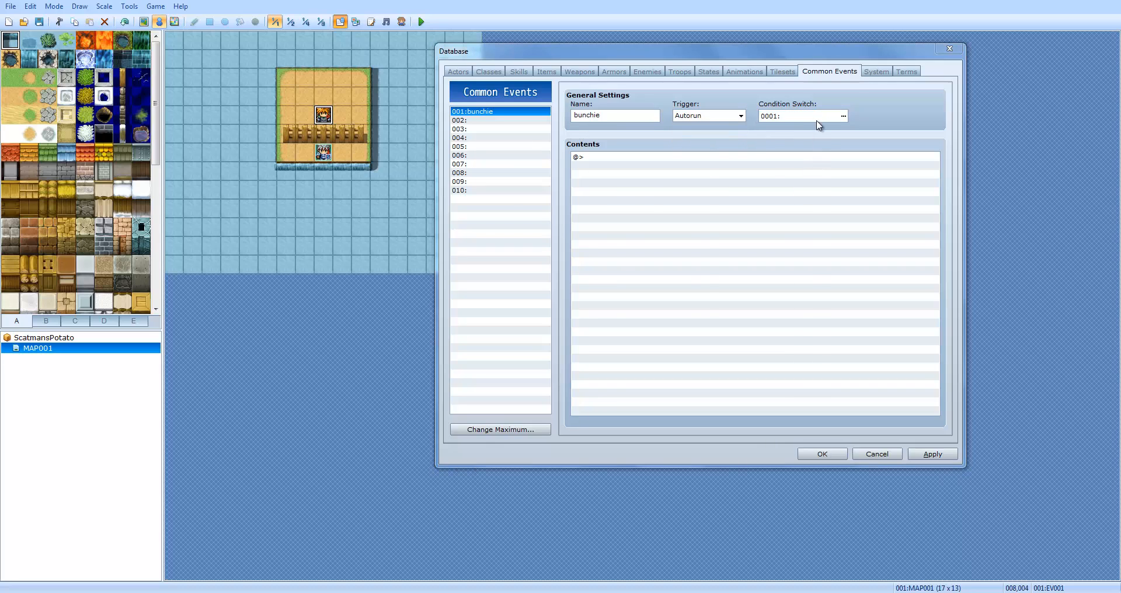
# Review the Condition Switch picker and leave switch 0001 unchanged
pyautogui.click(842, 116)
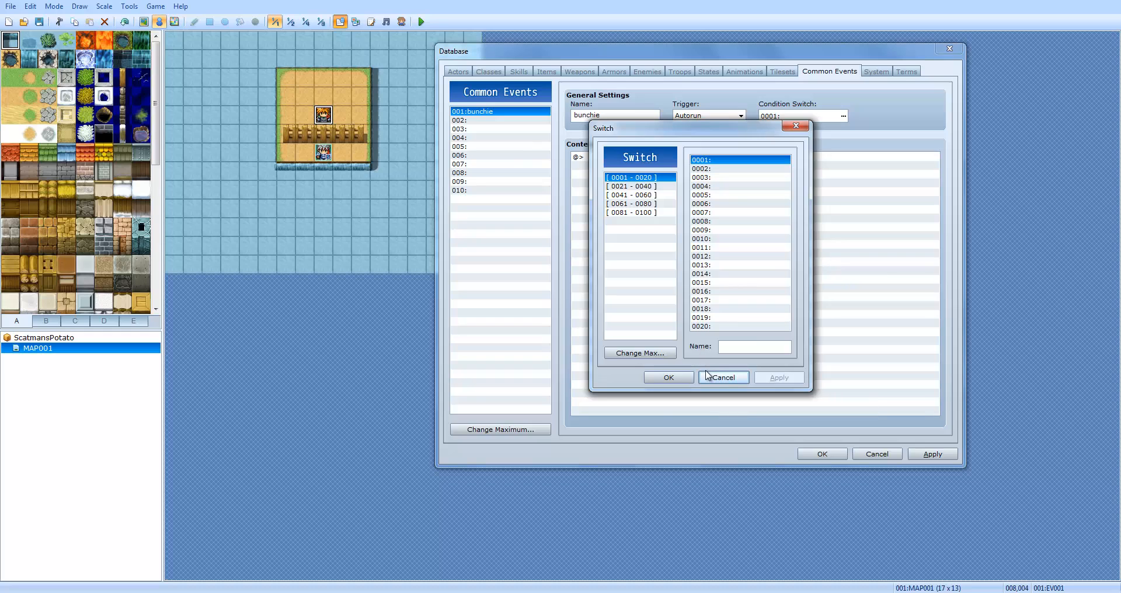
pyautogui.click(721, 377)
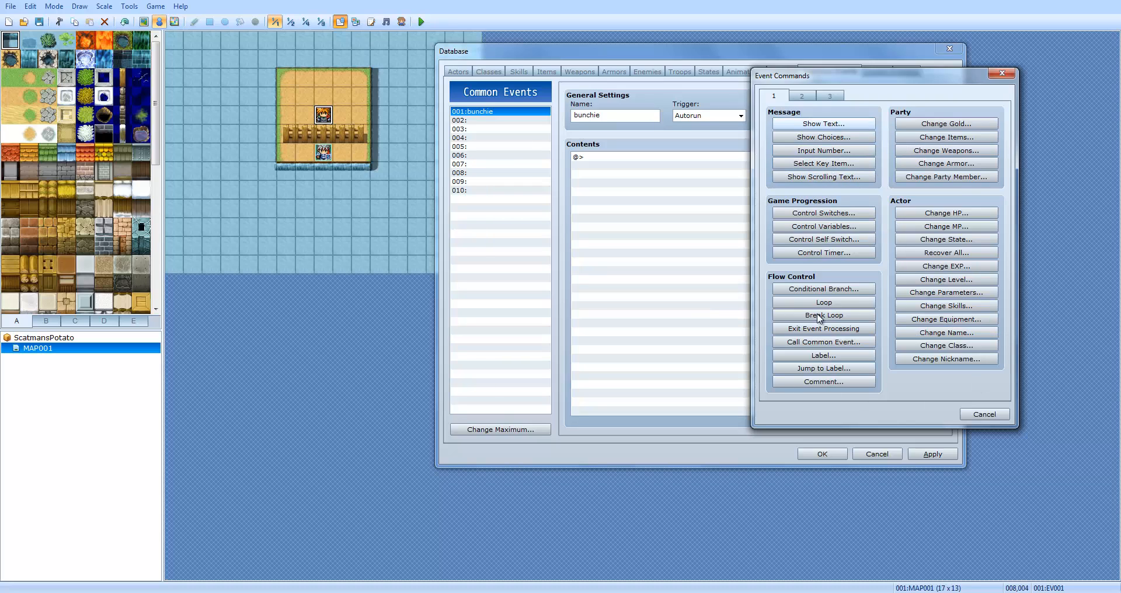
pyautogui.moveTo(822, 123)
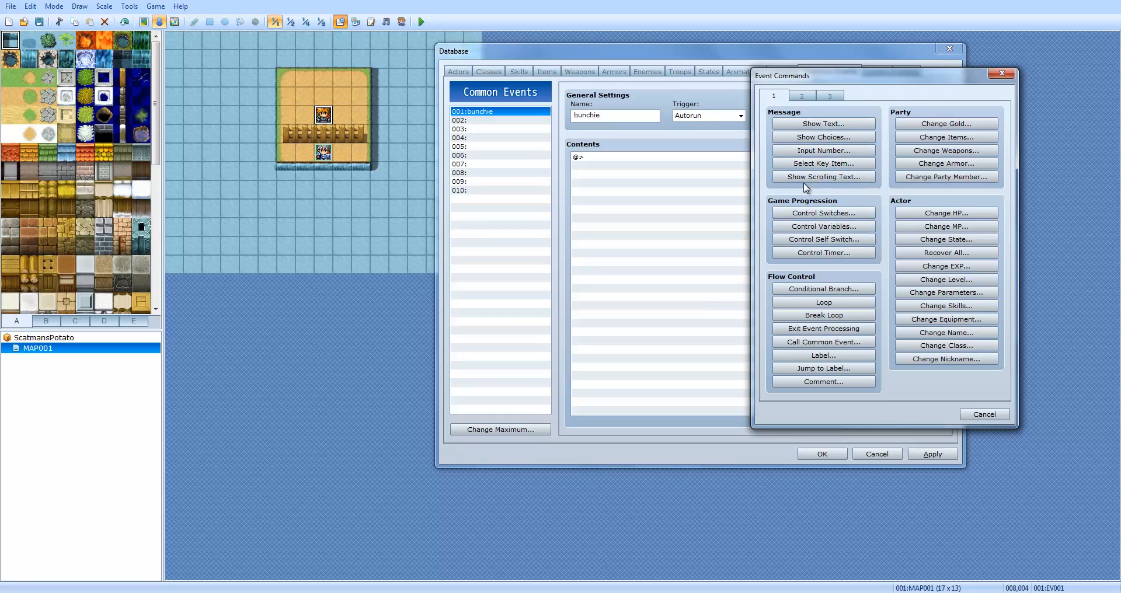
pyautogui.moveTo(856, 90)
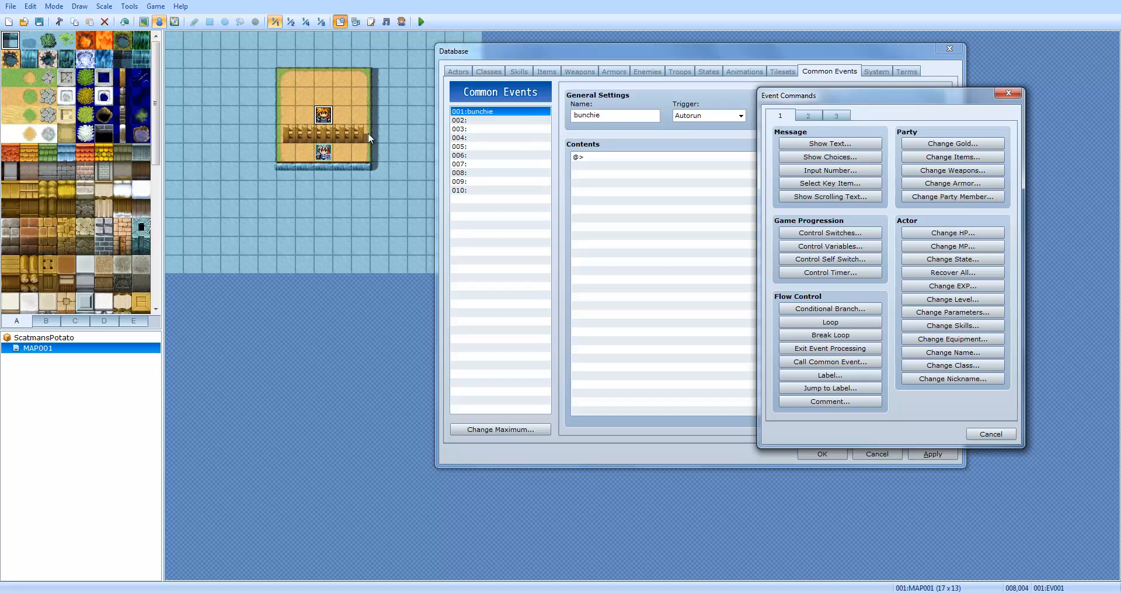
# Add the Show Text message "Hello, I'm the common event, known as Bunchie" to bunchie
pyautogui.click(829, 143)
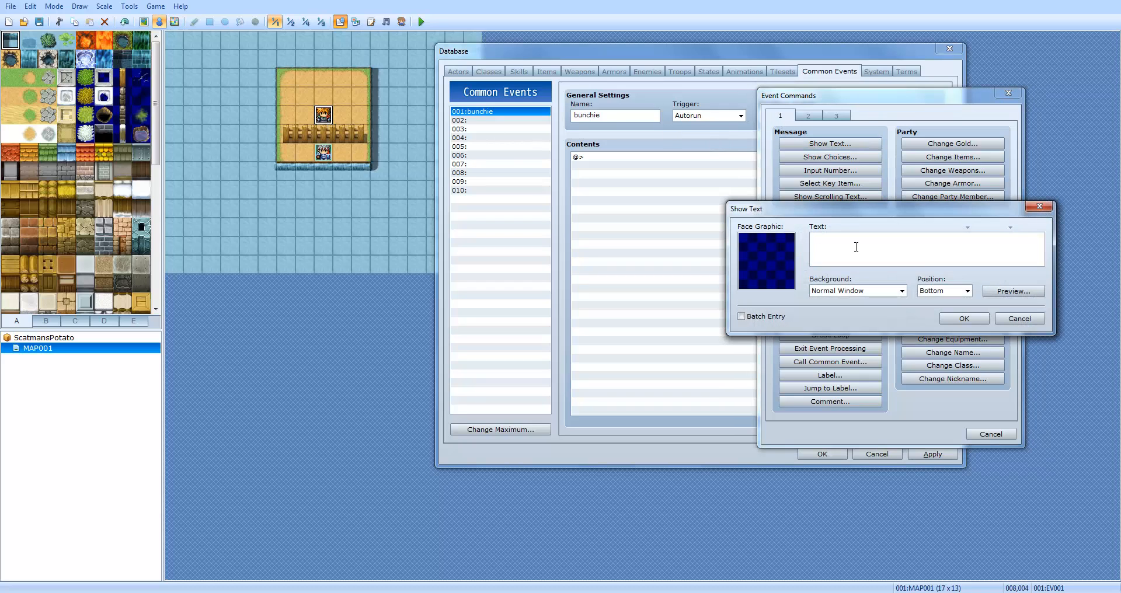
pyautogui.write("Hello, I'm")
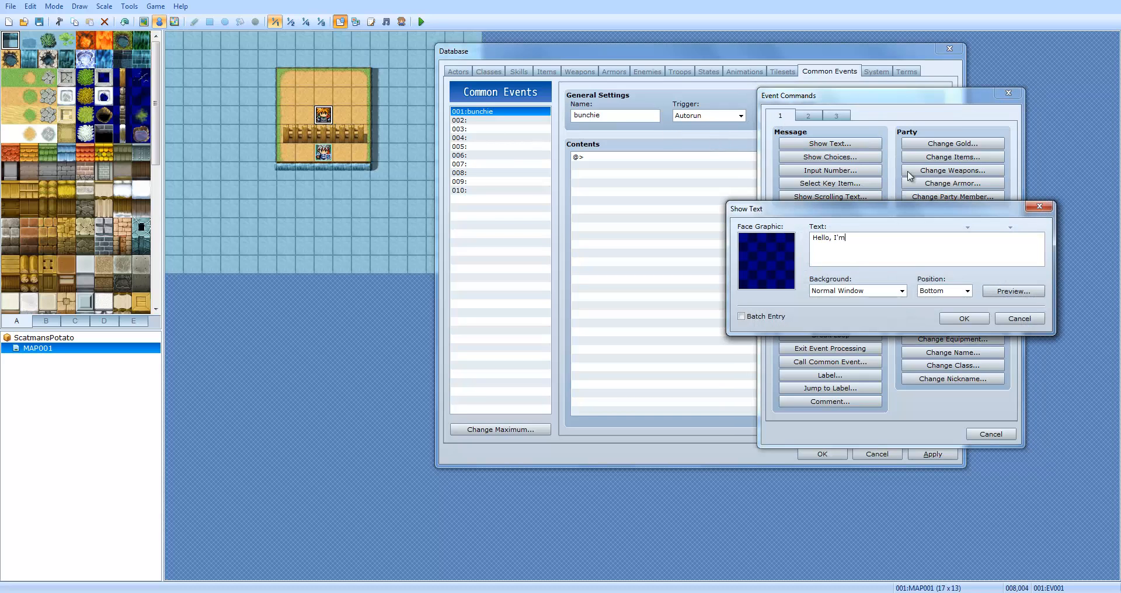
pyautogui.write('ht')
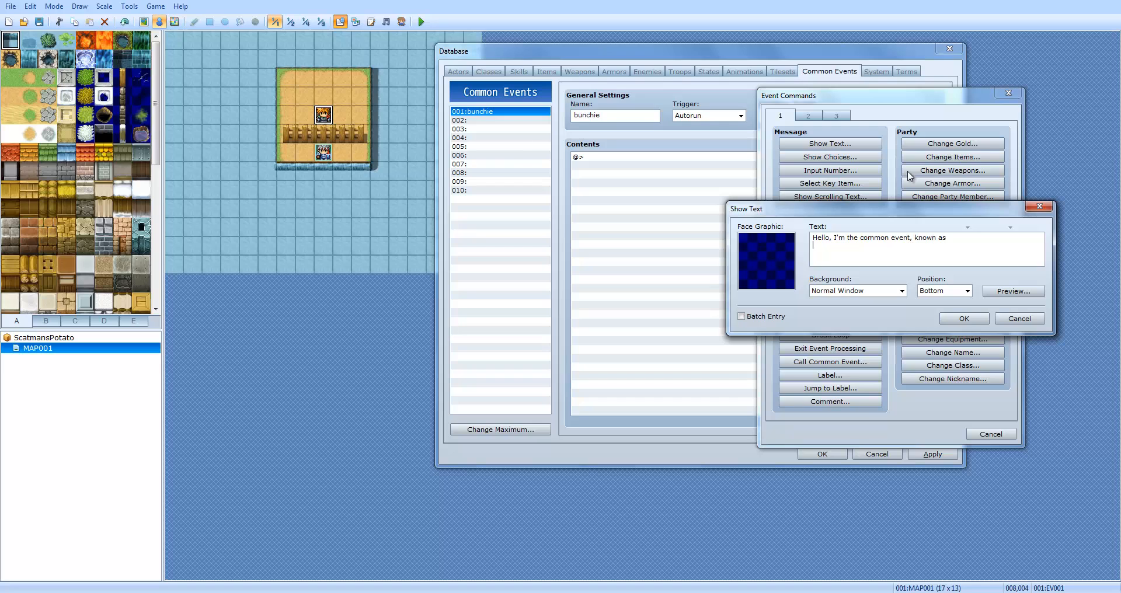
pyautogui.write('Bunchie')
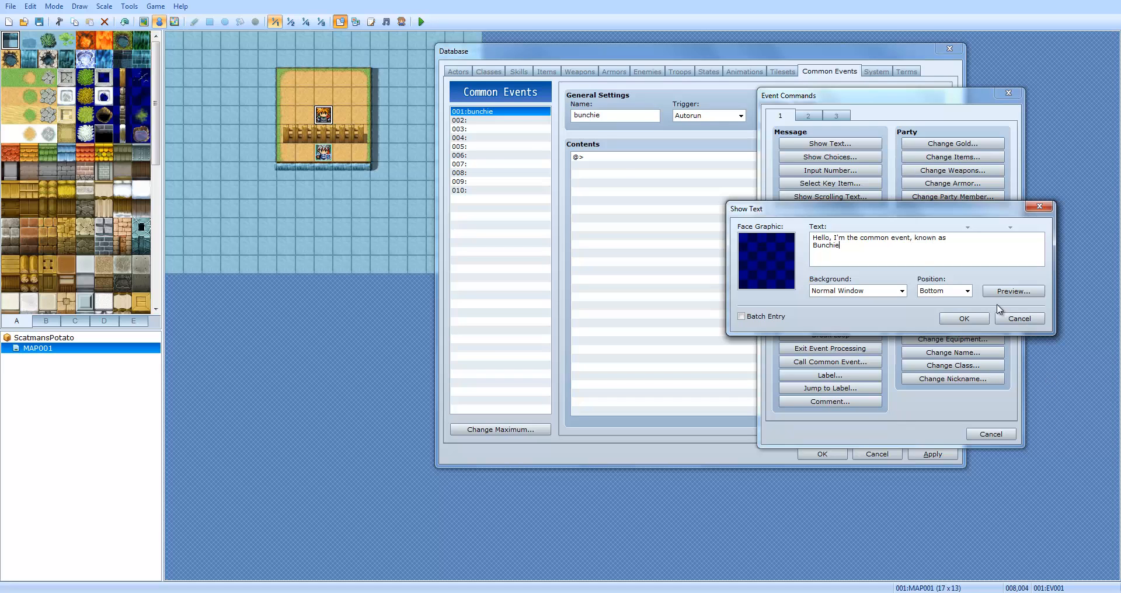
pyautogui.click(963, 318)
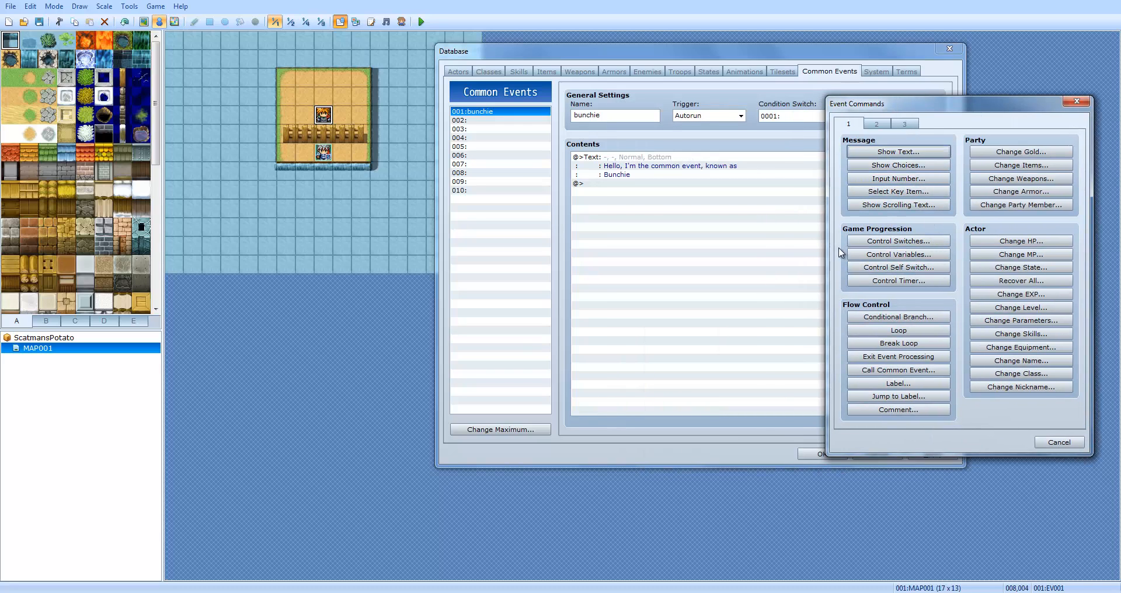
pyautogui.moveTo(909, 241)
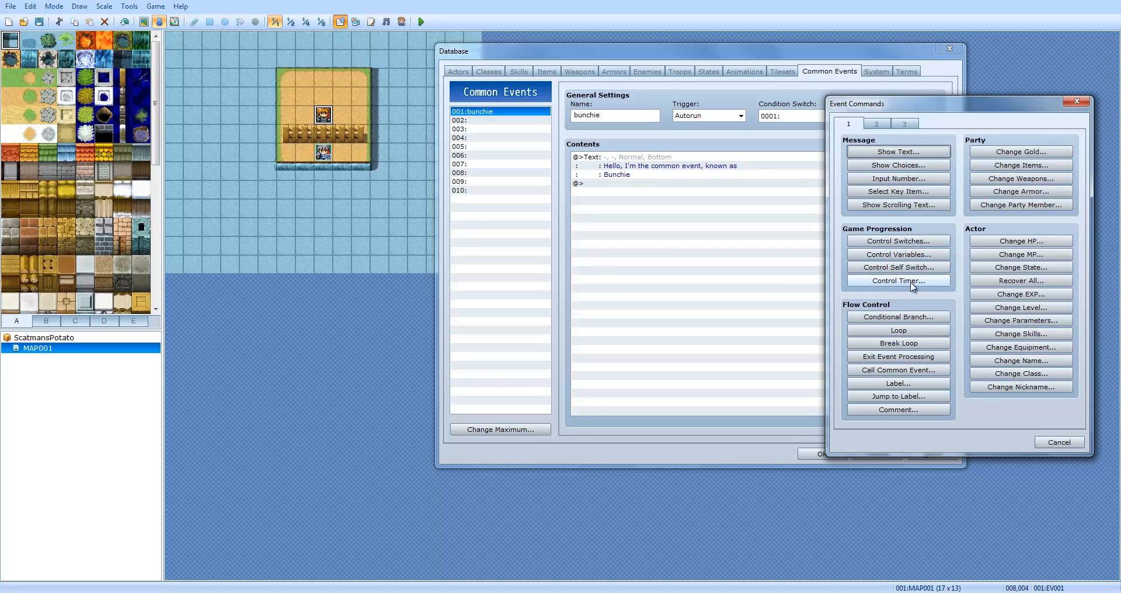
pyautogui.click(898, 241)
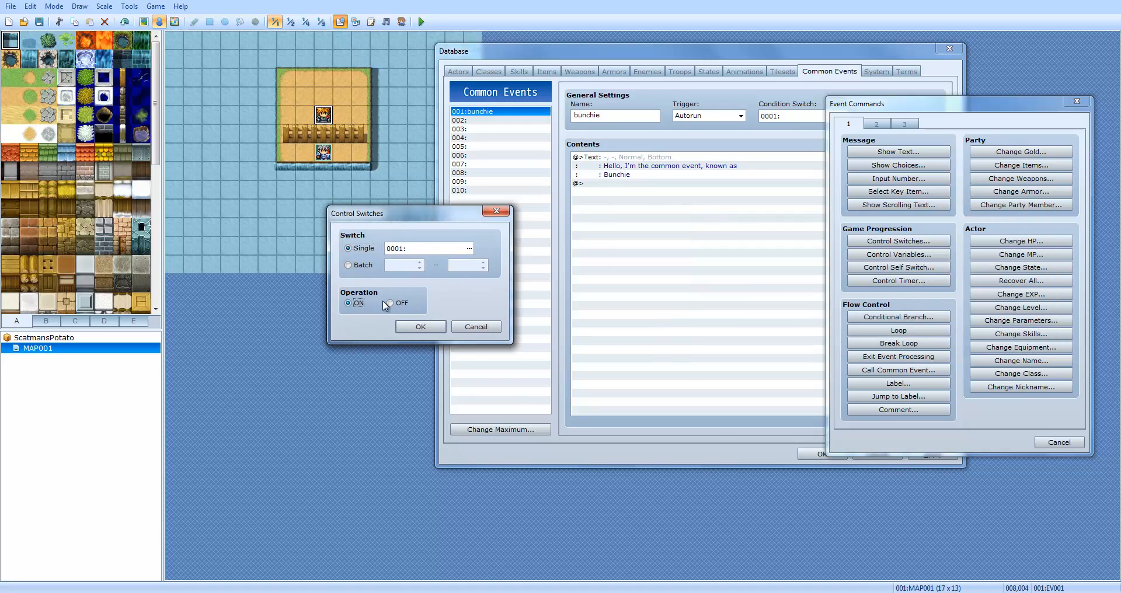
pyautogui.click(348, 265)
pyautogui.write('5')
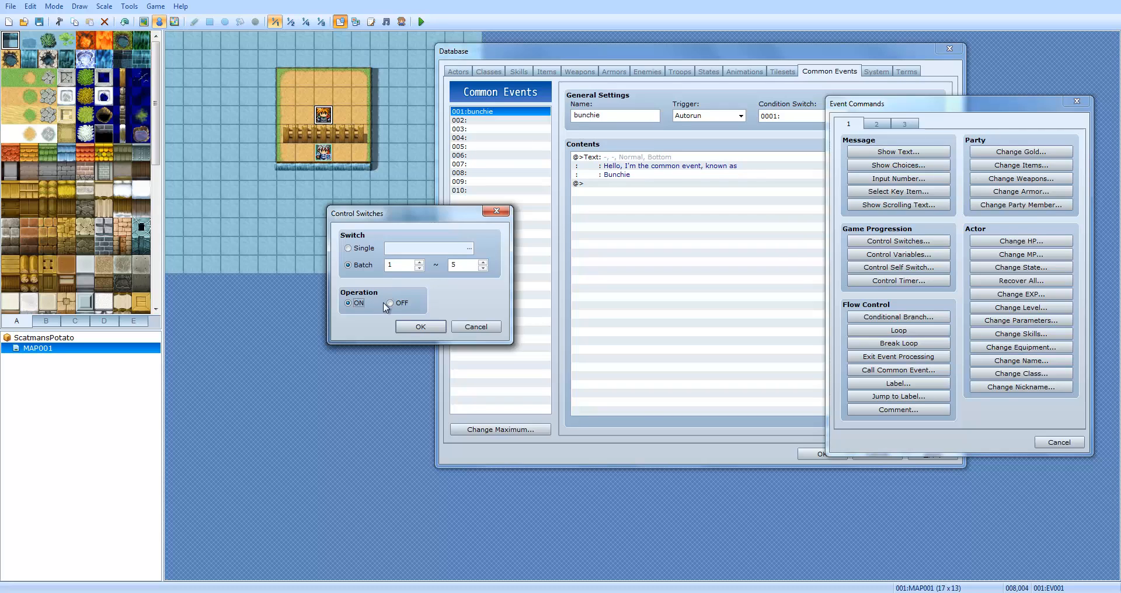
pyautogui.click(348, 247)
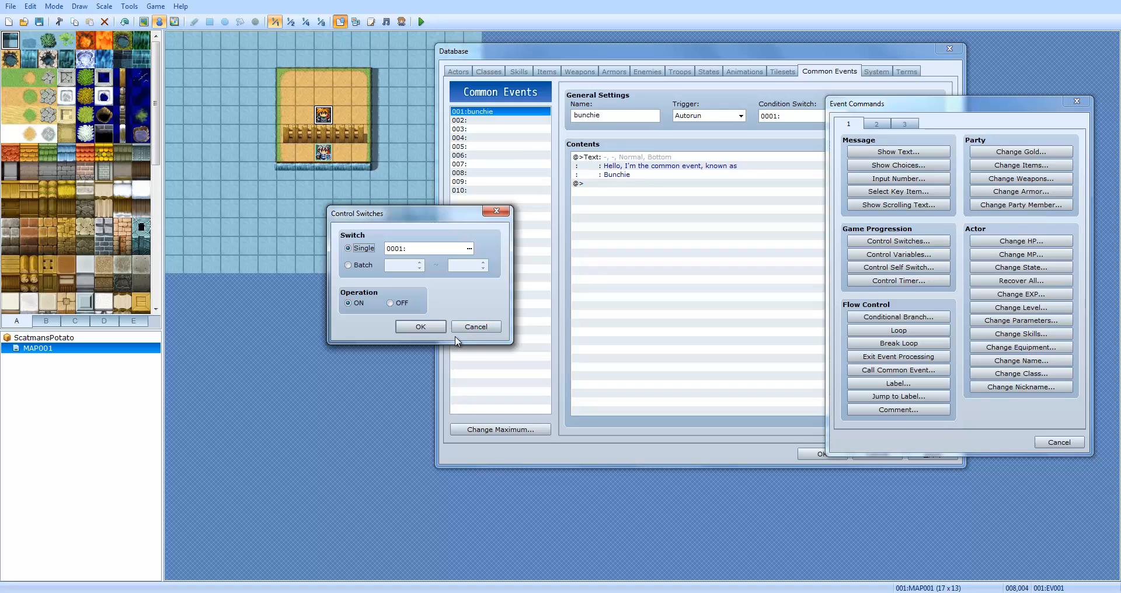
pyautogui.moveTo(495, 360)
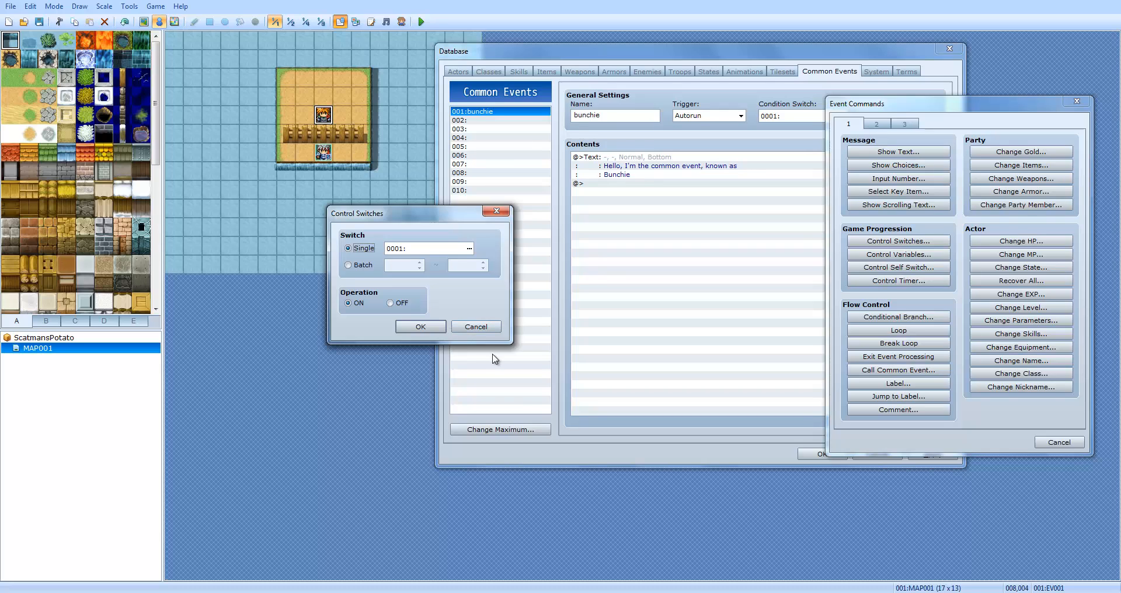
pyautogui.moveTo(477, 327)
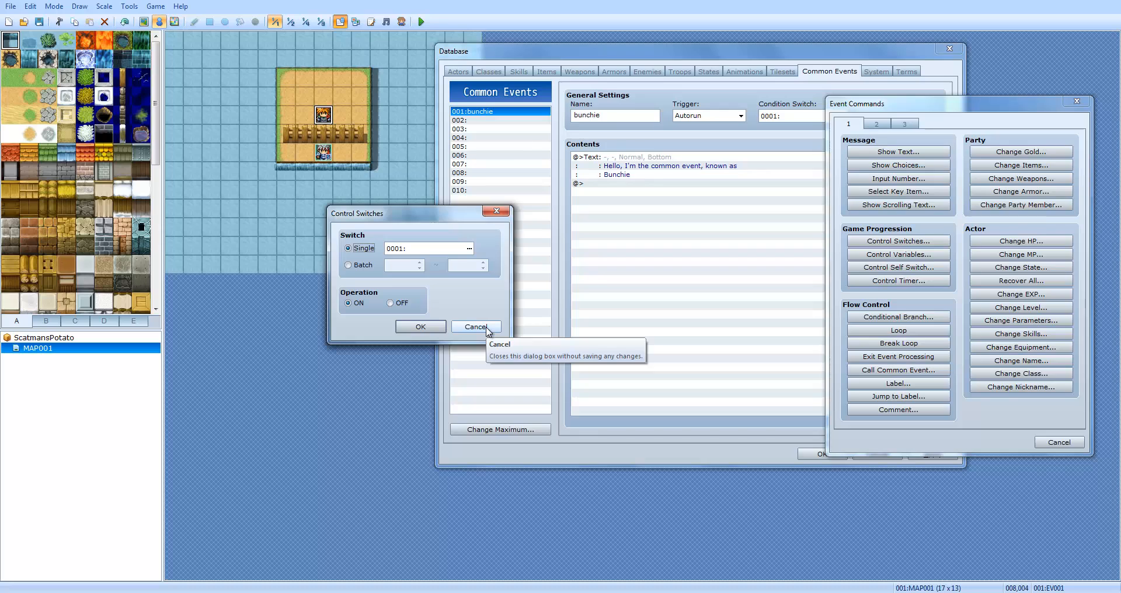
pyautogui.moveTo(418, 250)
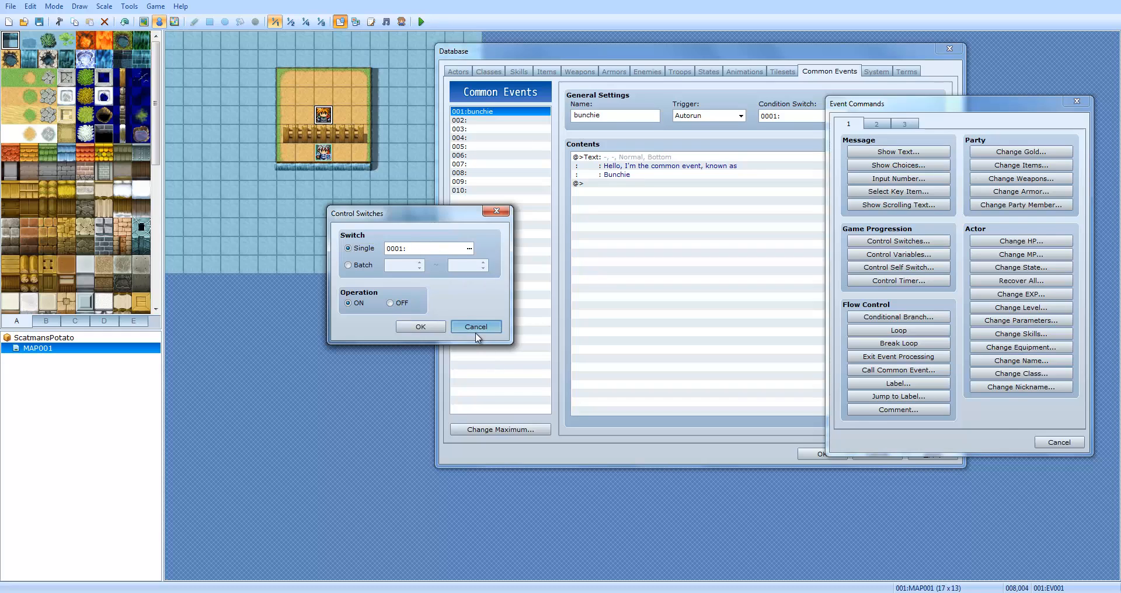
pyautogui.click(475, 327)
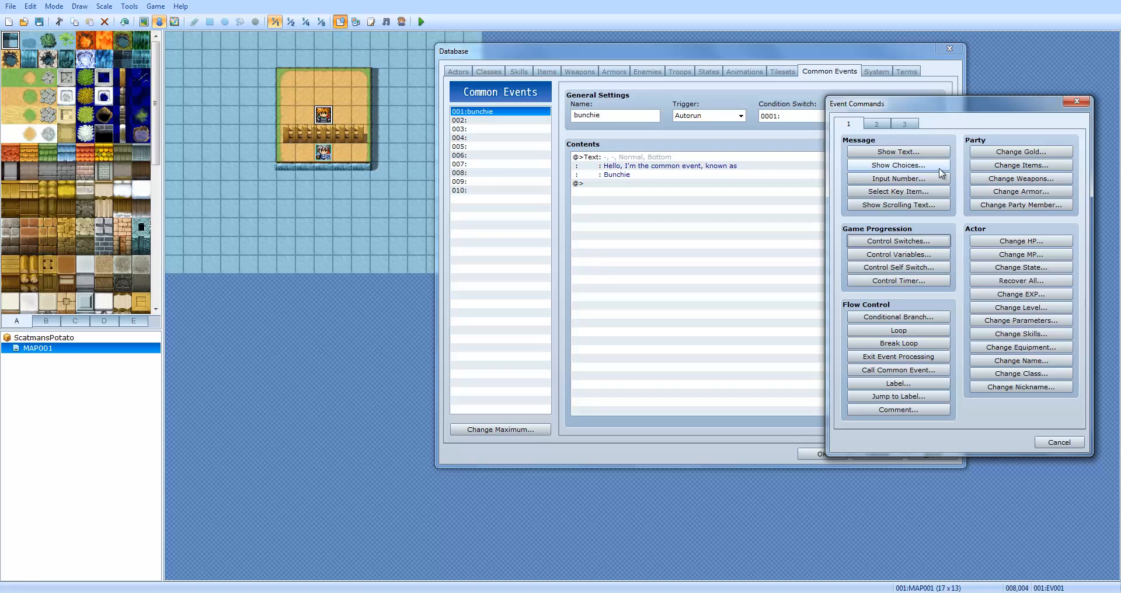
# Draft a Control Variables command setting variable 0001 to Game Data > Other > Map ID
pyautogui.click(896, 254)
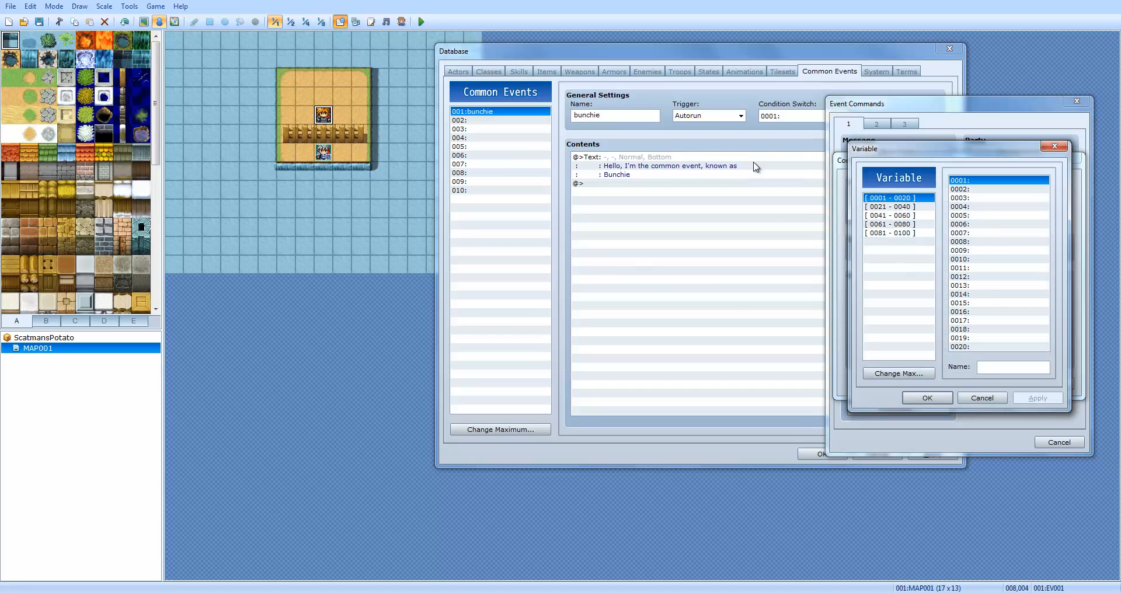
pyautogui.moveTo(958, 148); pyautogui.dragTo(497, 179)
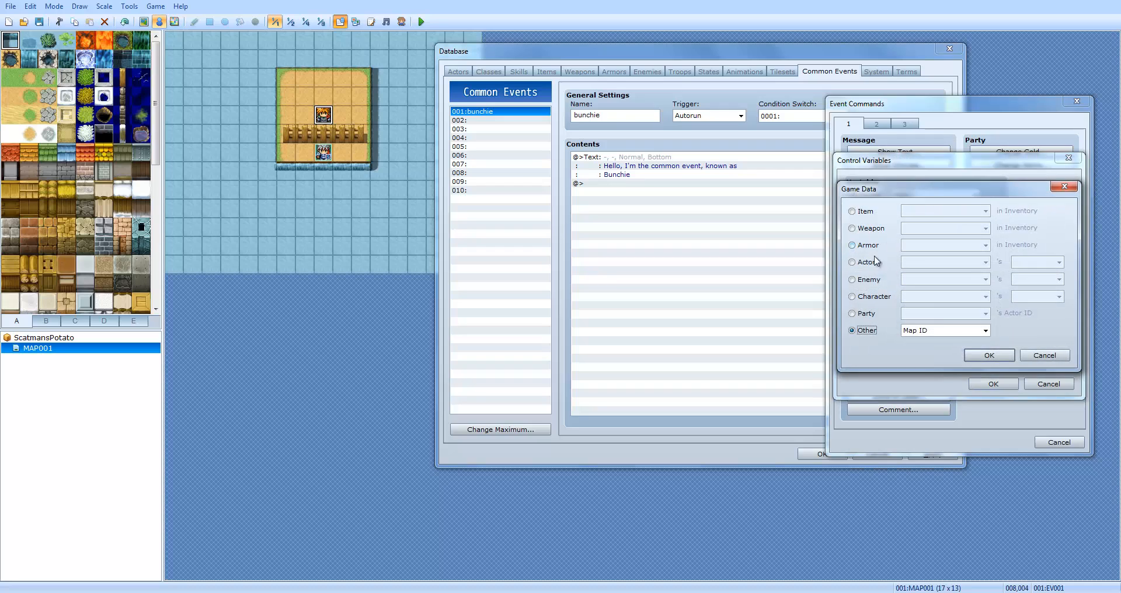
pyautogui.click(852, 228)
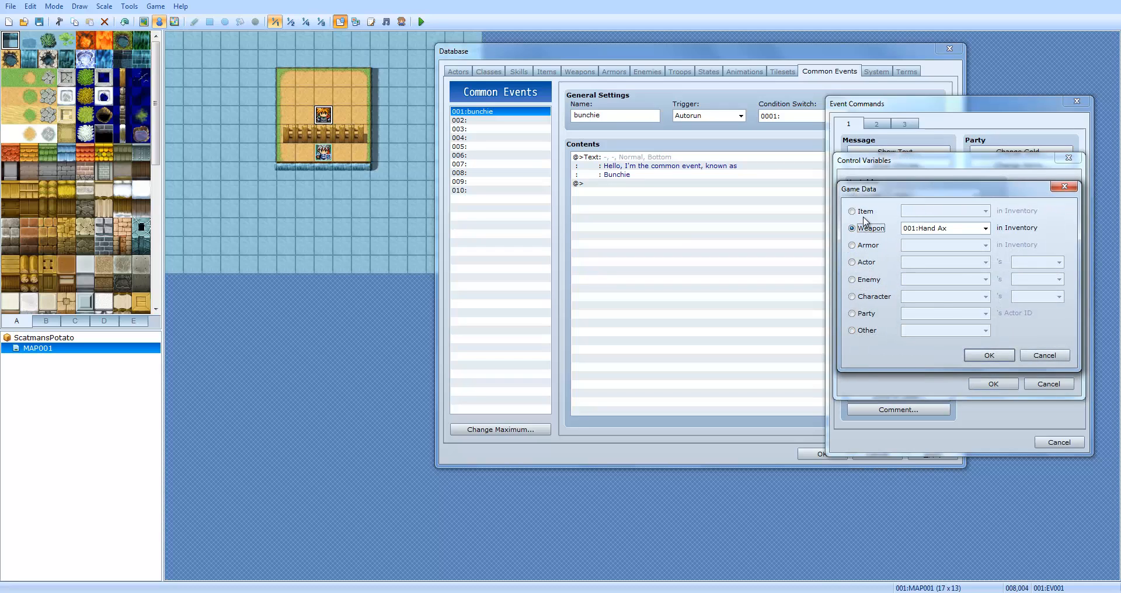
pyautogui.click(851, 295)
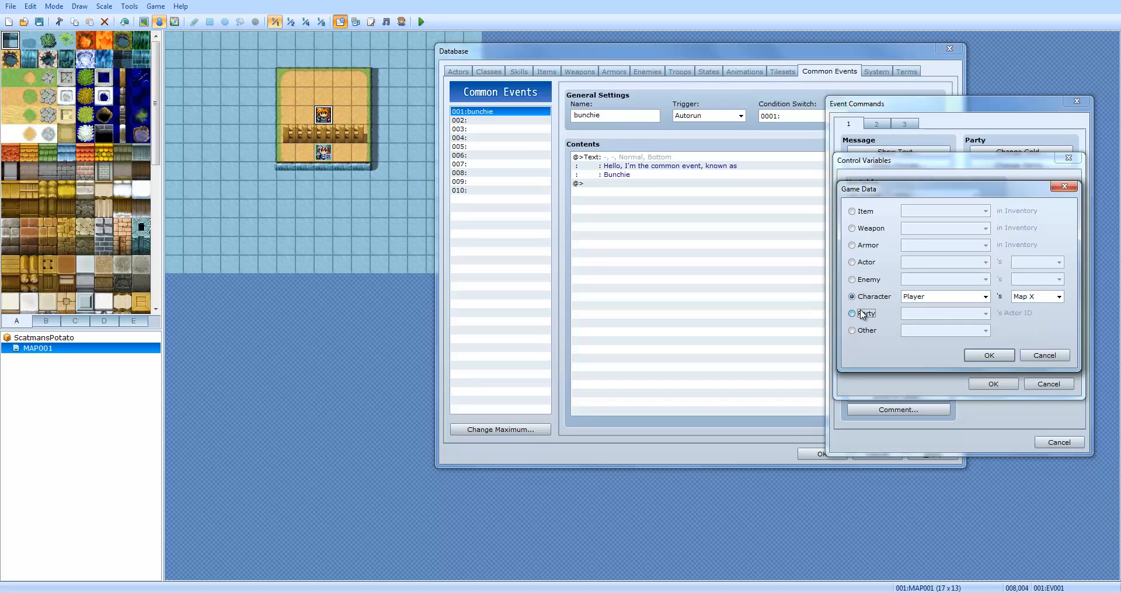
pyautogui.click(851, 313)
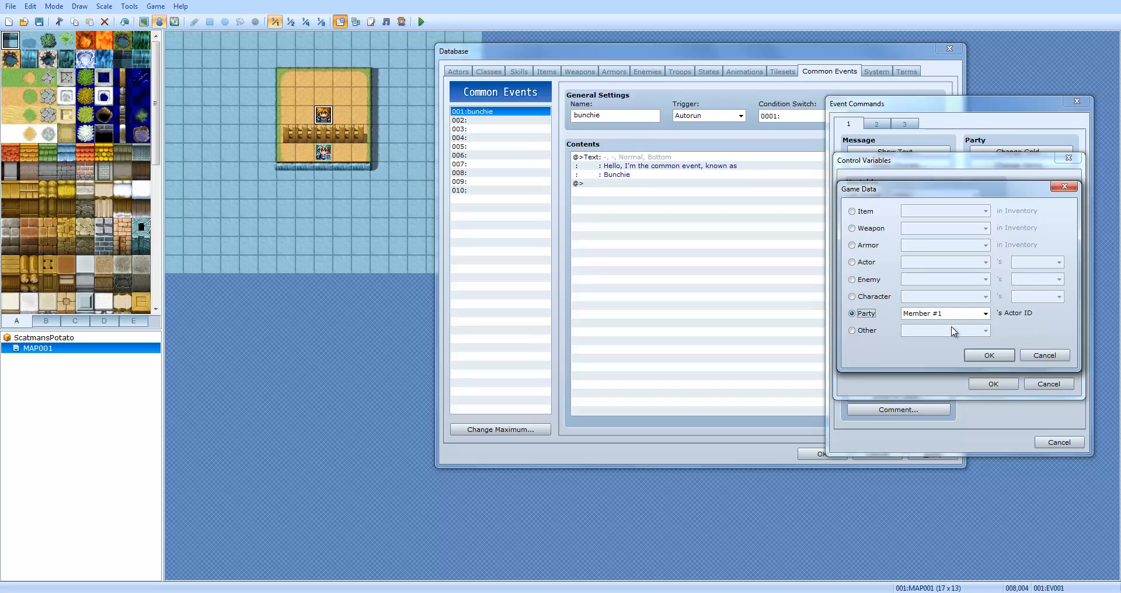
pyautogui.click(985, 313)
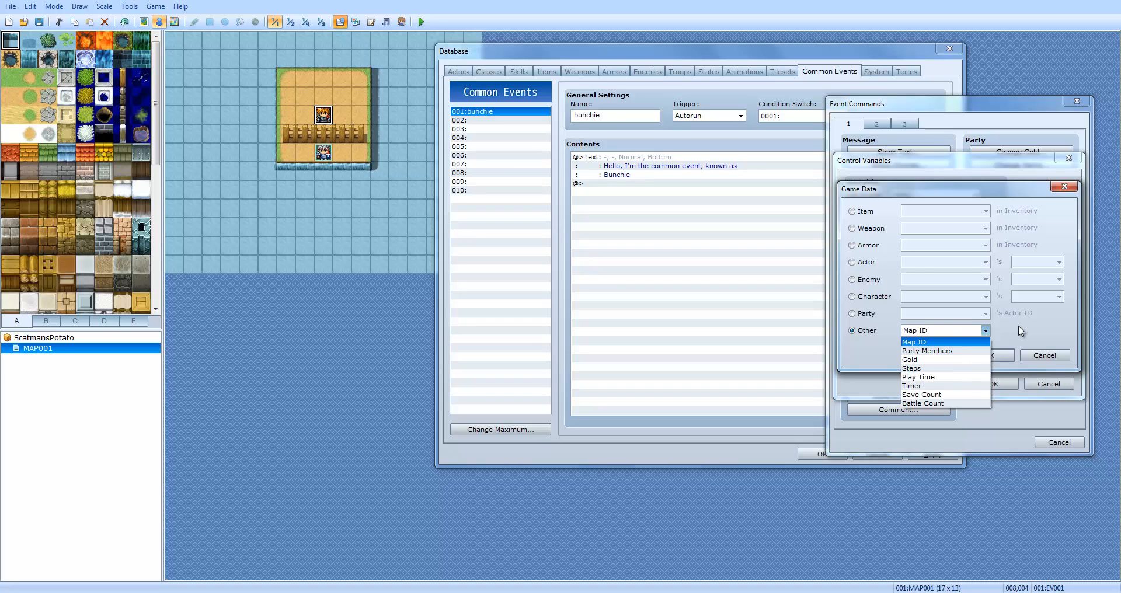
pyautogui.click(914, 342)
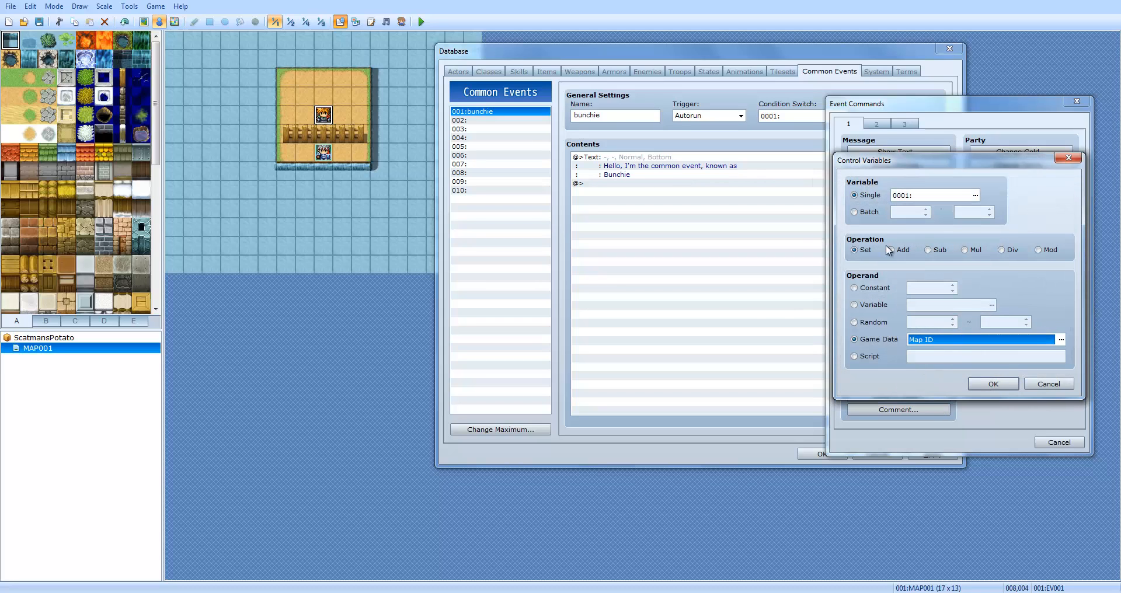
pyautogui.moveTo(856, 274)
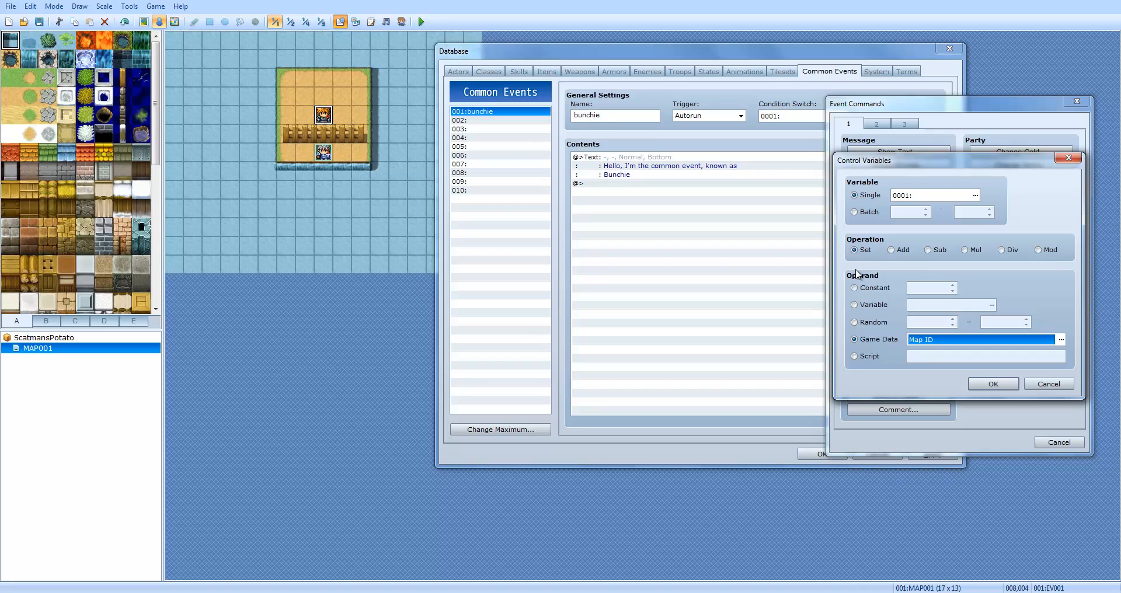
pyautogui.moveTo(847, 278)
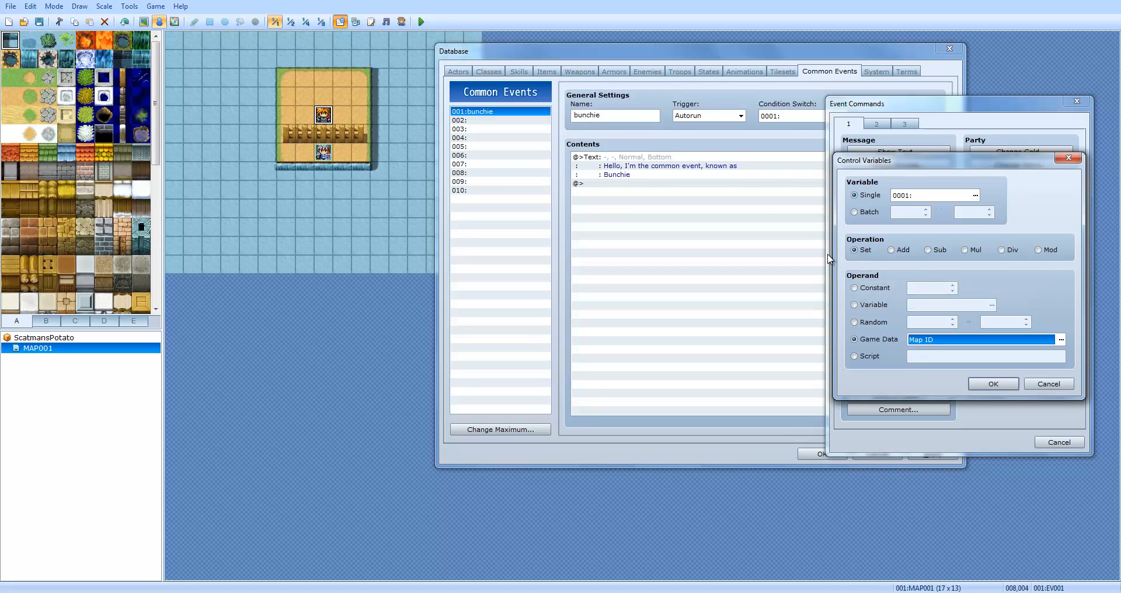
pyautogui.moveTo(892, 263)
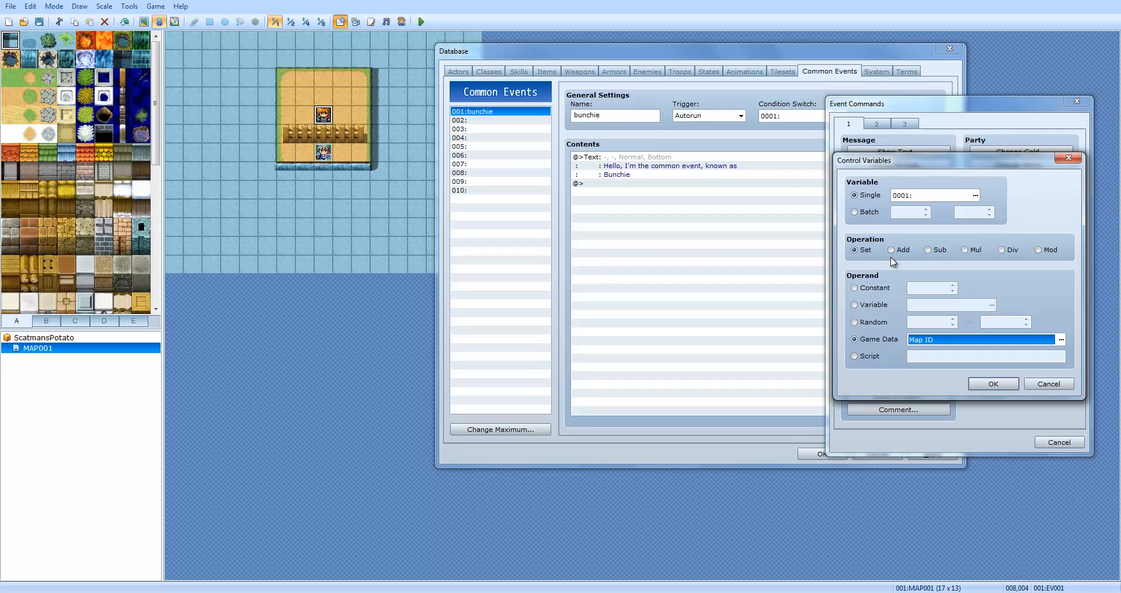
pyautogui.moveTo(865, 286)
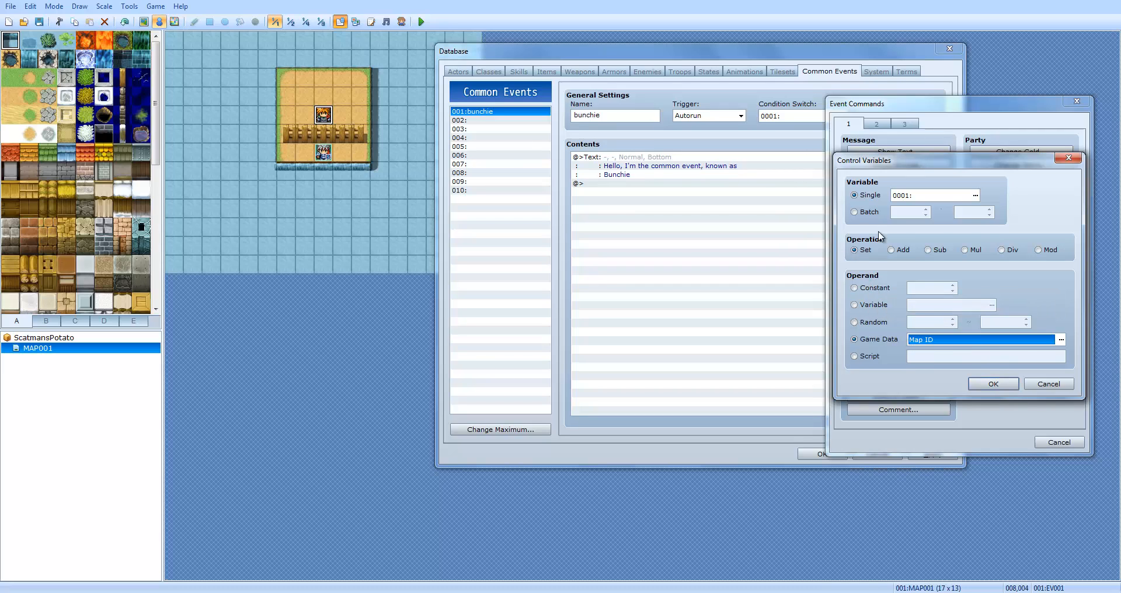
pyautogui.click(1060, 340)
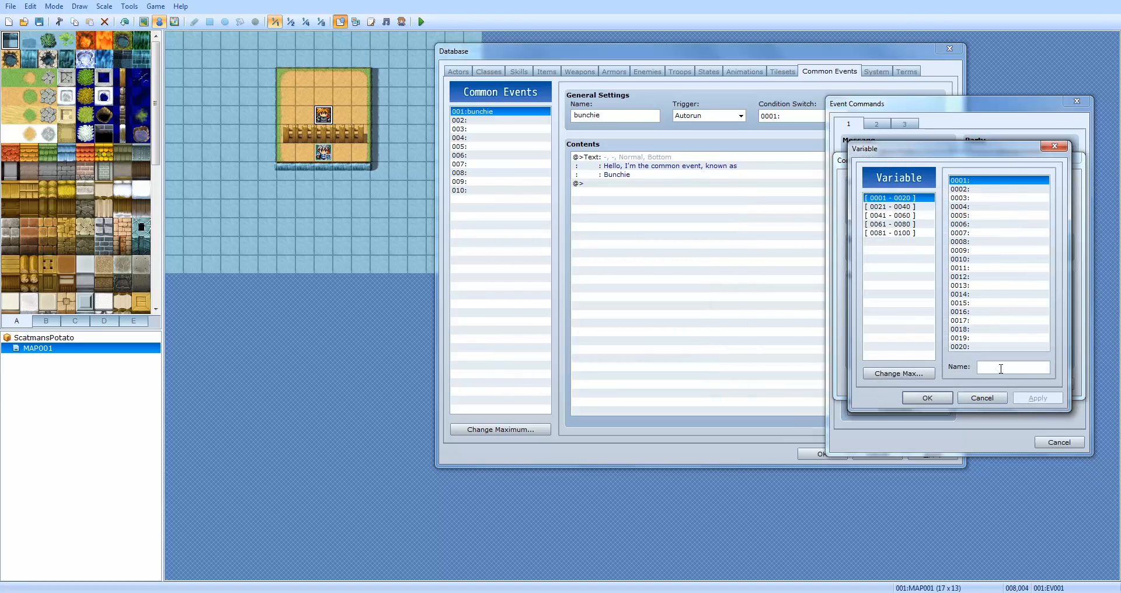
# Name variable 0001 'bunchie herbs' and pick the Dispel Herb inventory count as its data
pyautogui.click(925, 399)
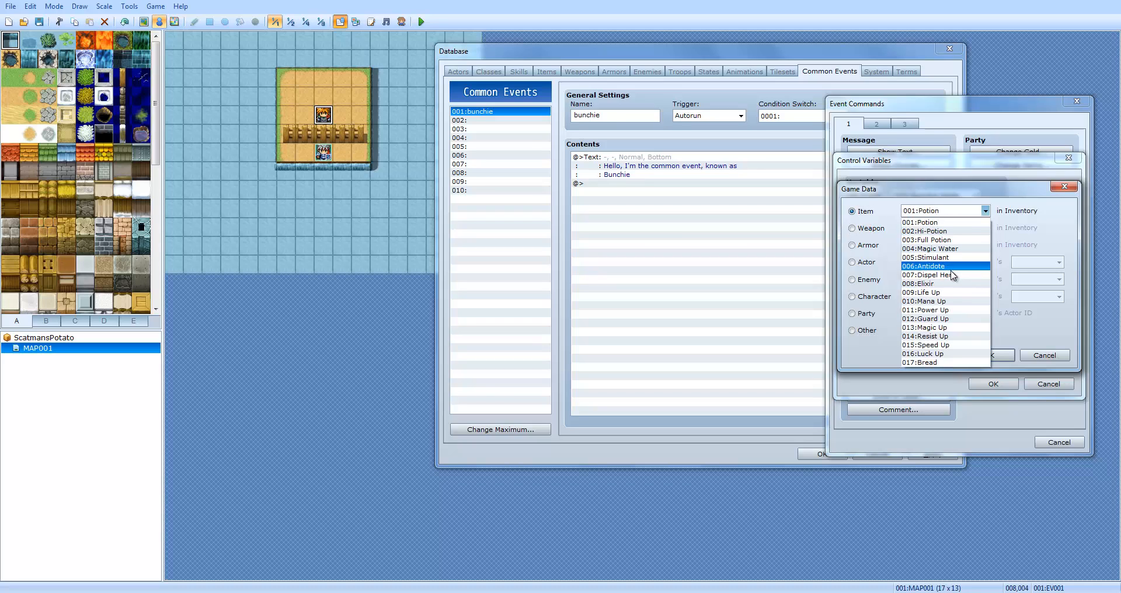
pyautogui.click(925, 275)
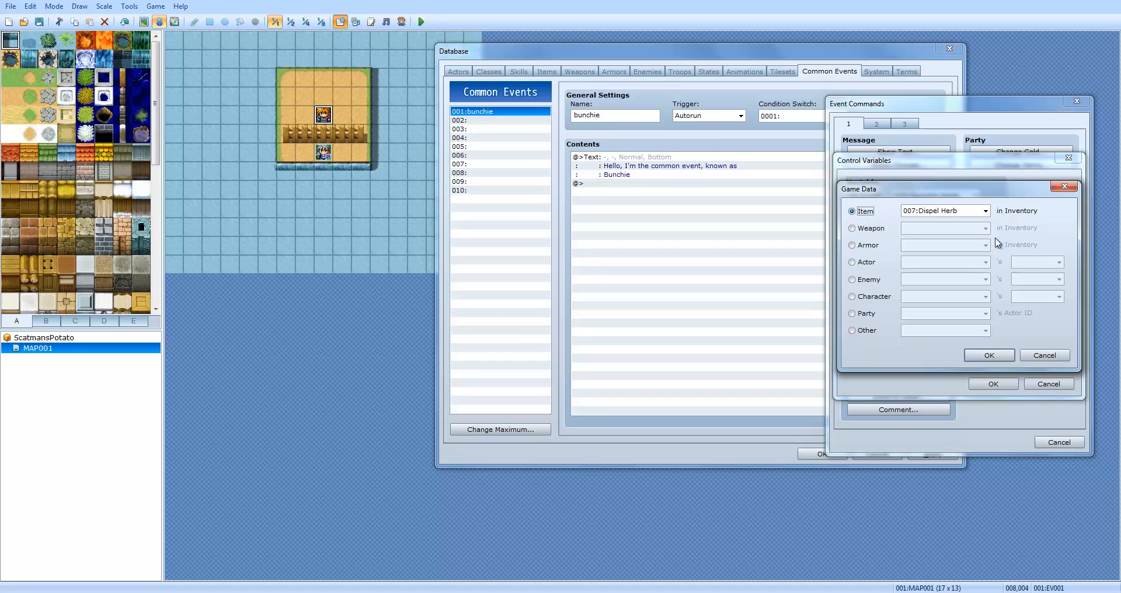
pyautogui.click(989, 355)
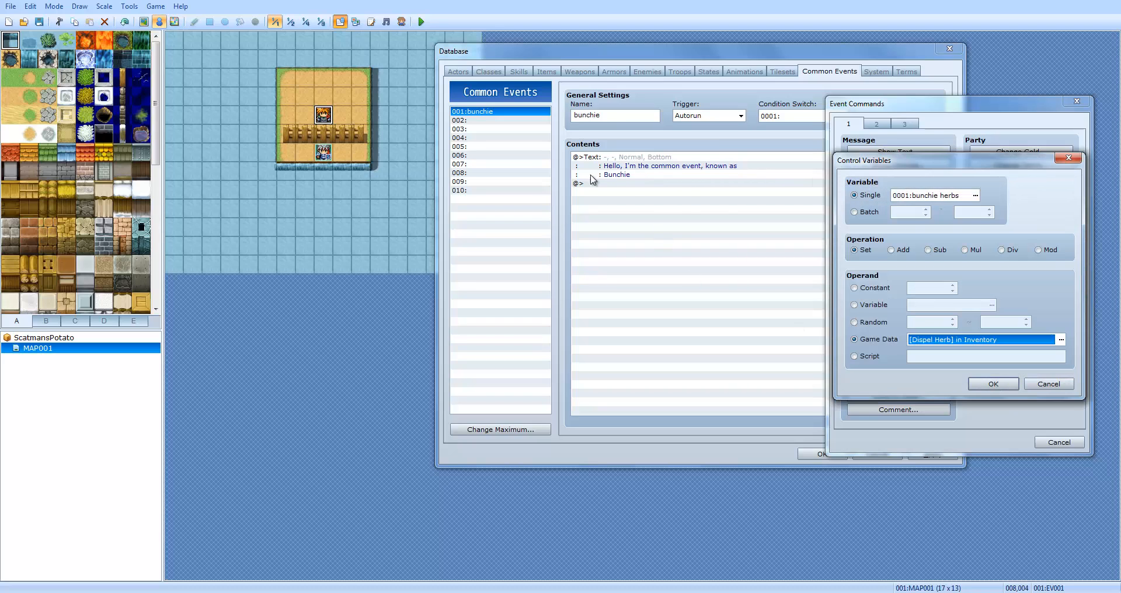
pyautogui.moveTo(993, 384)
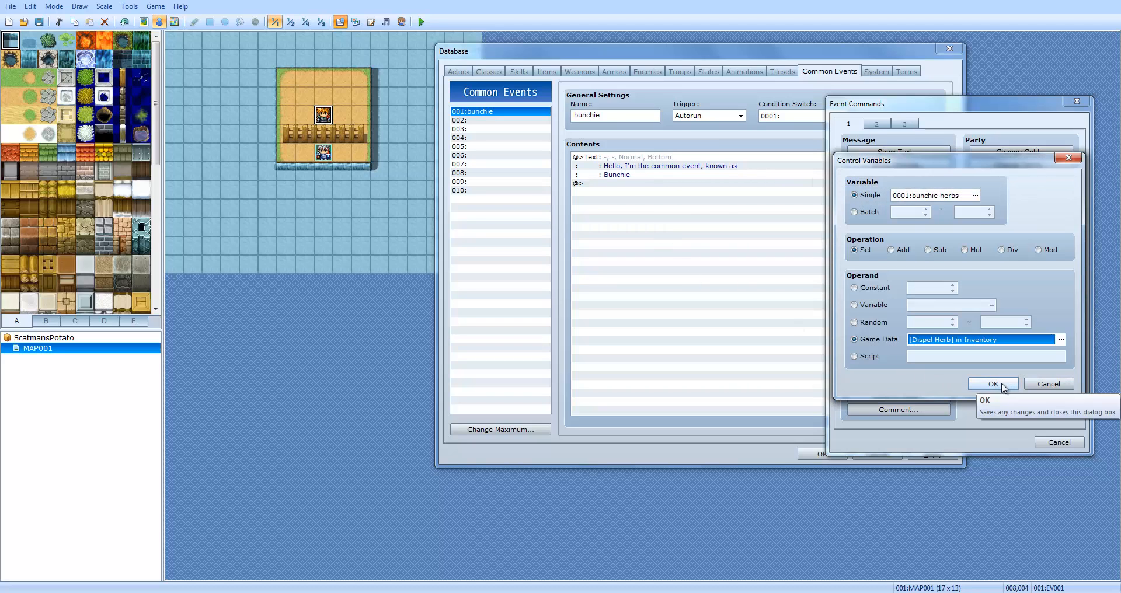
# Verify the bunchie herbs target and Dispel Herb operand, then confirm the command and close the Database
pyautogui.click(970, 195)
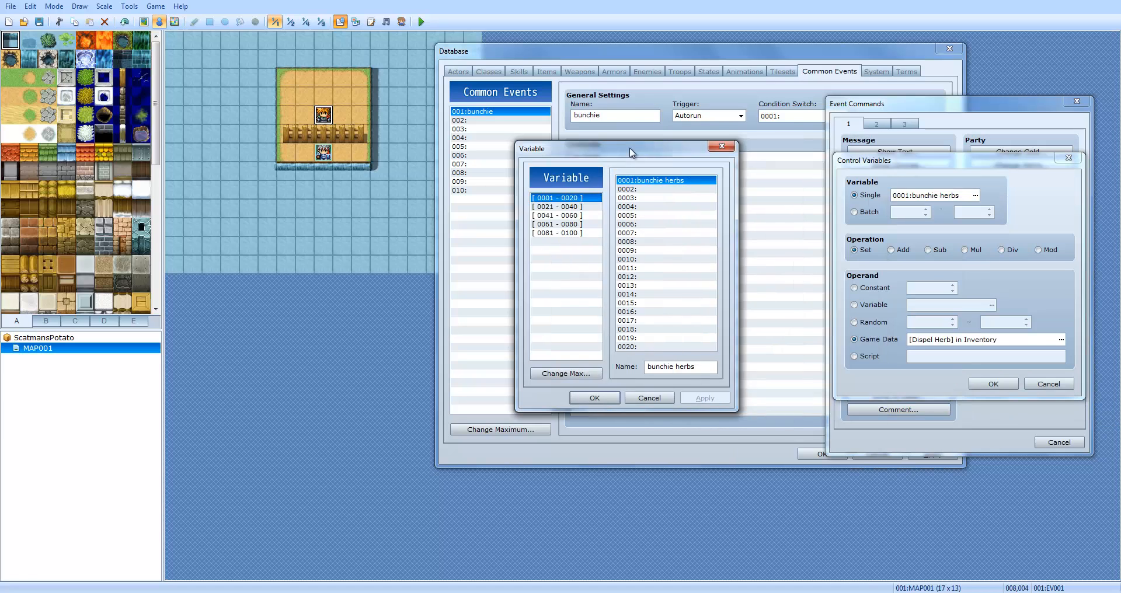
pyautogui.click(594, 398)
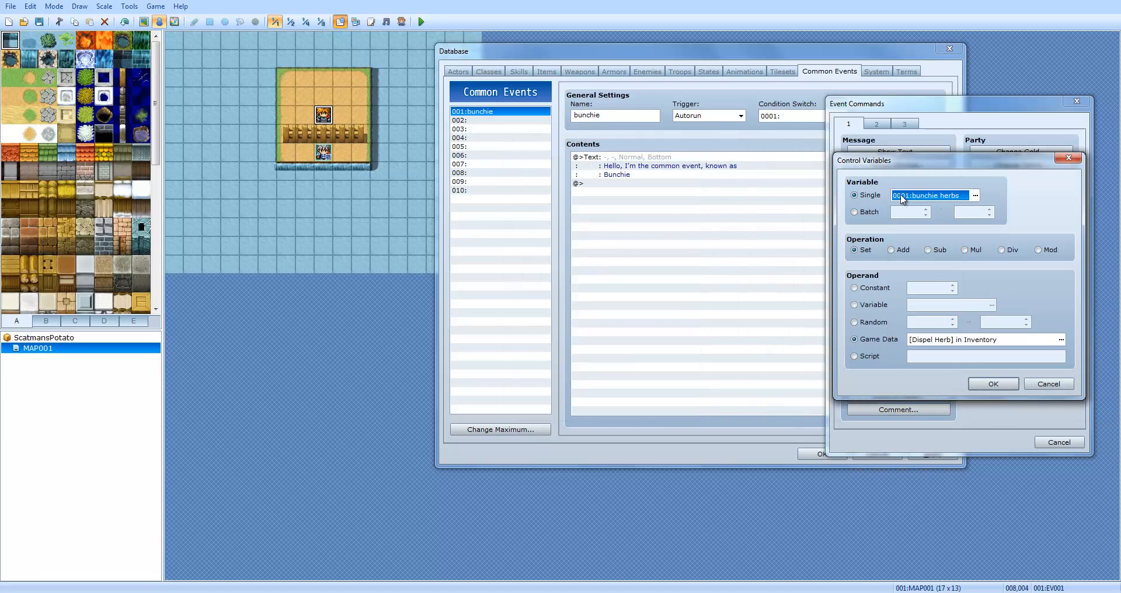
pyautogui.click(983, 339)
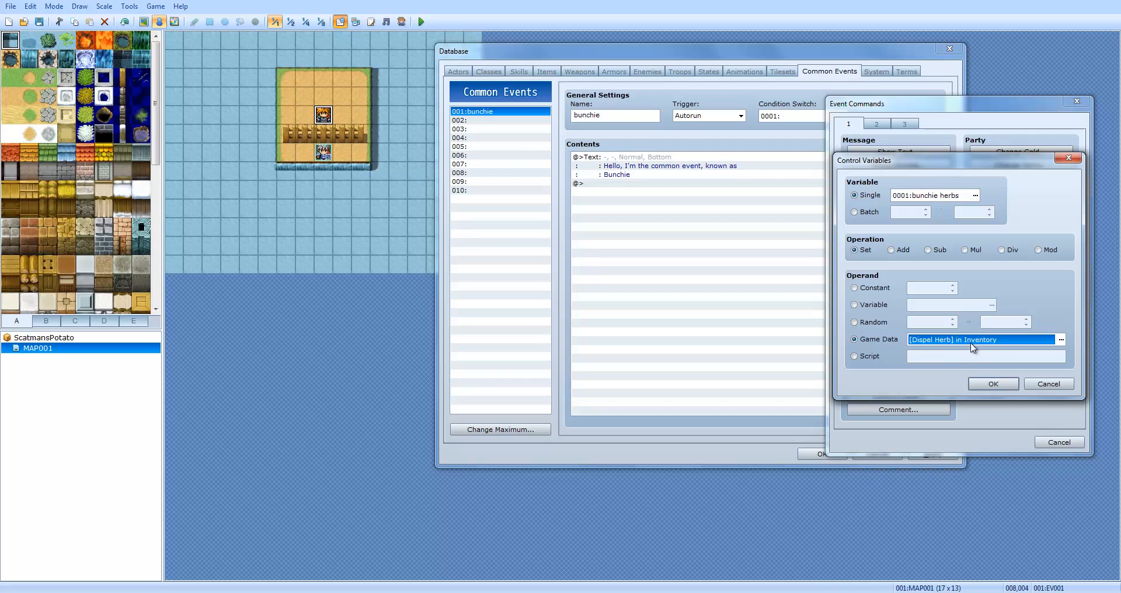
pyautogui.click(993, 384)
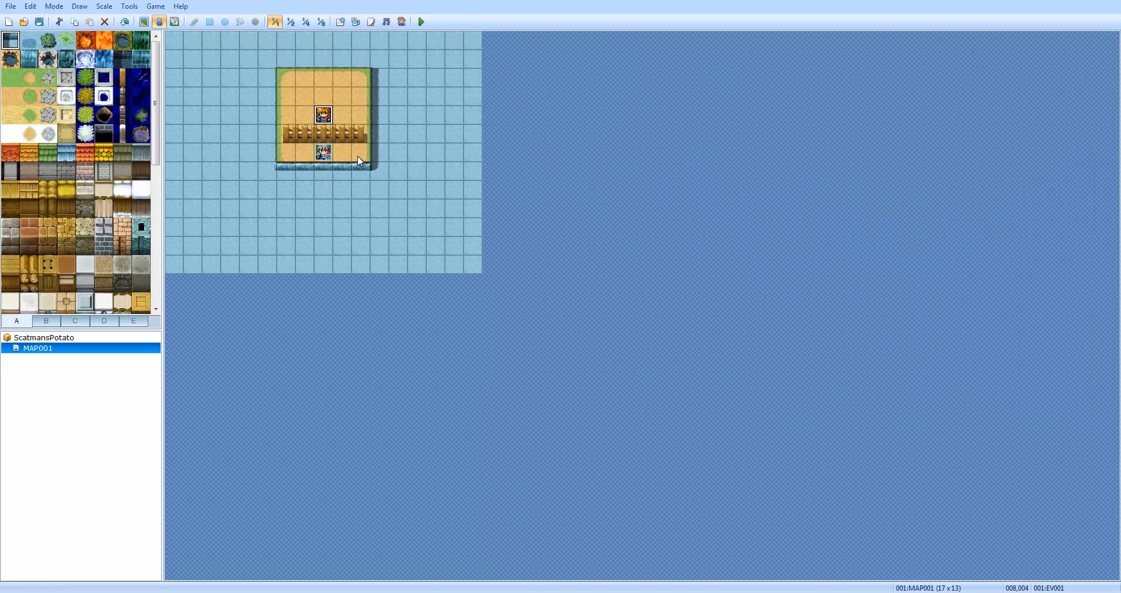
# Quick-create a treasure chest event with 007:Dispel Herb on the tile right of the player
pyautogui.rightClick(360, 151)
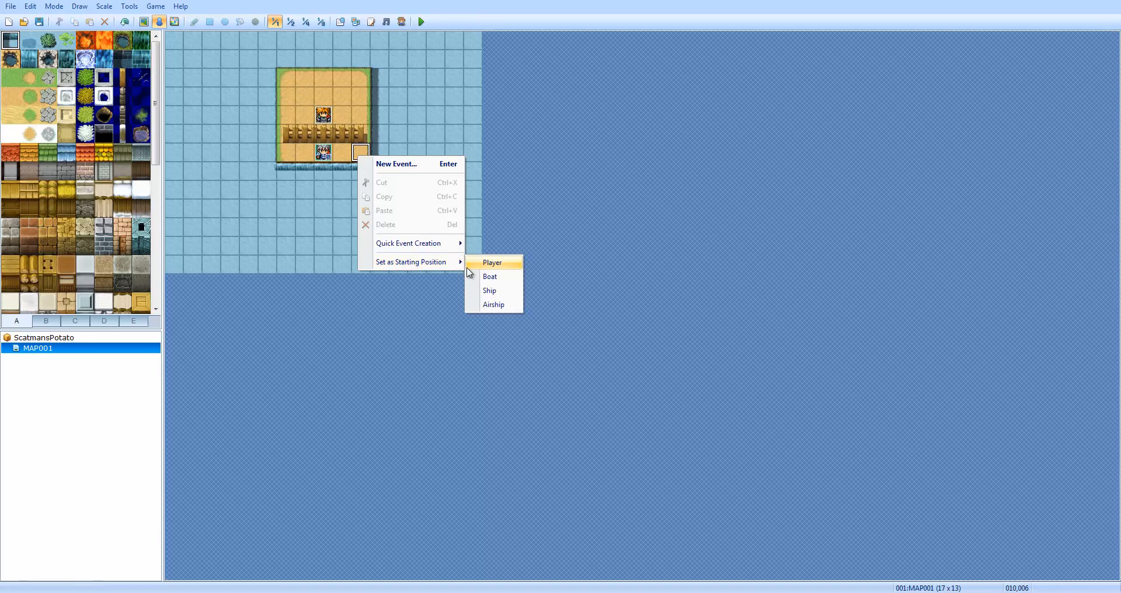
pyautogui.moveTo(409, 243)
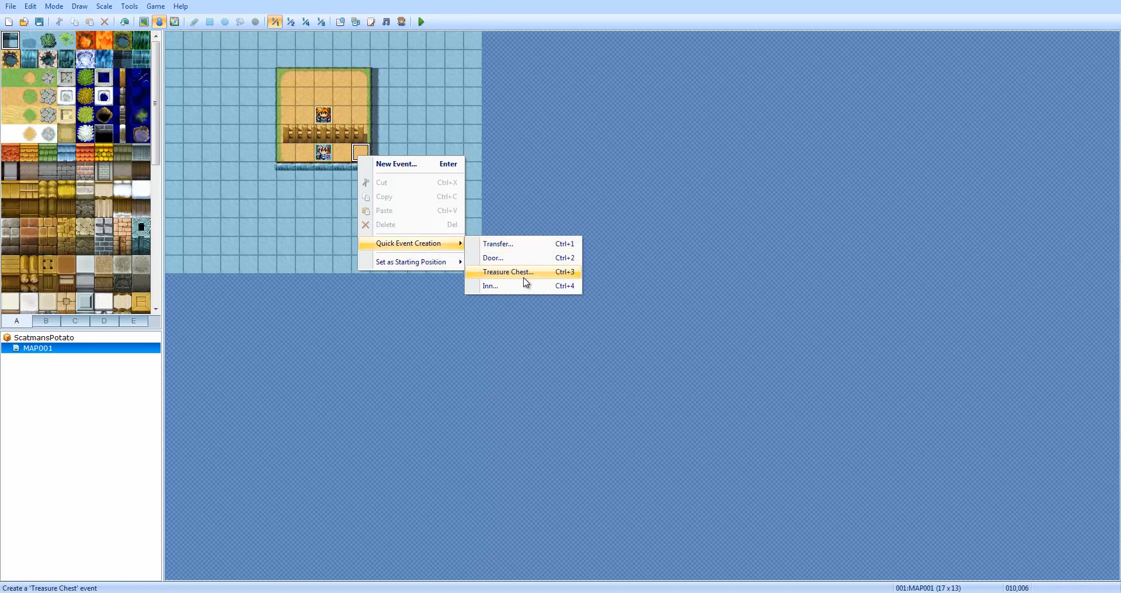
pyautogui.click(508, 272)
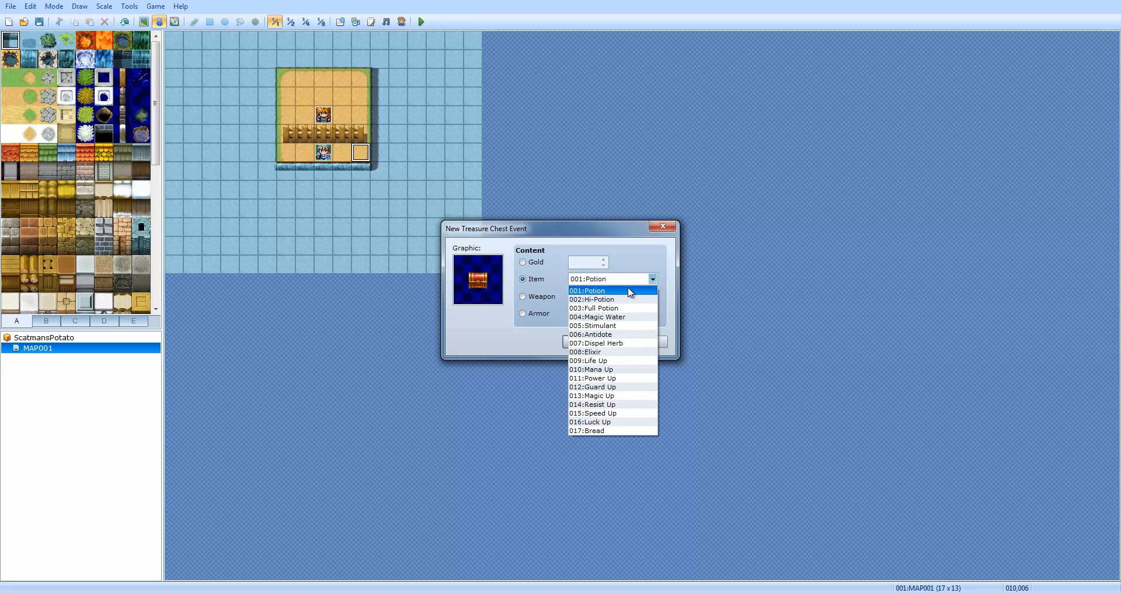
pyautogui.click(594, 343)
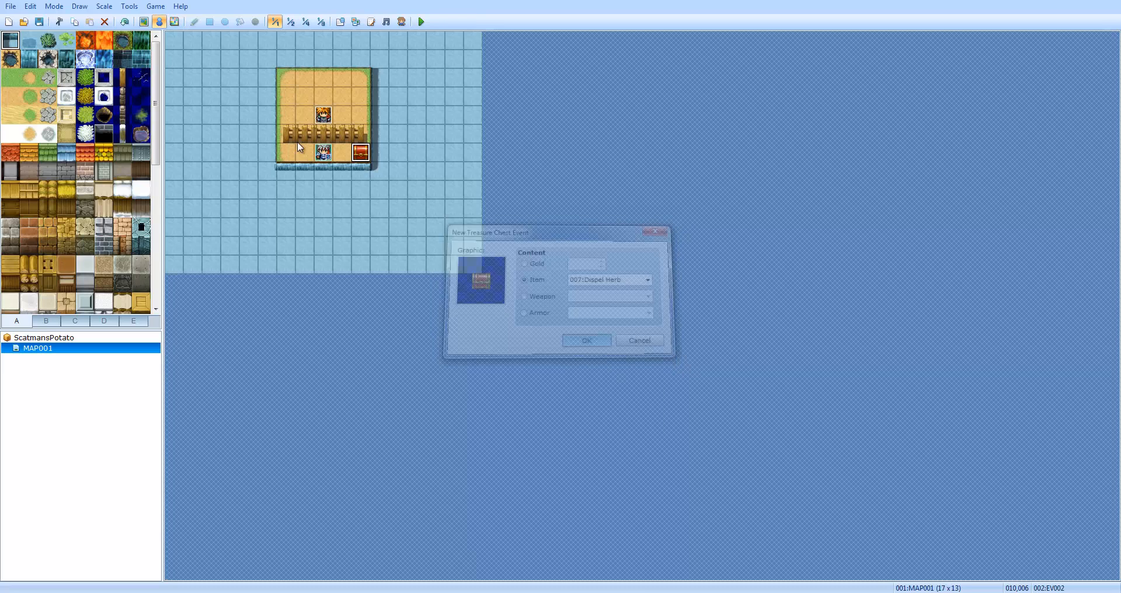
pyautogui.click(585, 340)
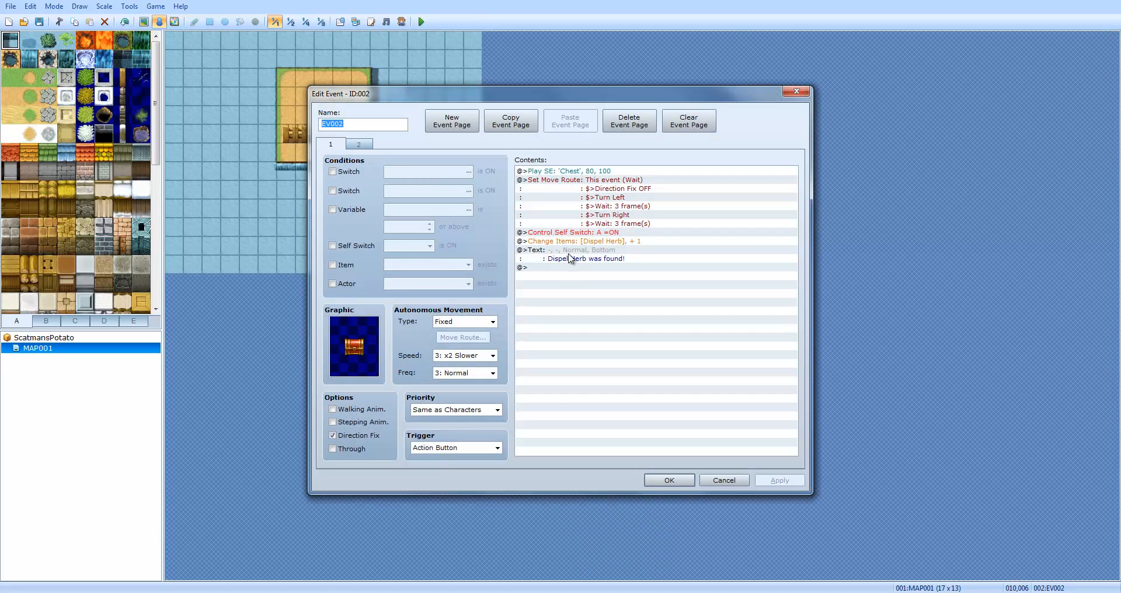
# Inspect the chest's item-giving command and close its editor without changes
pyautogui.doubleClick(581, 240)
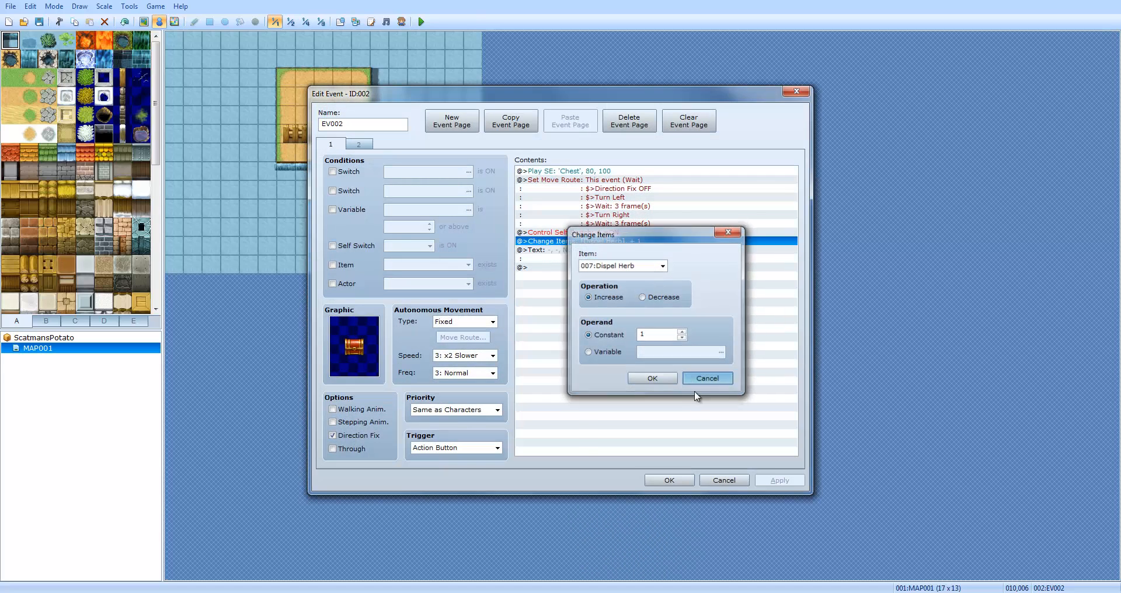
pyautogui.click(650, 379)
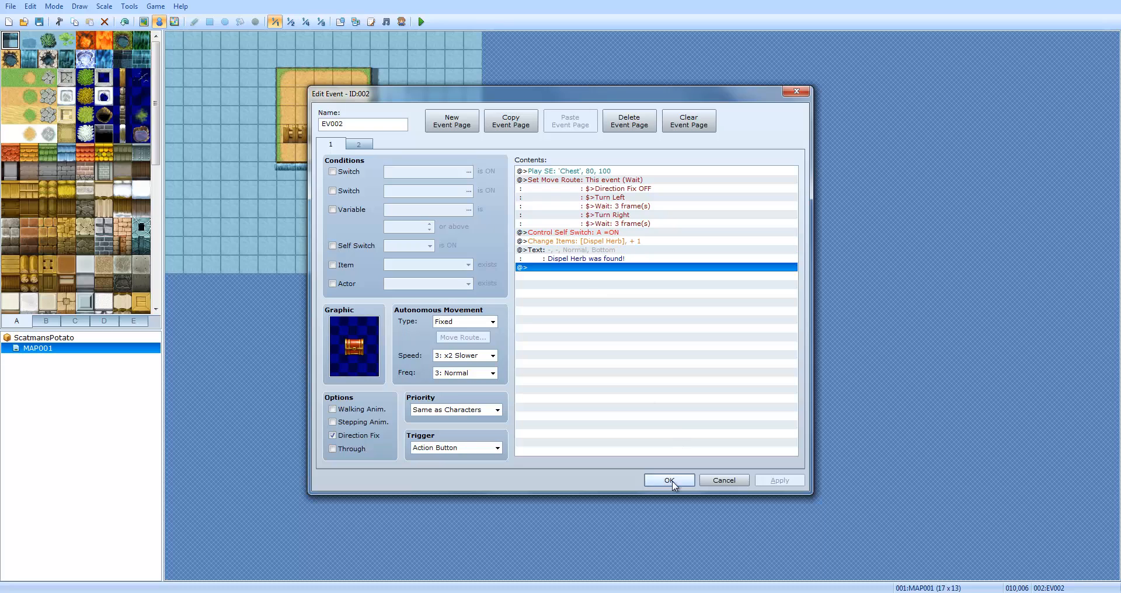
pyautogui.click(668, 480)
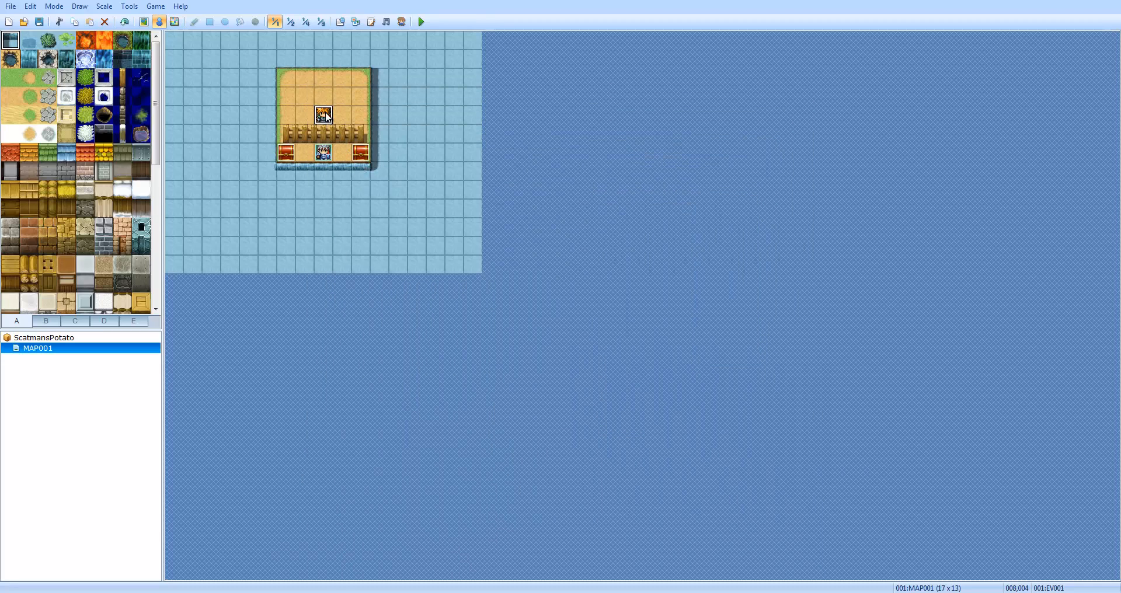
# Review the map event that calls bunchie and close it unchanged
pyautogui.doubleClick(322, 115)
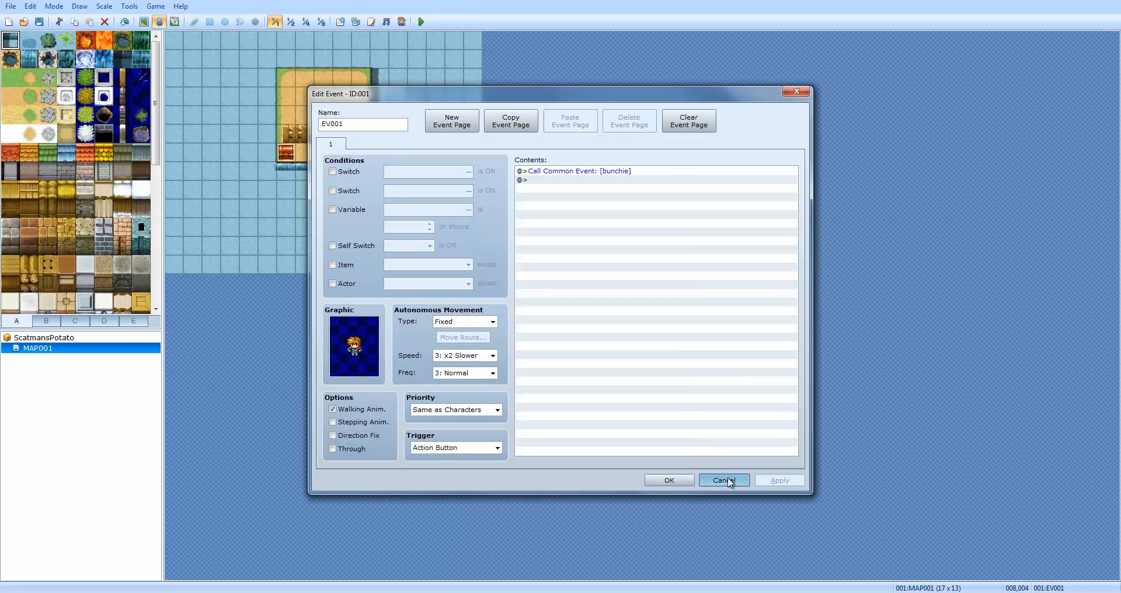
pyautogui.click(723, 480)
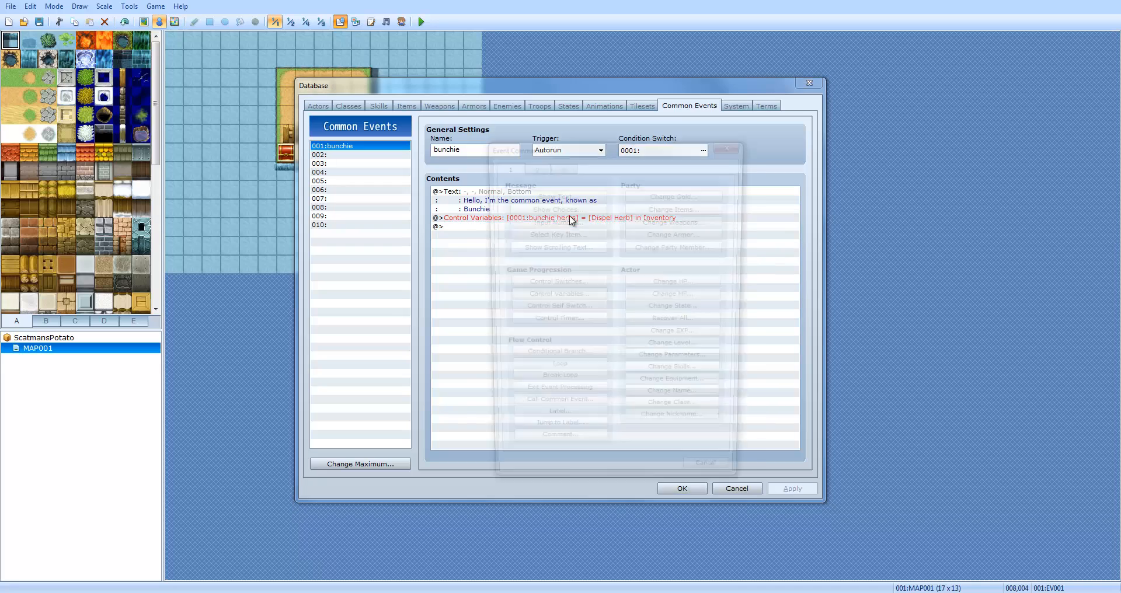
# Add the message "You have \v[0001] herbs" to the end of bunchie, previewing it first
pyautogui.click(794, 181)
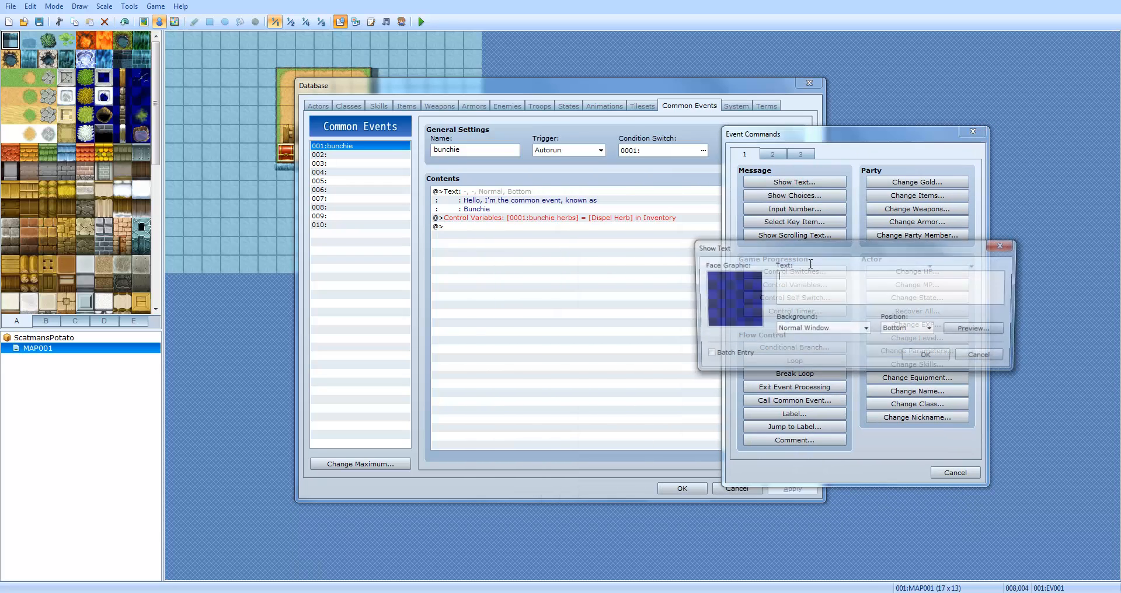
pyautogui.write('You have')
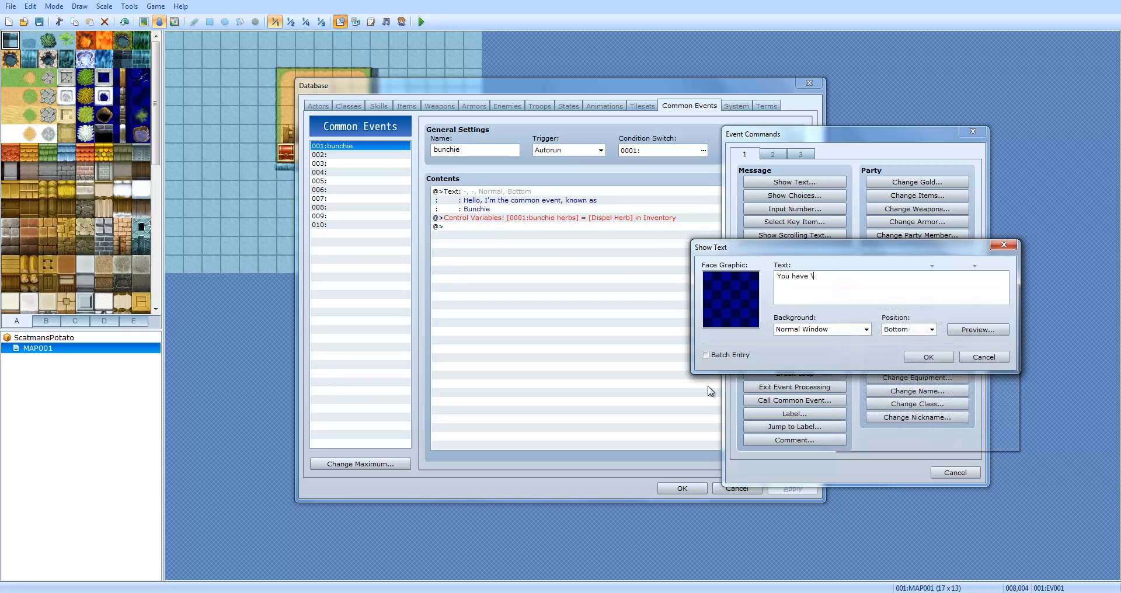
pyautogui.write('\\')
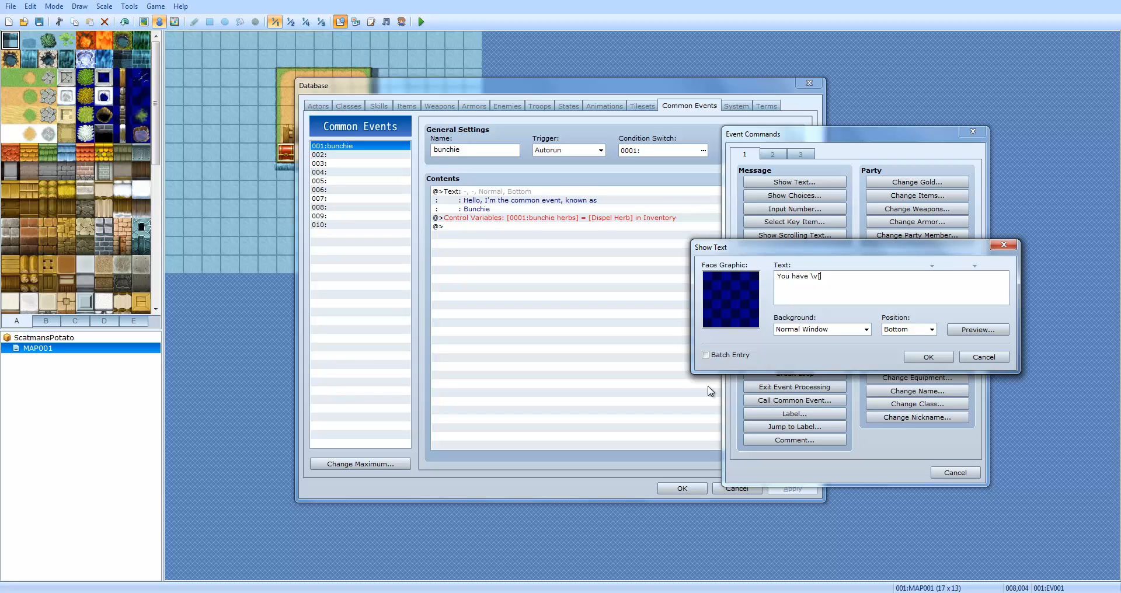
pyautogui.write('000')
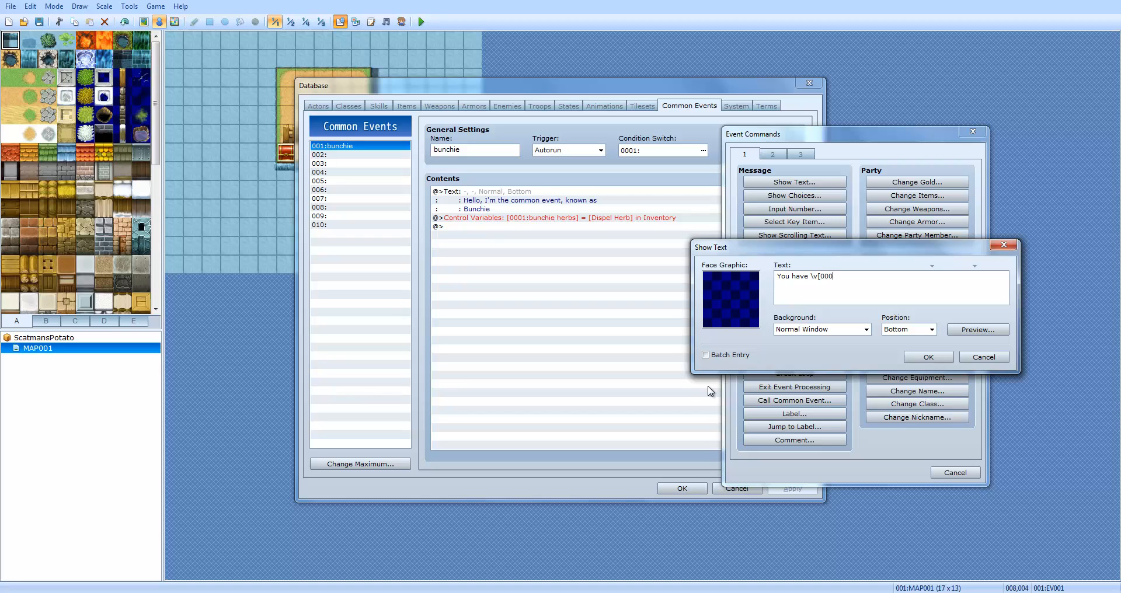
pyautogui.write('1]')
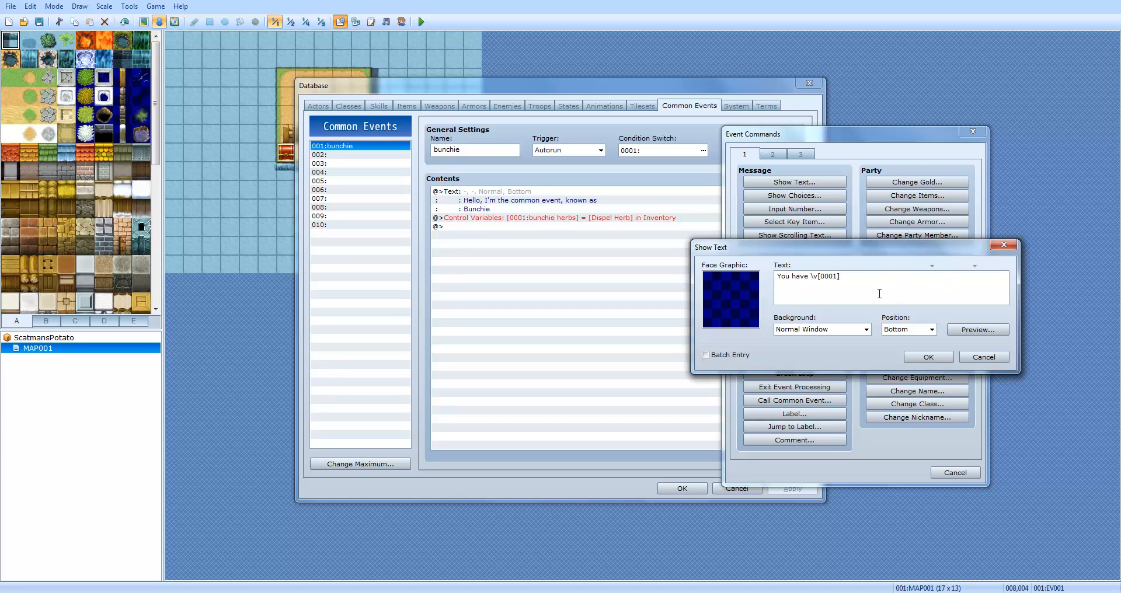
pyautogui.click(976, 330)
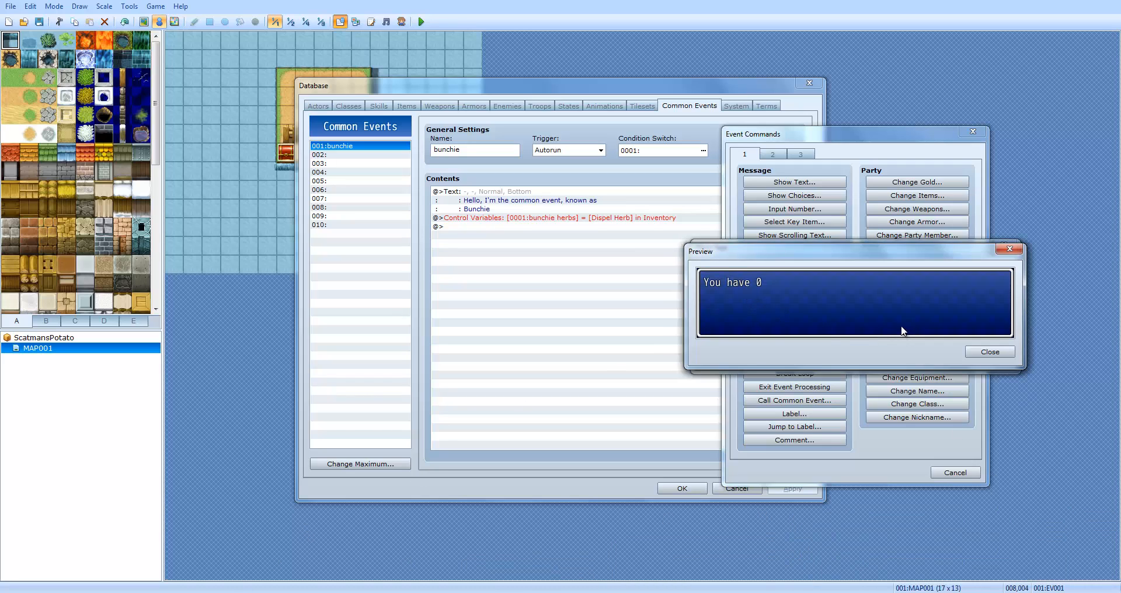
pyautogui.moveTo(781, 301)
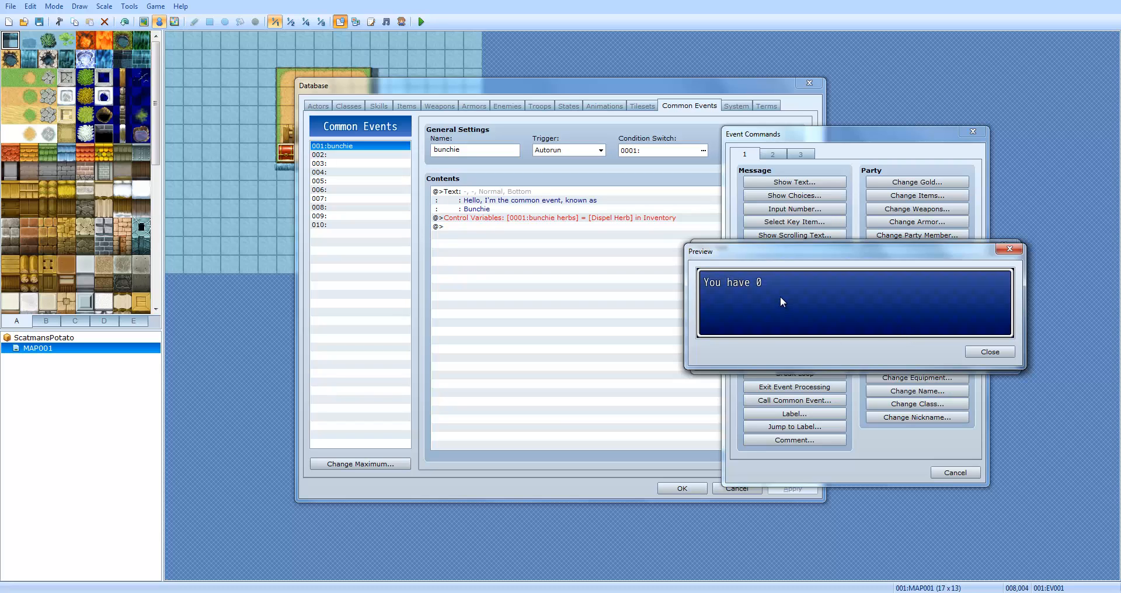
pyautogui.moveTo(767, 299)
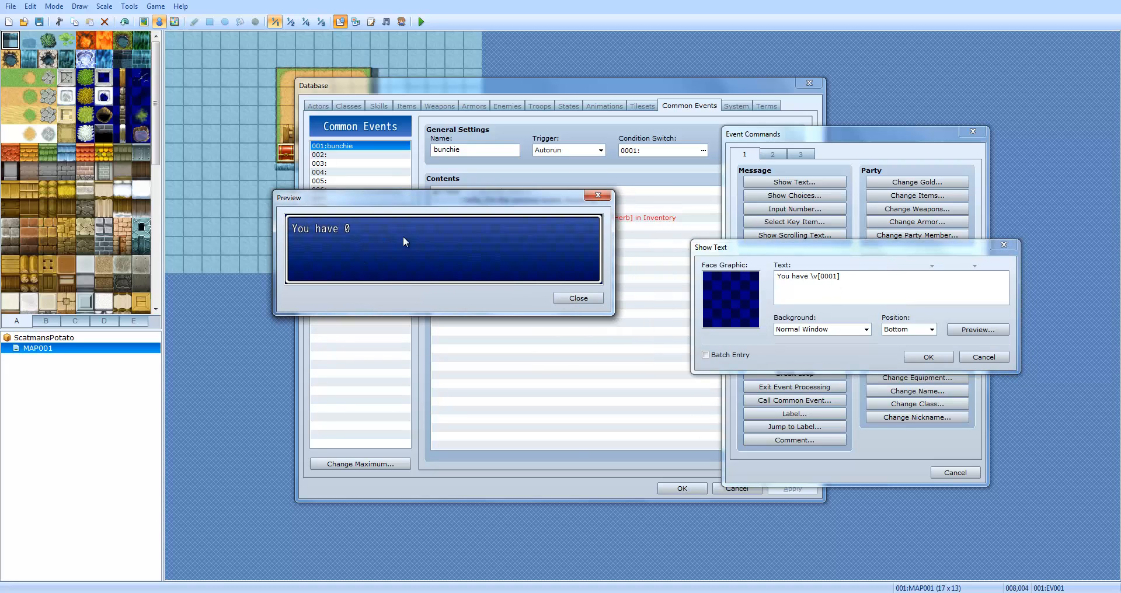
pyautogui.moveTo(358, 221)
pyautogui.write(' herbs')
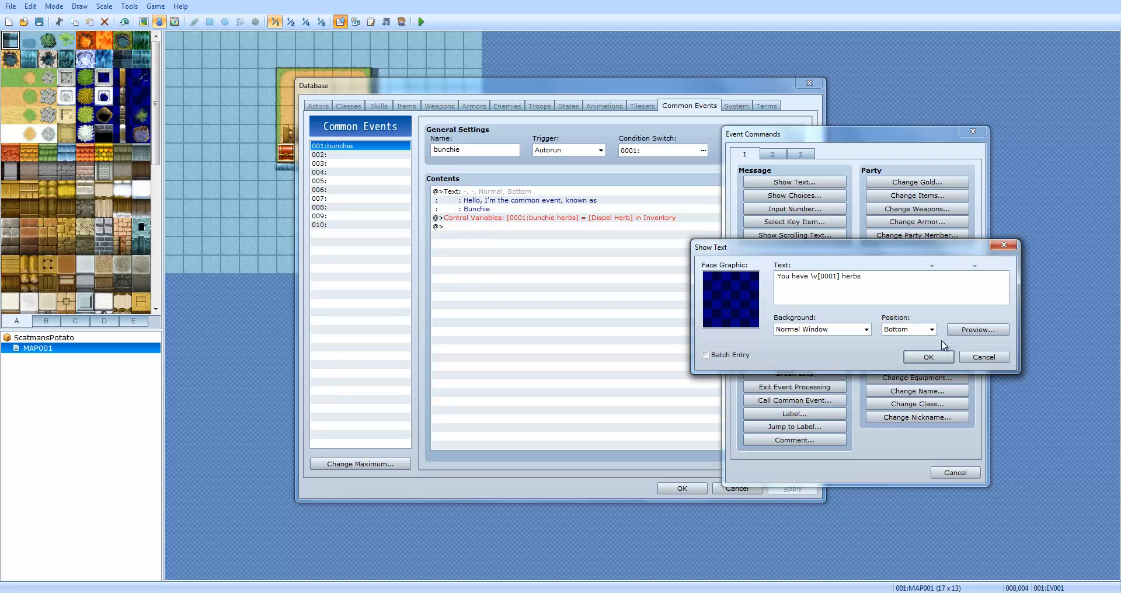
pyautogui.click(927, 356)
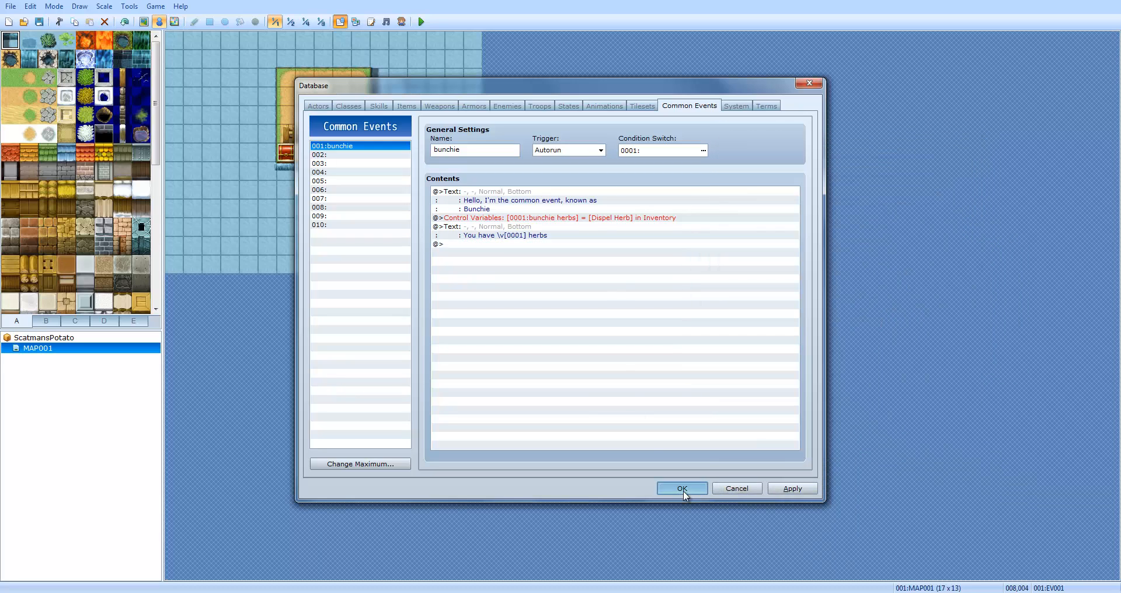
# Confirm the Database to save bunchie's changes and reopen it on Common Events
pyautogui.click(681, 488)
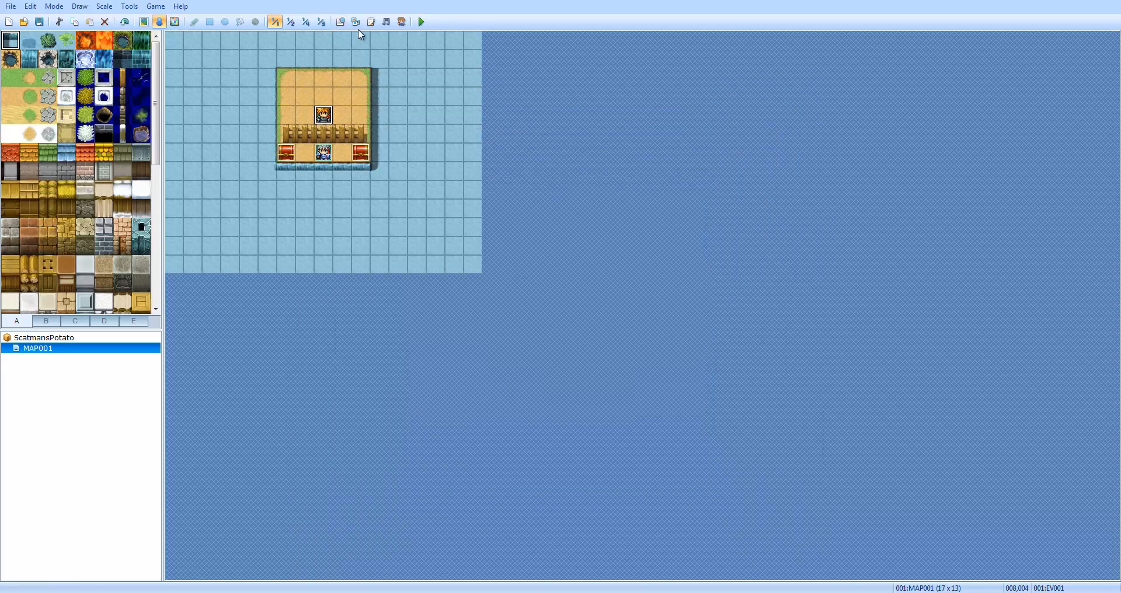
pyautogui.click(420, 21)
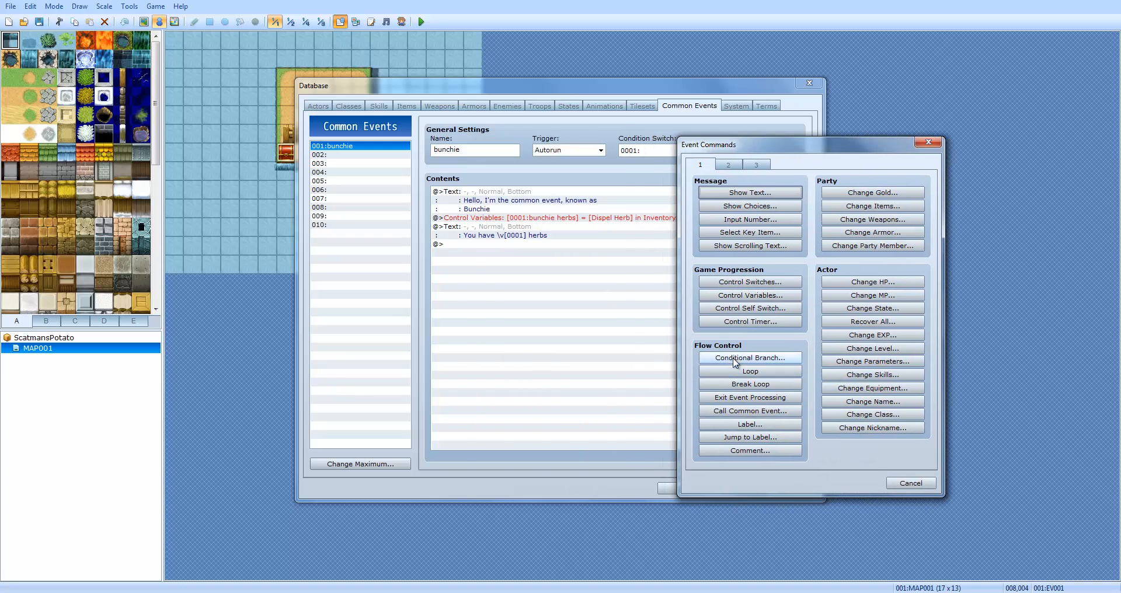
# Add a Conditional Branch: variable 0001 bunchie herbs Equal to Constant 2, with Else
pyautogui.click(750, 357)
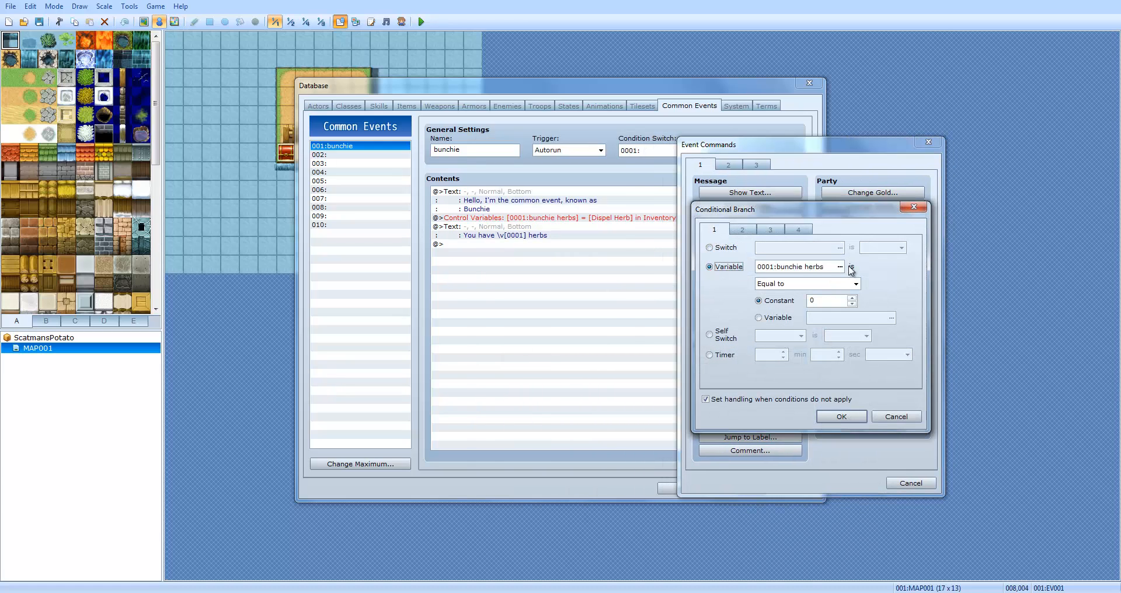
pyautogui.moveTo(820, 218)
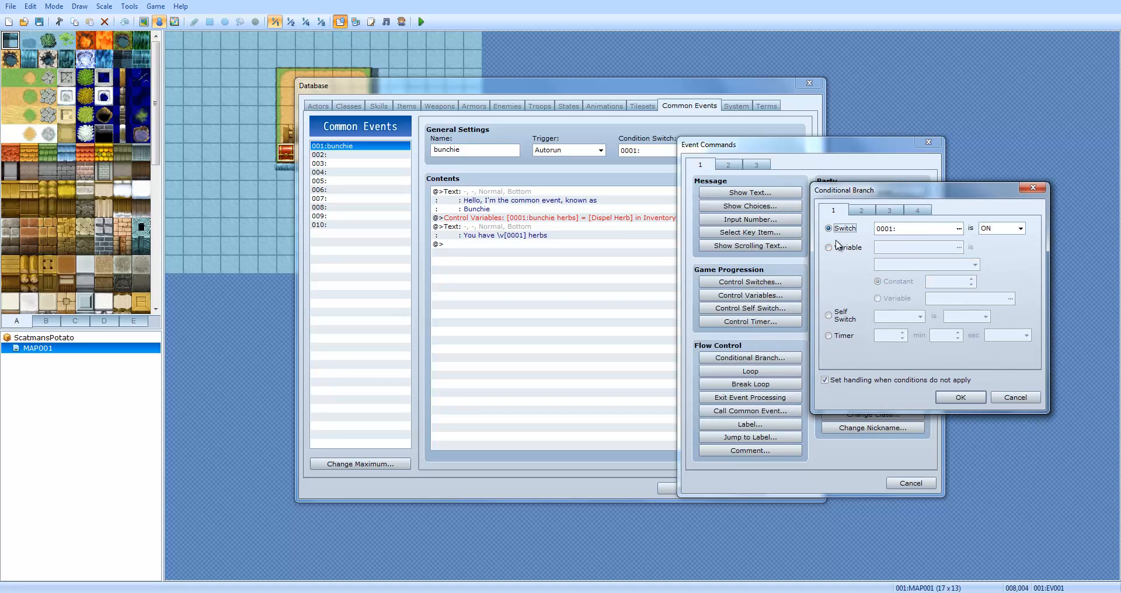
pyautogui.click(829, 248)
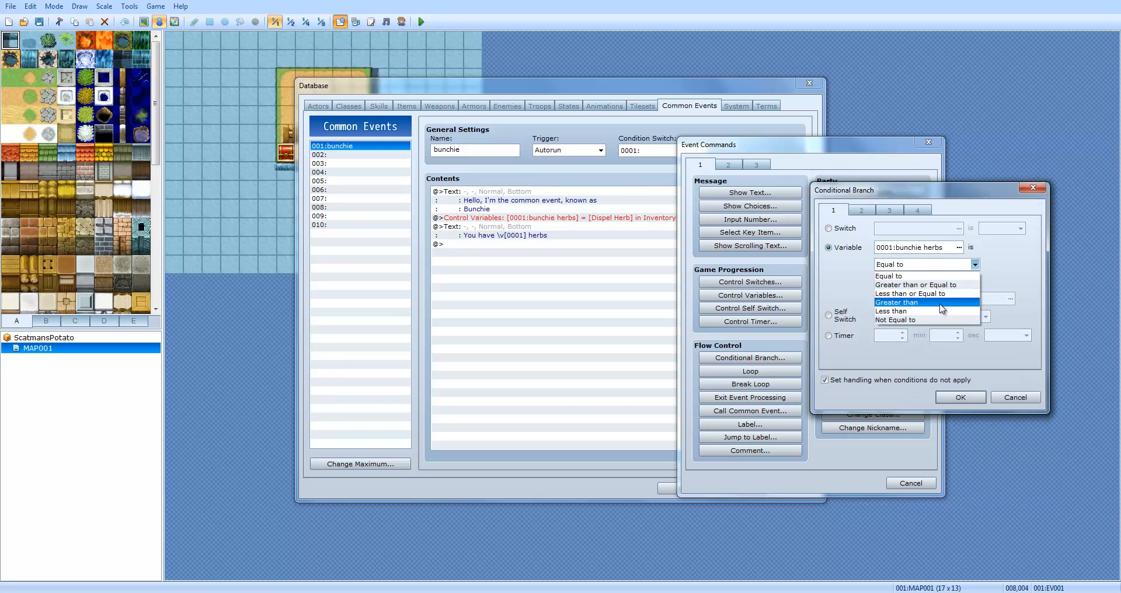
pyautogui.click(889, 275)
pyautogui.write('2')
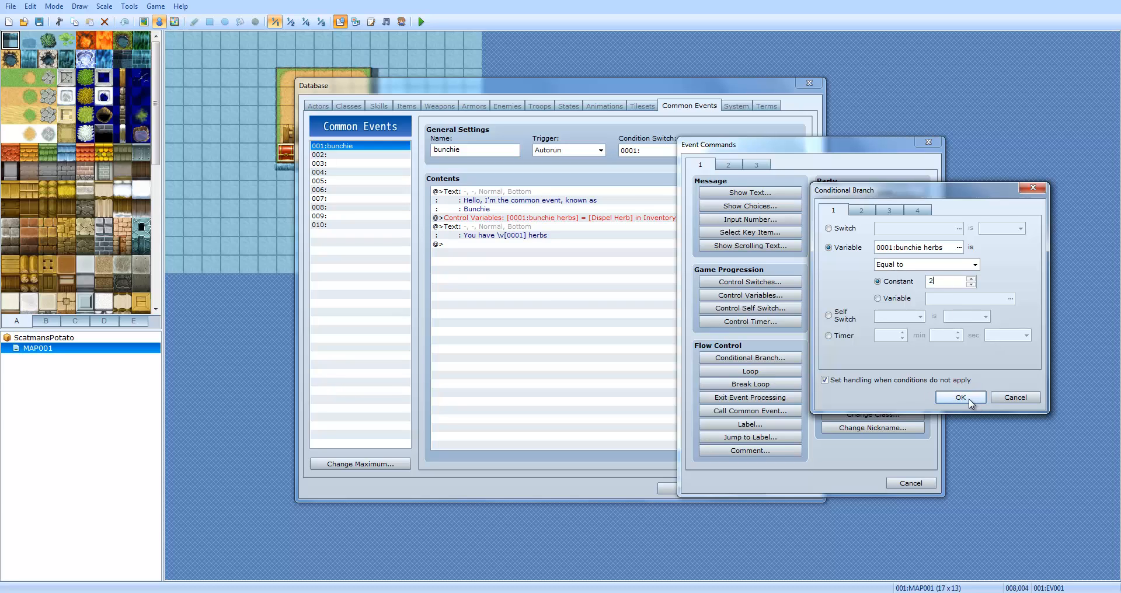
pyautogui.click(960, 397)
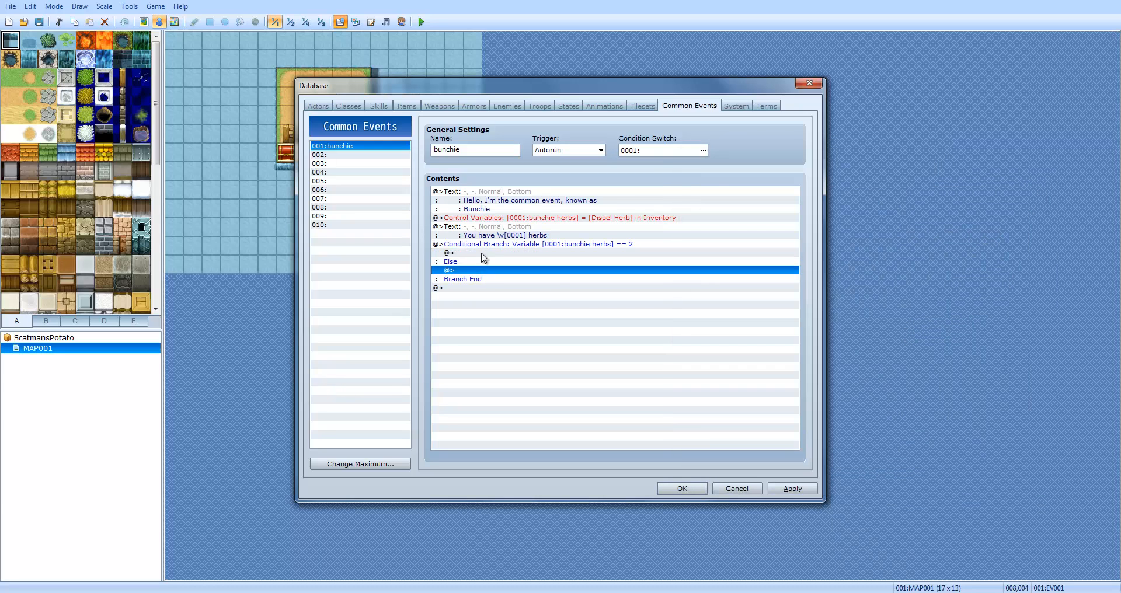
pyautogui.moveTo(484, 240)
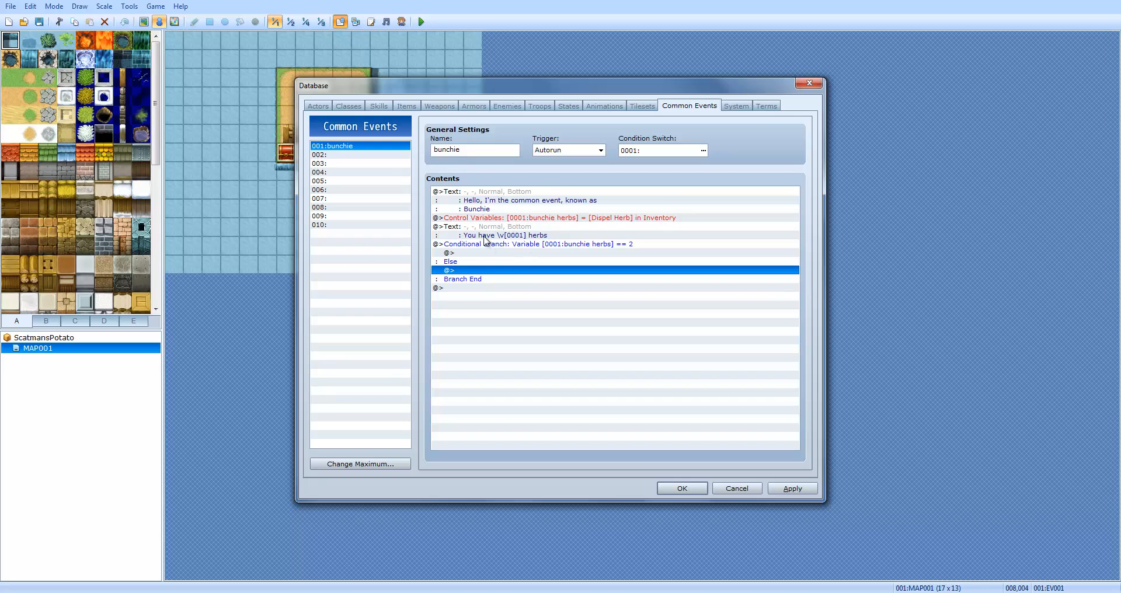
# Dismiss the command list unchanged and select the empty line inside the herb-count branch
pyautogui.doubleClick(615, 270)
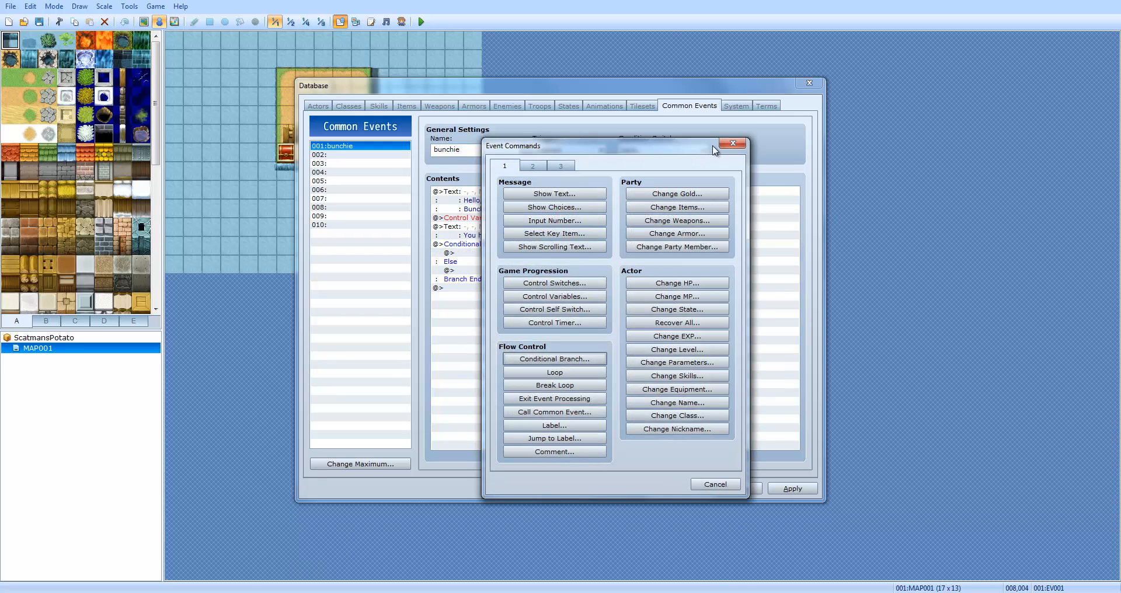
pyautogui.click(732, 144)
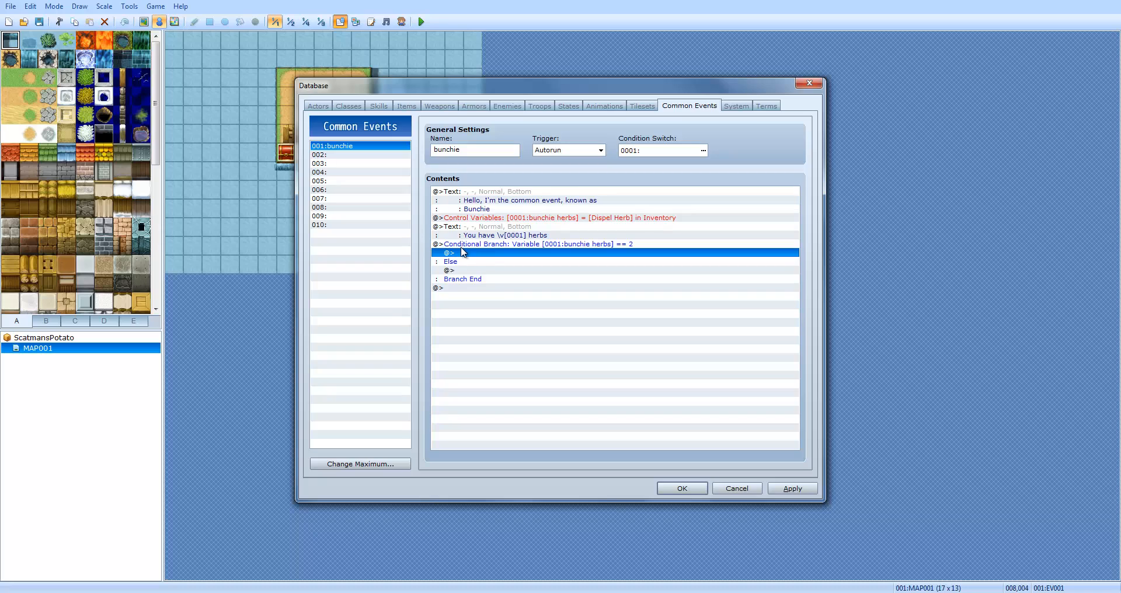
pyautogui.moveTo(485, 249)
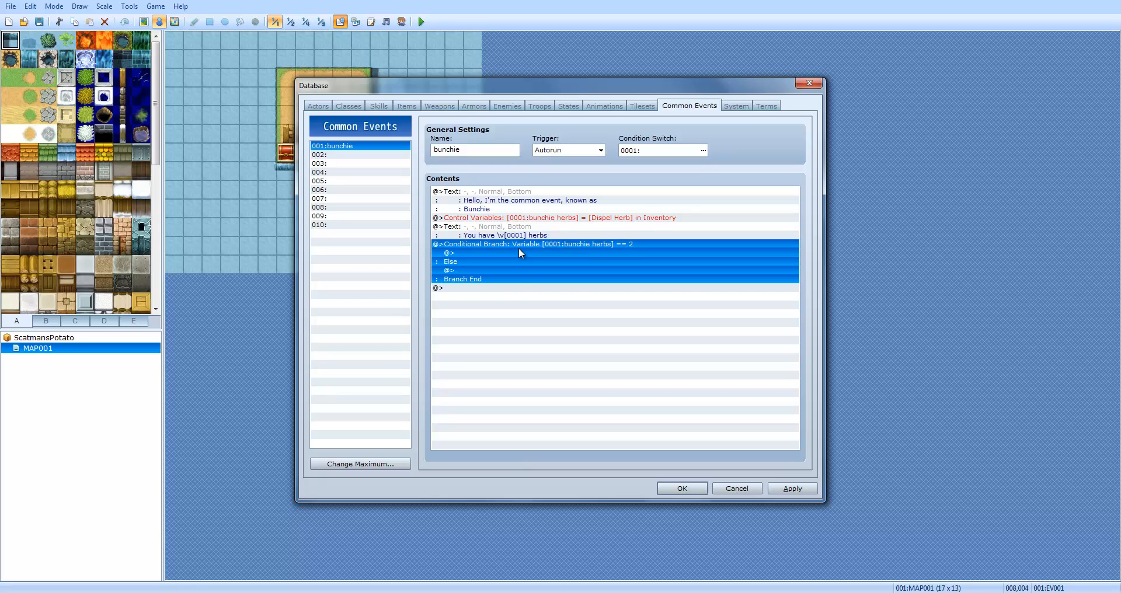
pyautogui.click(449, 252)
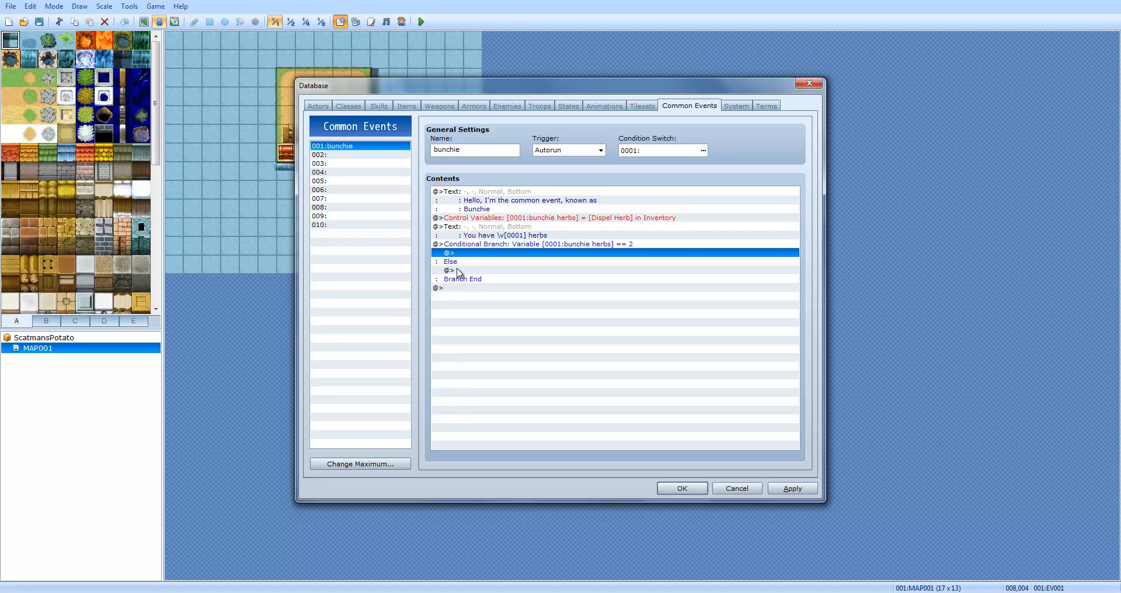
pyautogui.click(450, 261)
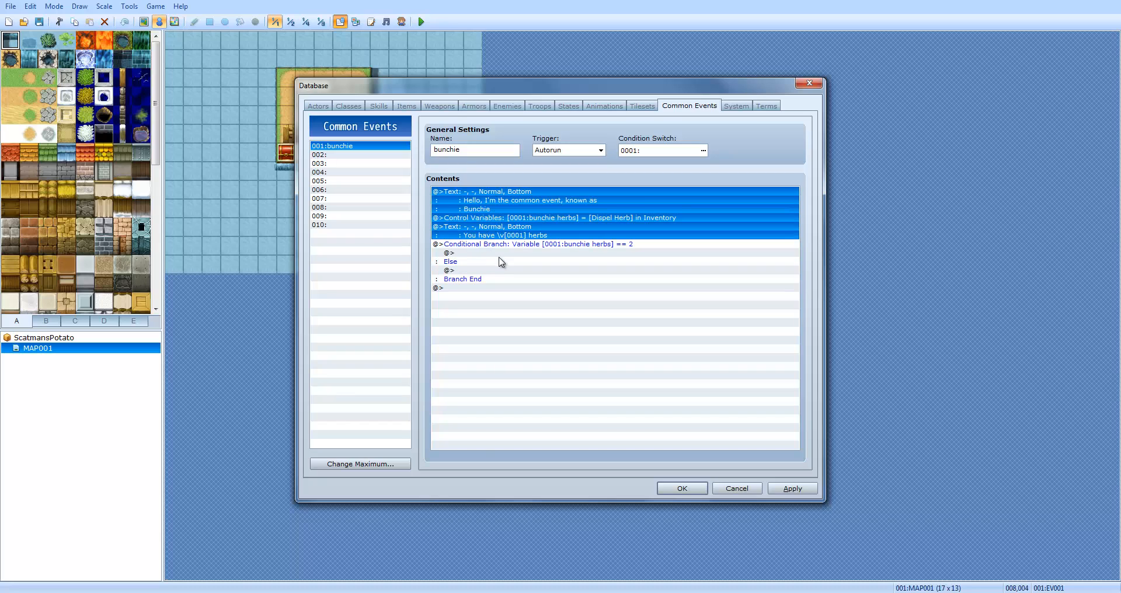
pyautogui.click(448, 252)
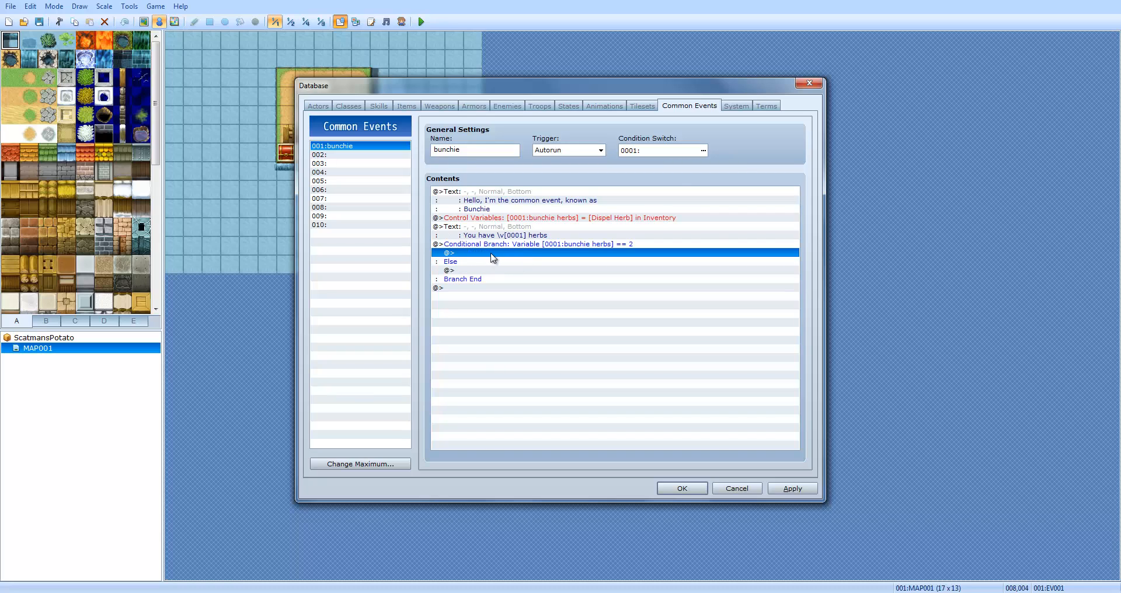
pyautogui.moveTo(543, 255)
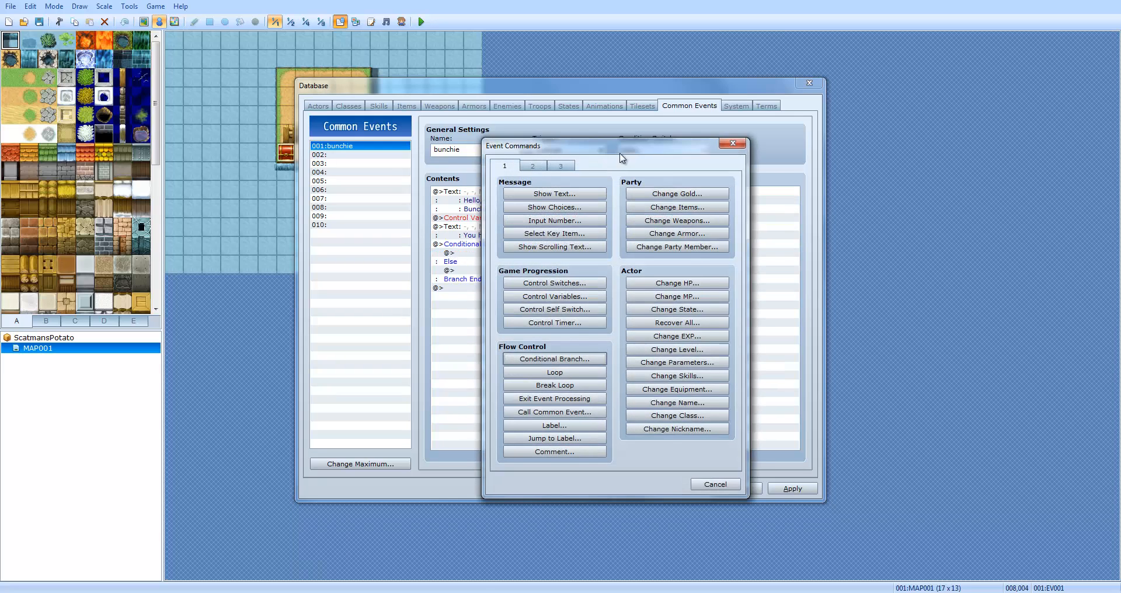
# Add a Show Text 'Quest Complete!' inside the branch and move to its next line
pyautogui.click(552, 194)
pyautogui.write('Quest Complete!')
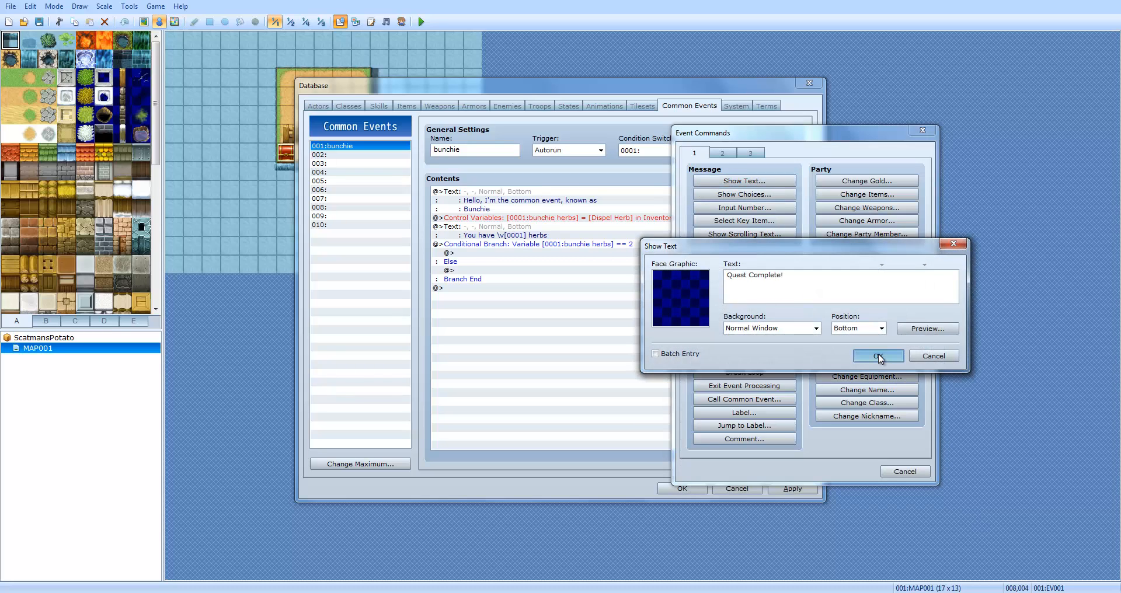
pyautogui.click(877, 356)
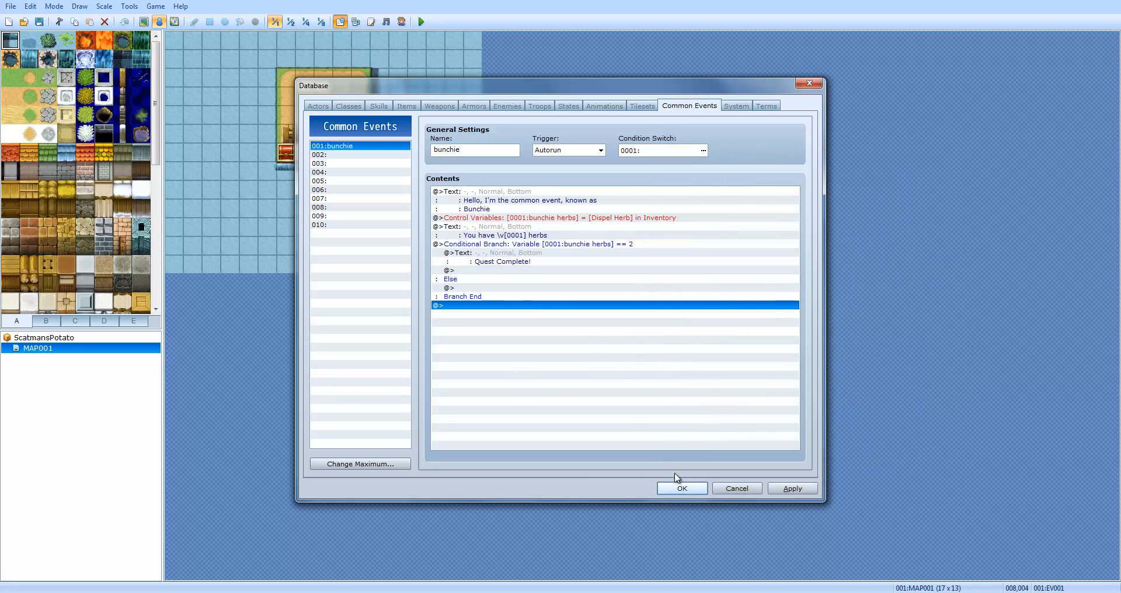
pyautogui.doubleClick(438, 304)
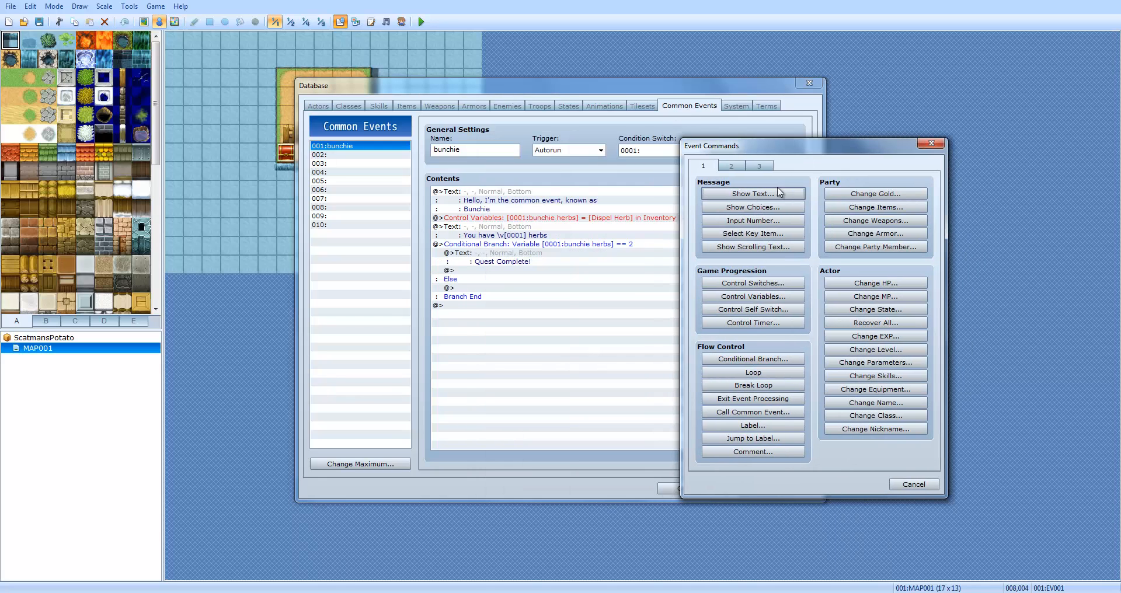
# Add Control Switches naming switch 0001 'bunchie herbs' and setting it ON
pyautogui.click(752, 282)
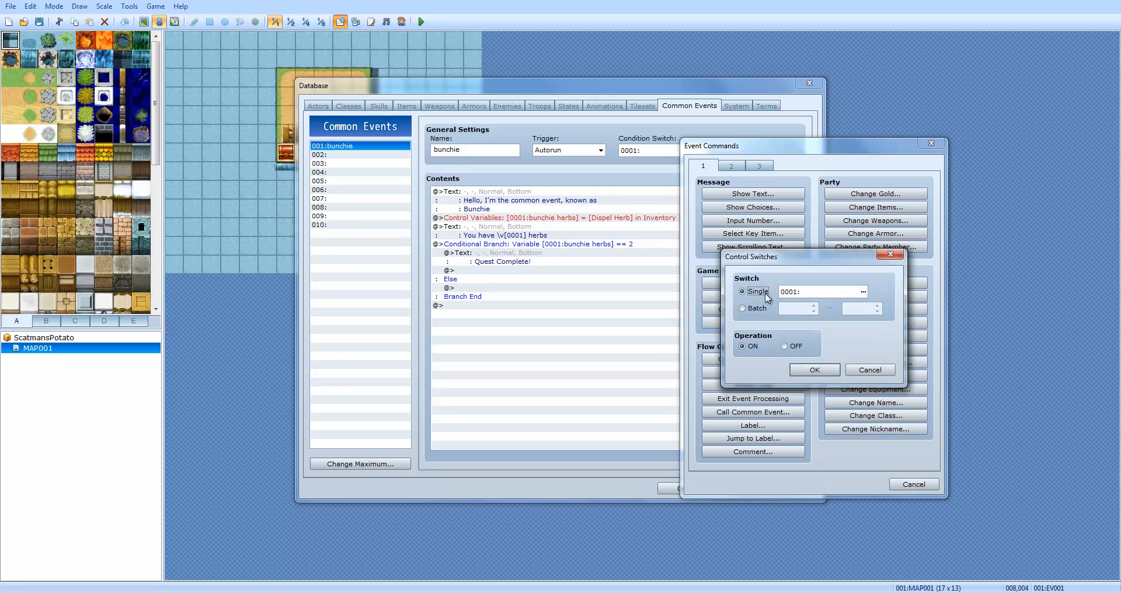
pyautogui.click(848, 292)
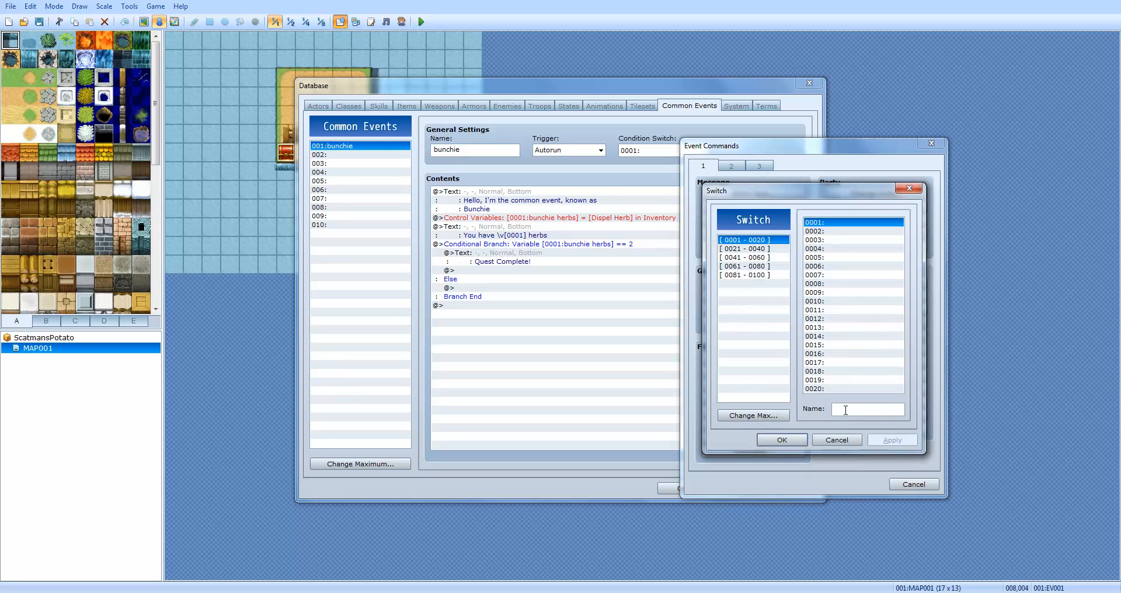
pyautogui.write('bunchie e')
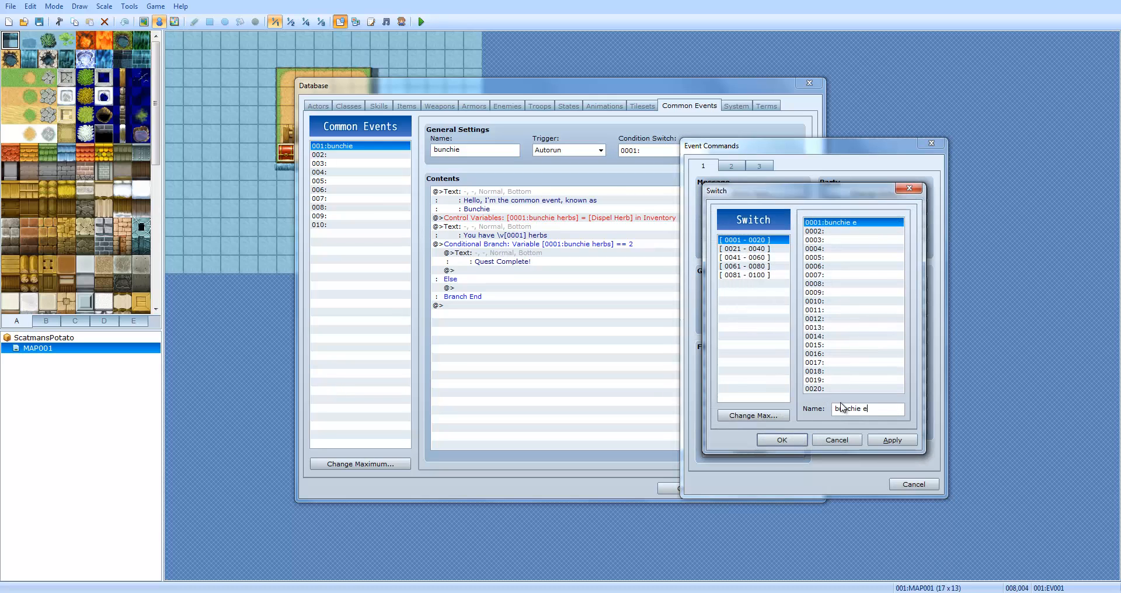
pyautogui.write('herbs')
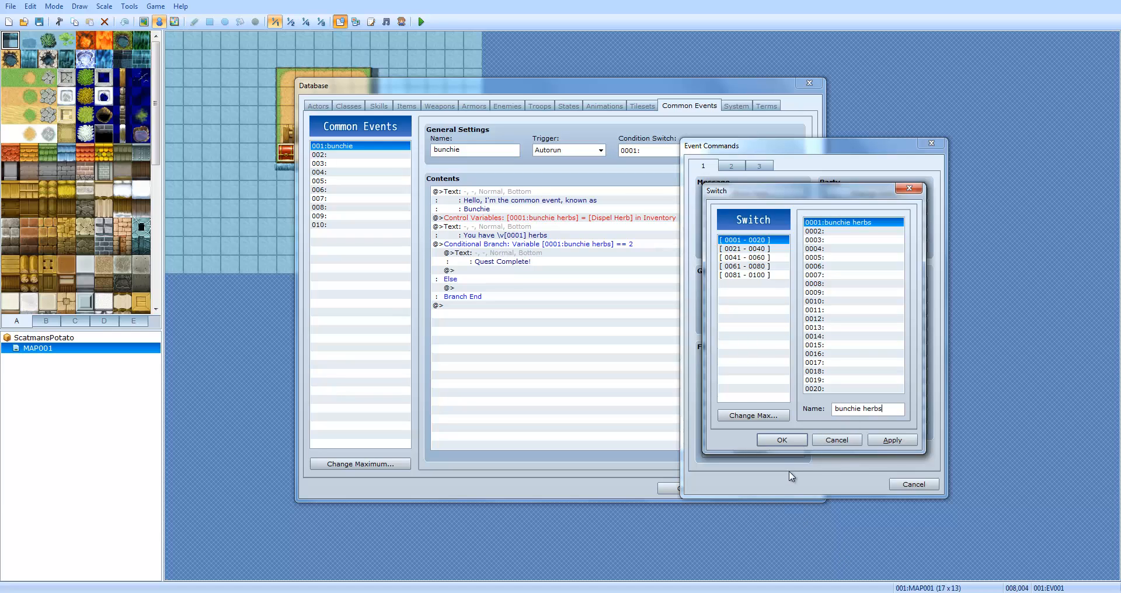
pyautogui.click(781, 439)
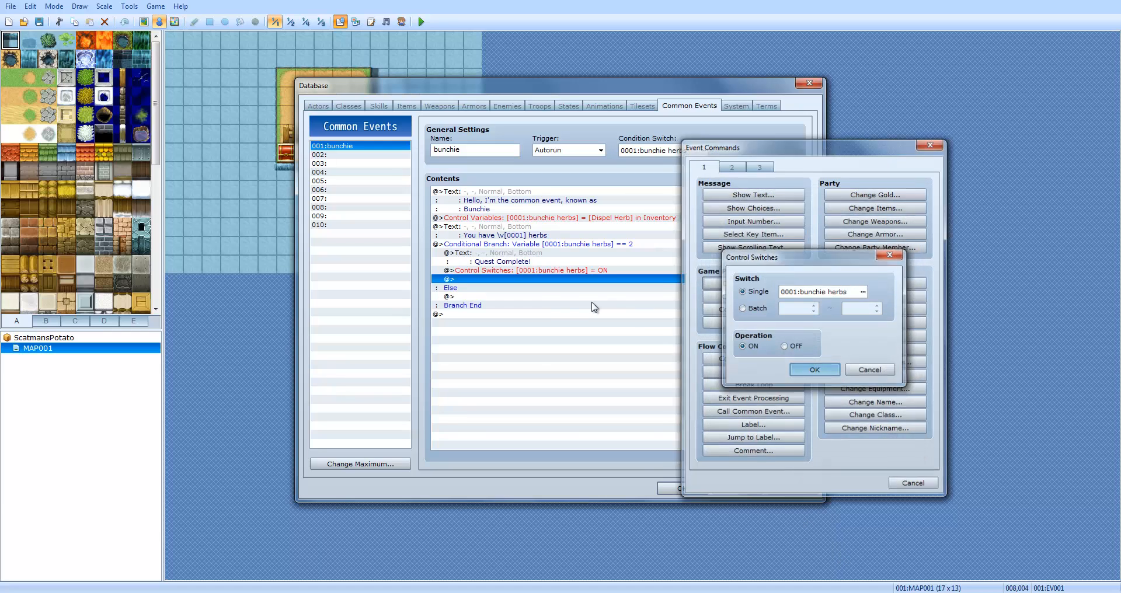
pyautogui.click(814, 369)
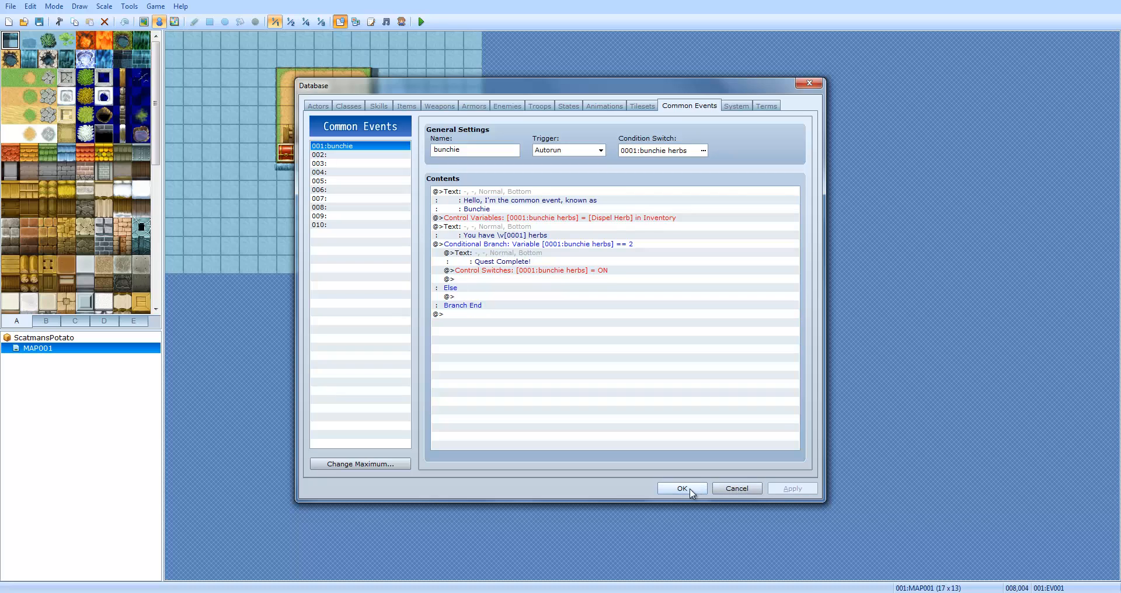
pyautogui.moveTo(346, 160)
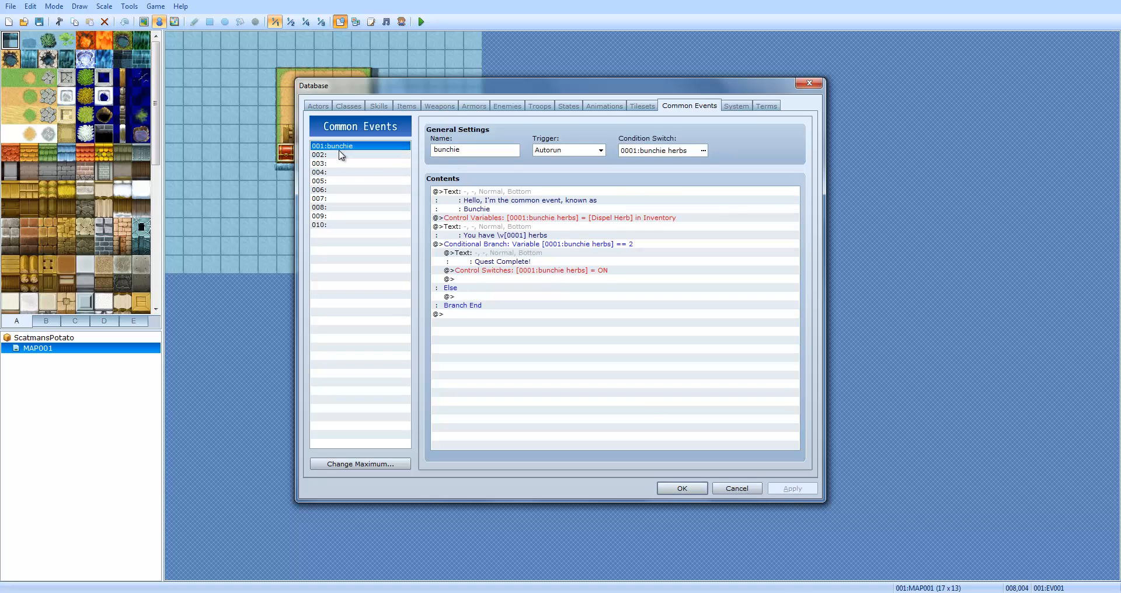
# Set bunchie's Trigger to None after toggling Autorun, then select common event 002
pyautogui.click(600, 151)
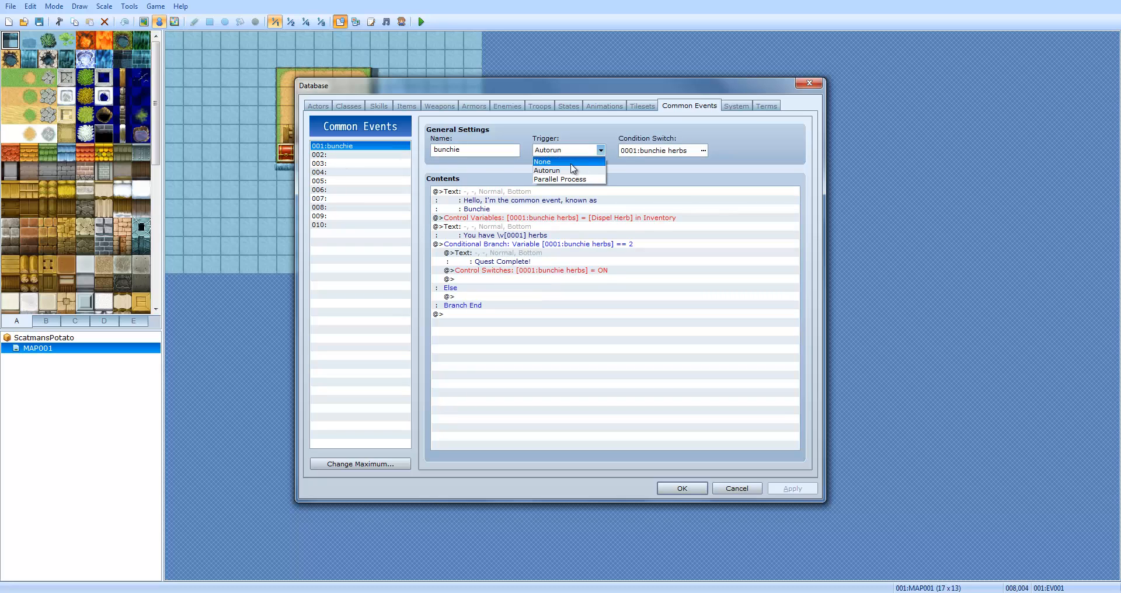
pyautogui.click(543, 161)
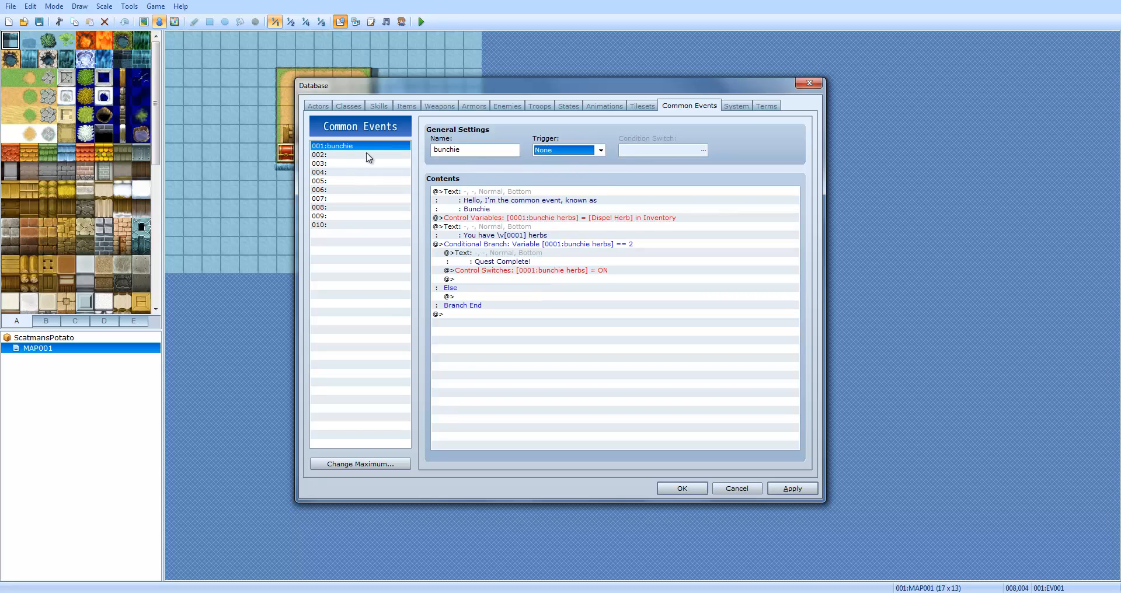
pyautogui.click(600, 151)
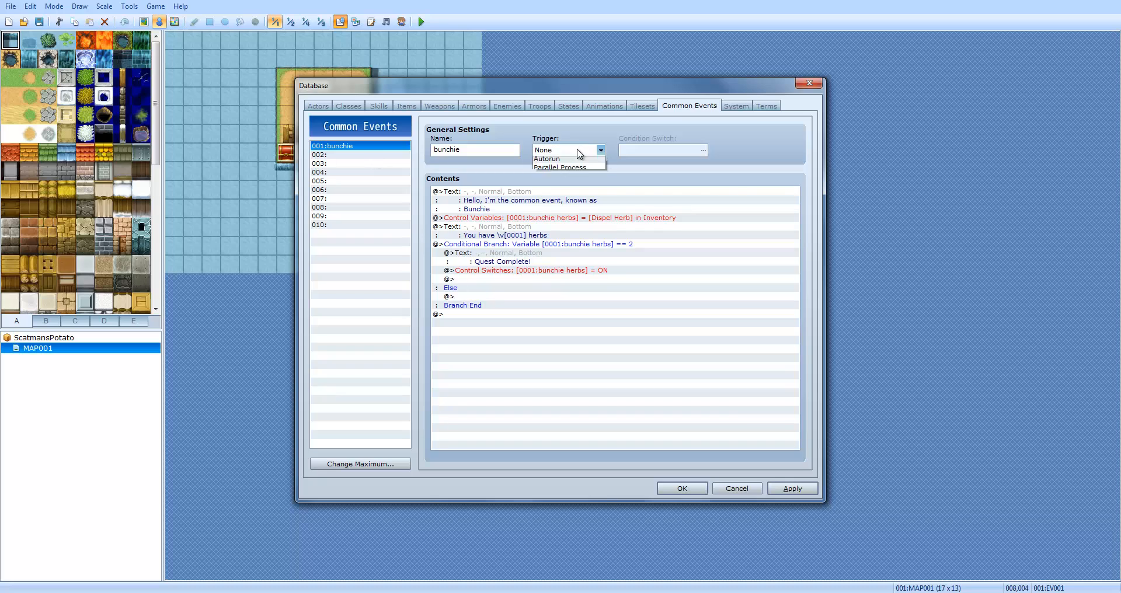
pyautogui.click(563, 158)
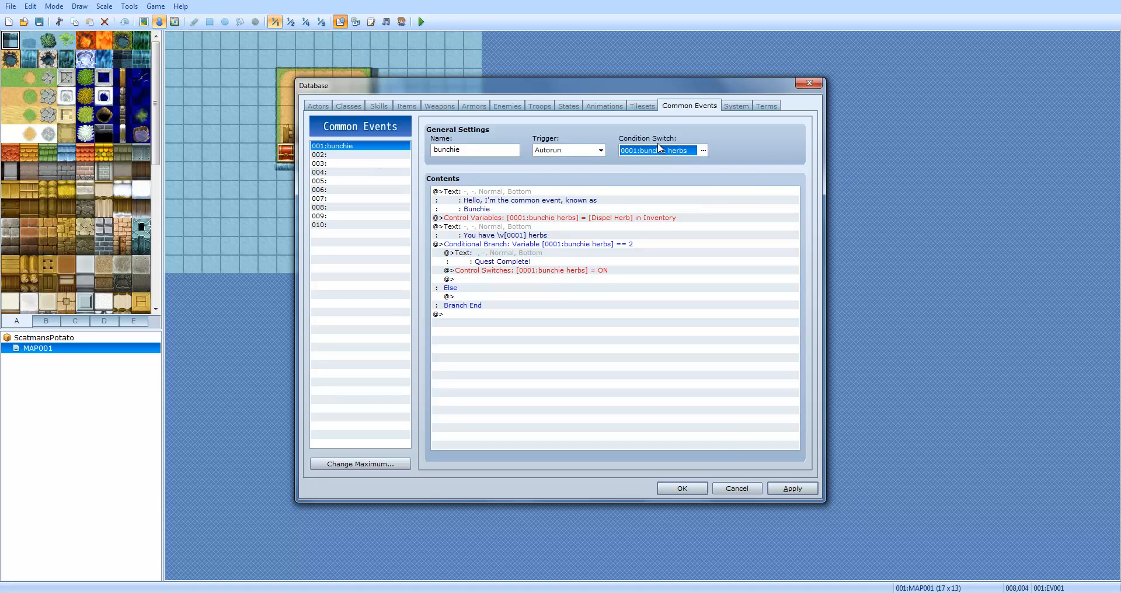
pyautogui.click(598, 151)
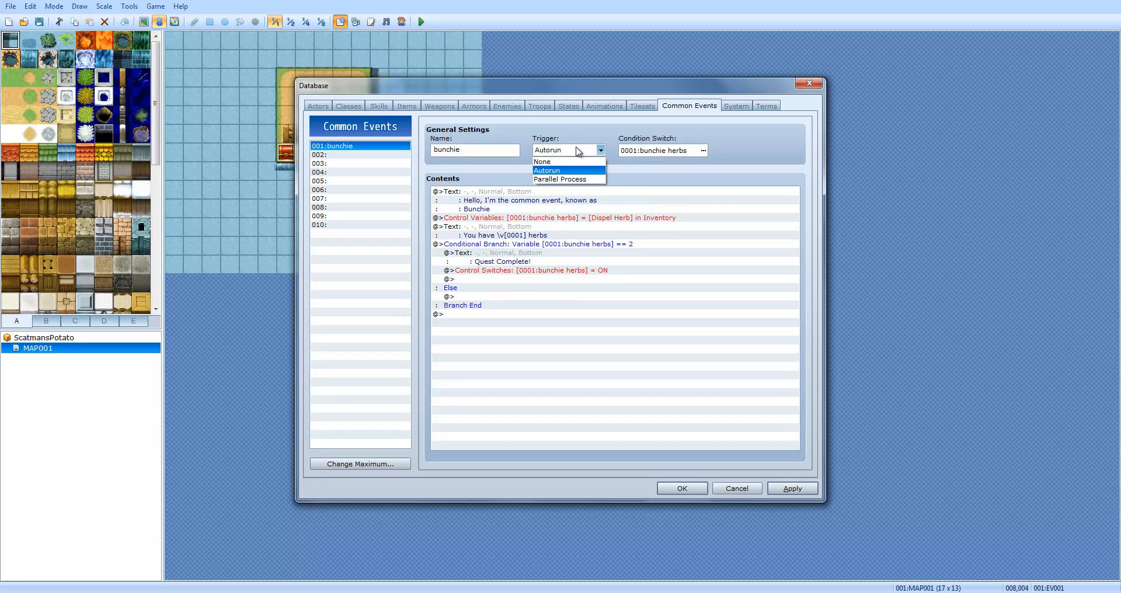
pyautogui.click(542, 162)
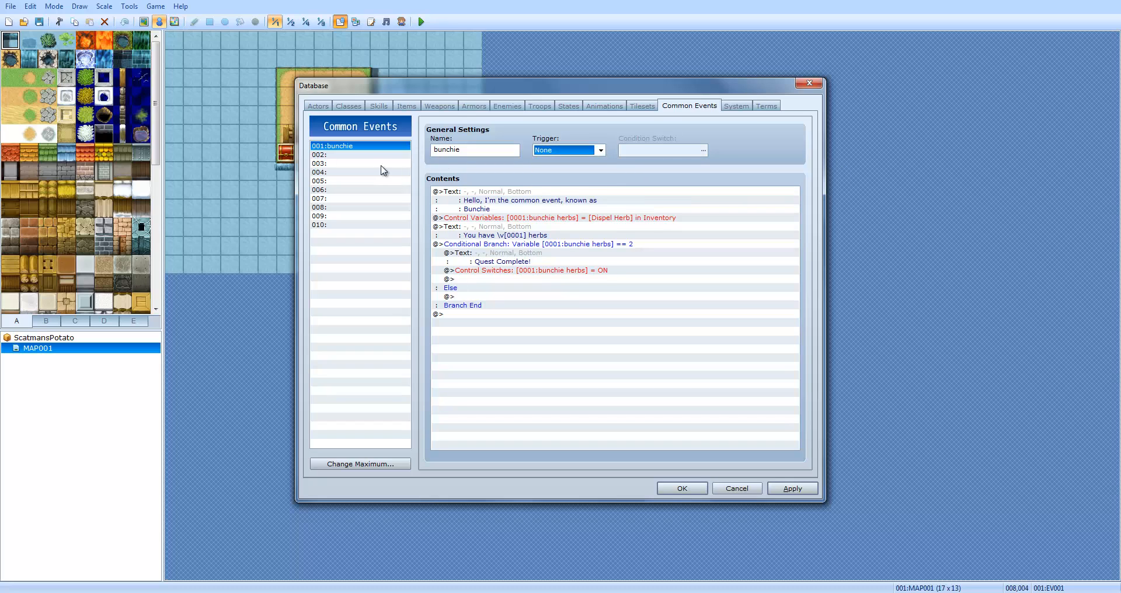
pyautogui.click(337, 154)
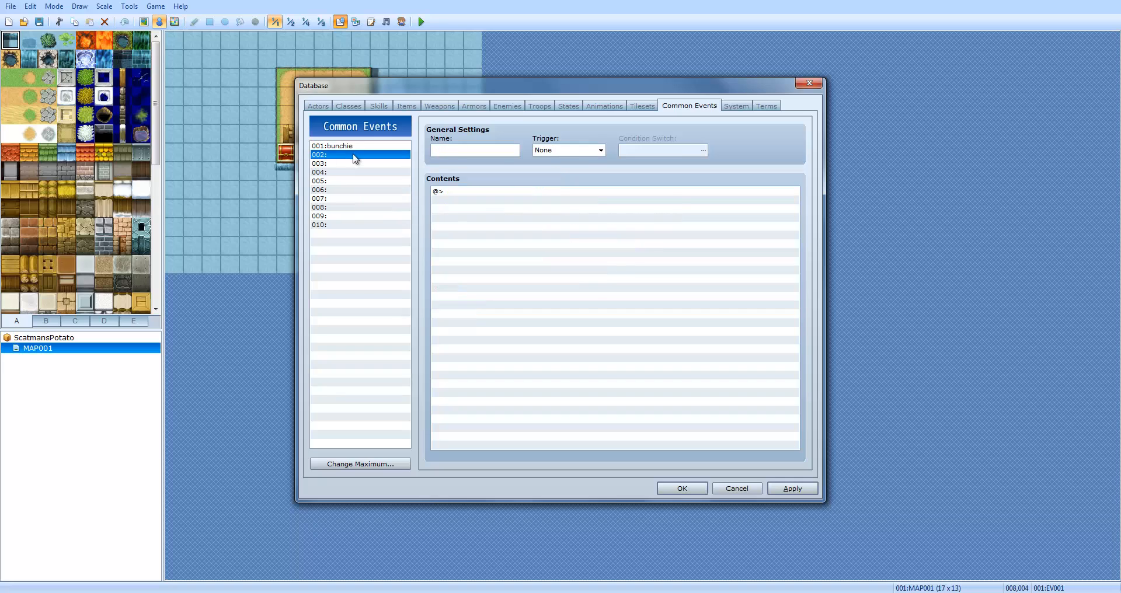
# Name event 002 'bunchie completed' with Show Text 'You already have completed this quests' and save
pyautogui.write('buh')
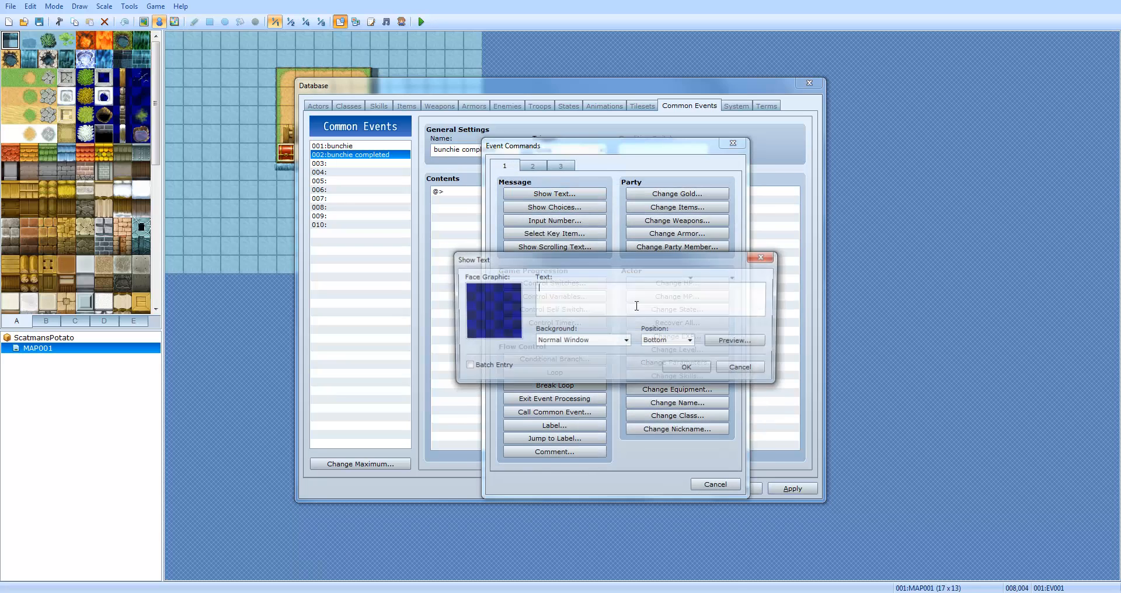
pyautogui.write('You already')
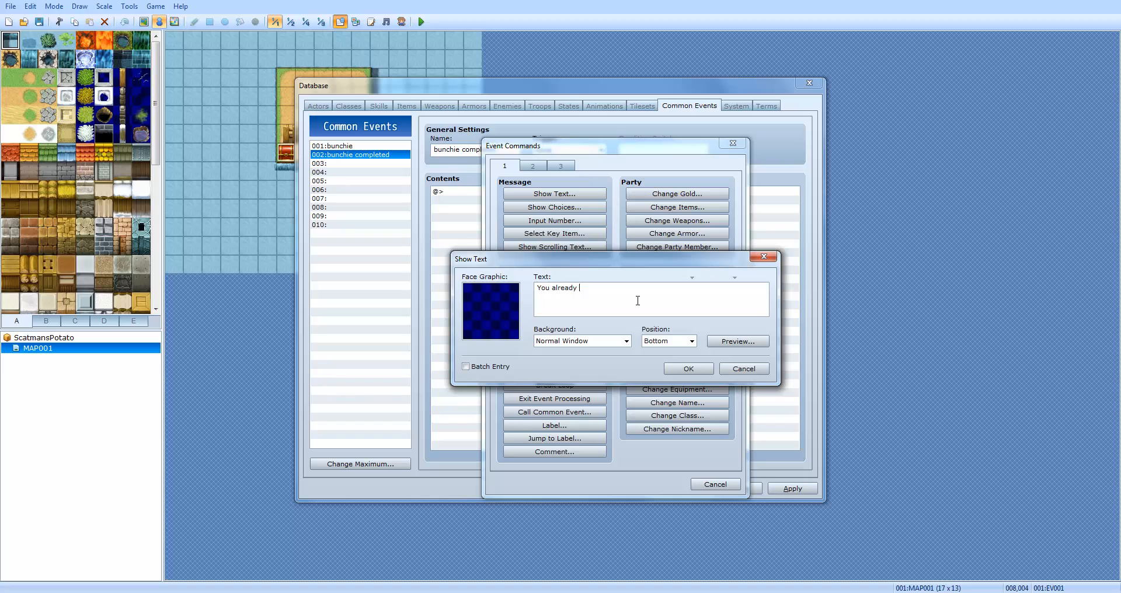
pyautogui.write('have completed this quests')
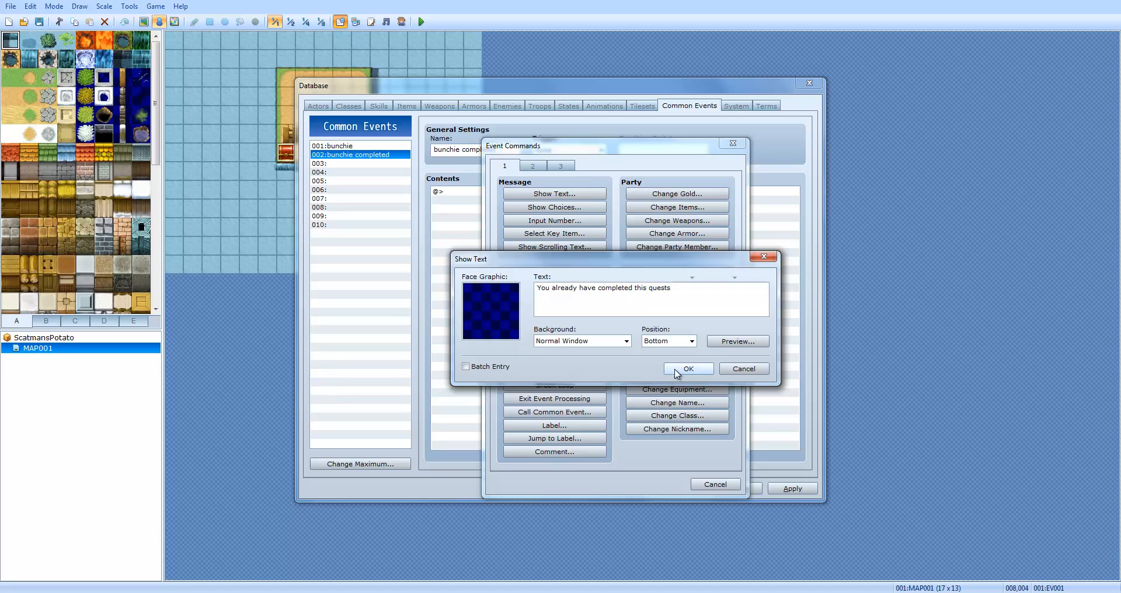
pyautogui.click(688, 369)
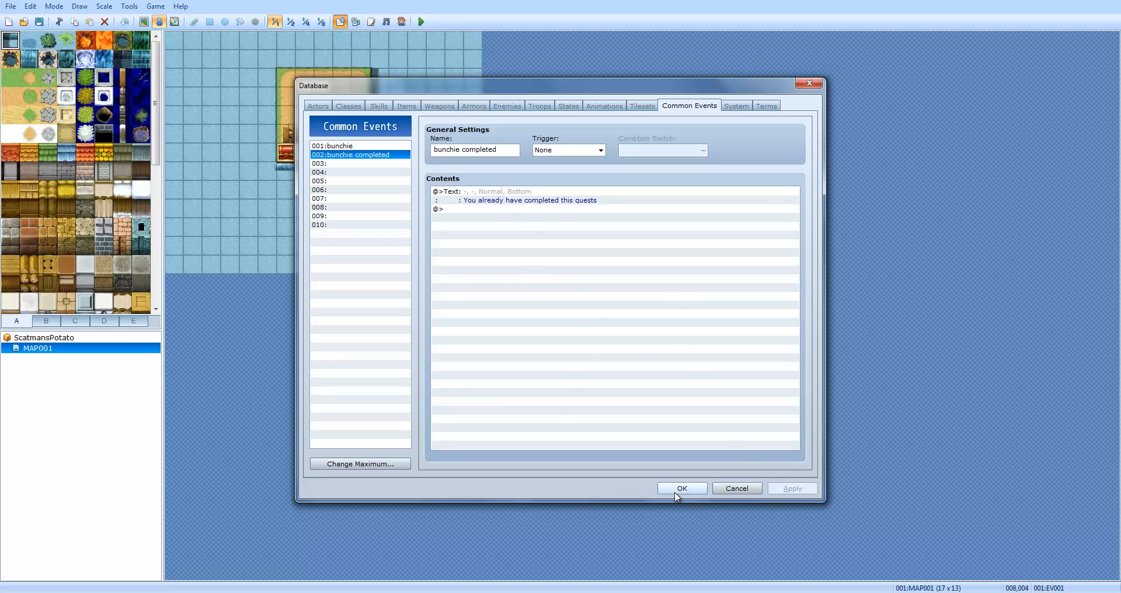
pyautogui.click(680, 488)
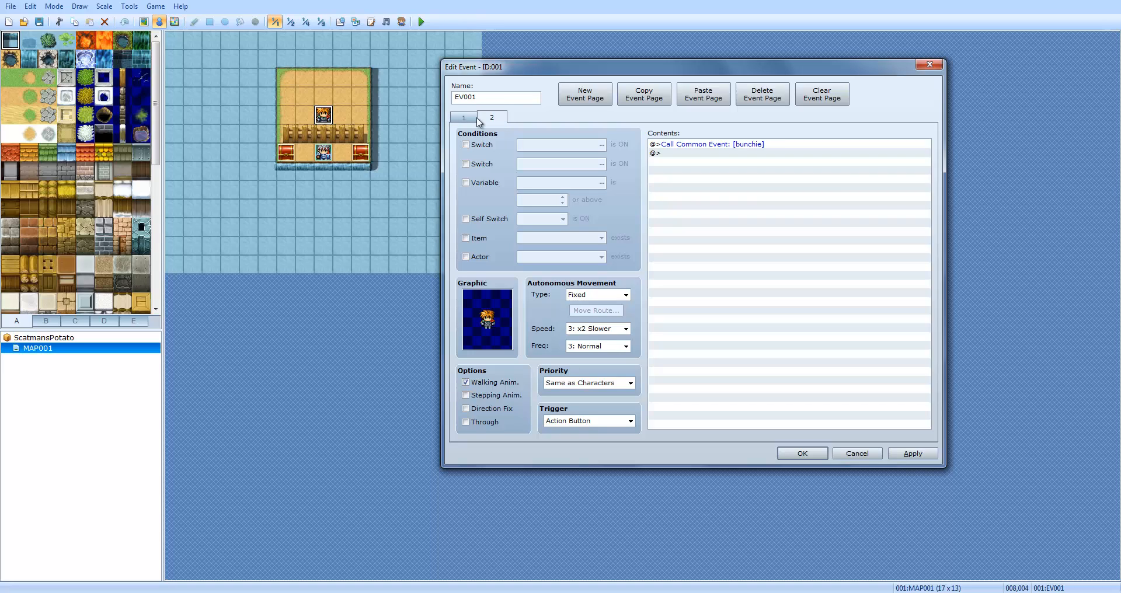
pyautogui.moveTo(499, 119)
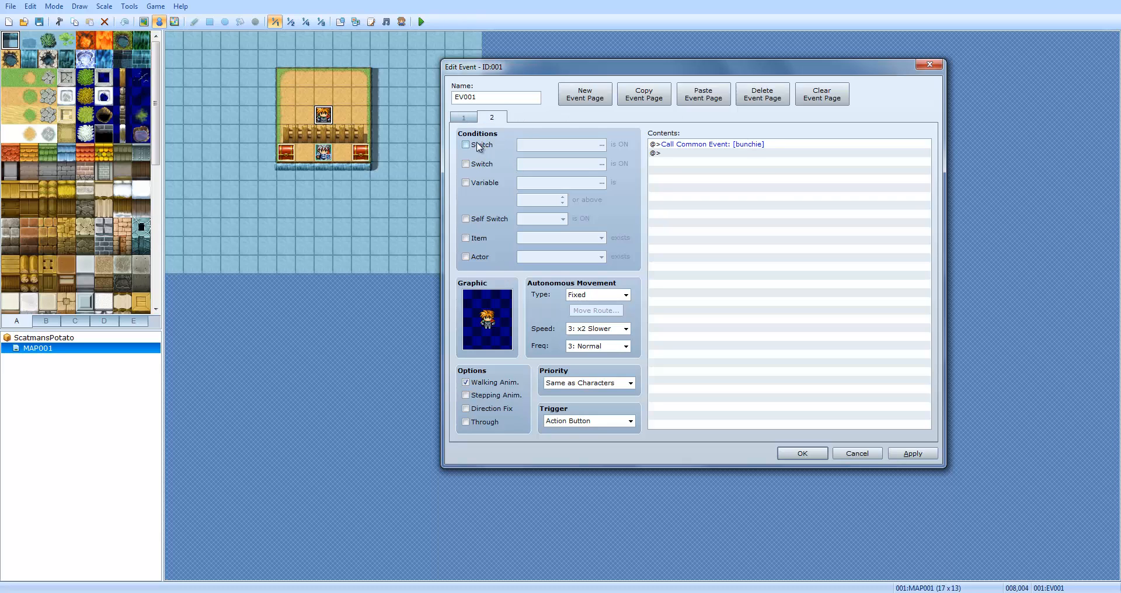
pyautogui.moveTo(483, 145)
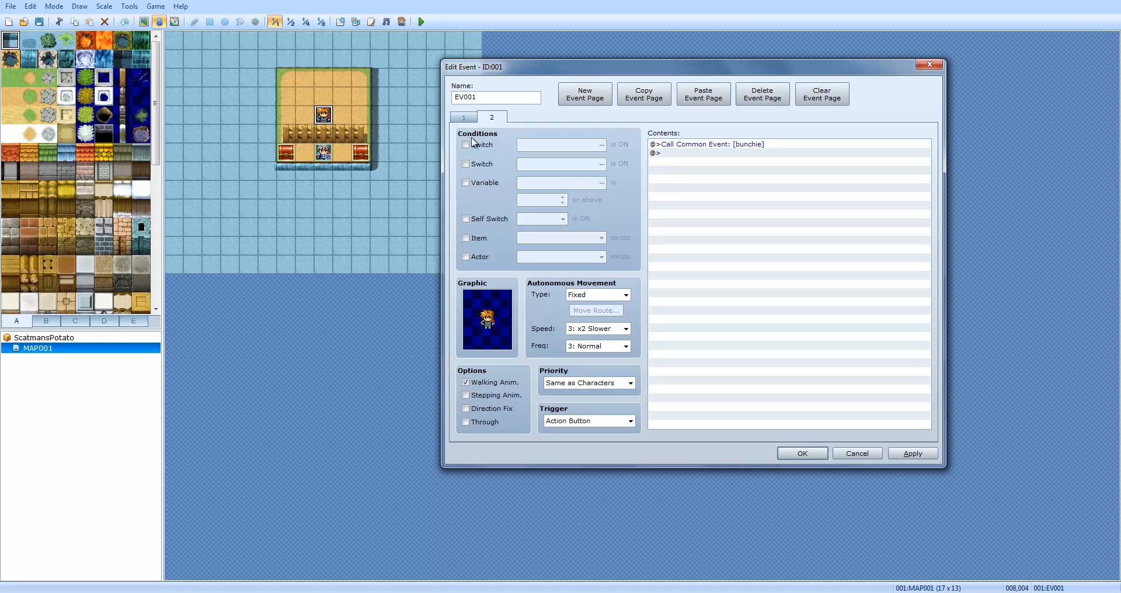
# Make EV001 page 2 require switch 0001 bunchie herbs and edit its Call Common Event
pyautogui.click(466, 144)
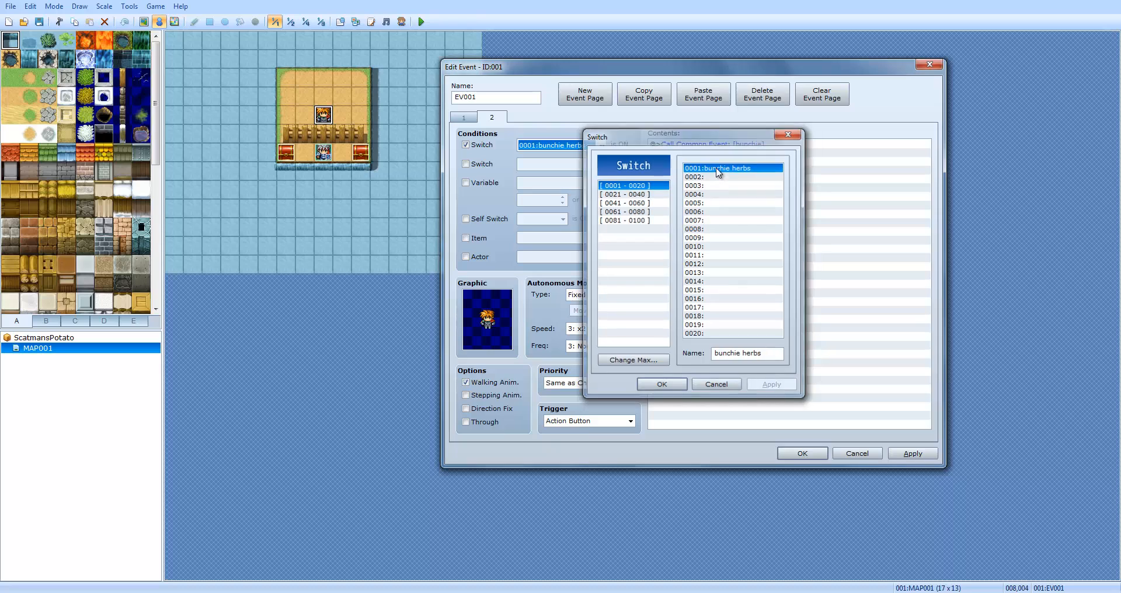
pyautogui.click(661, 385)
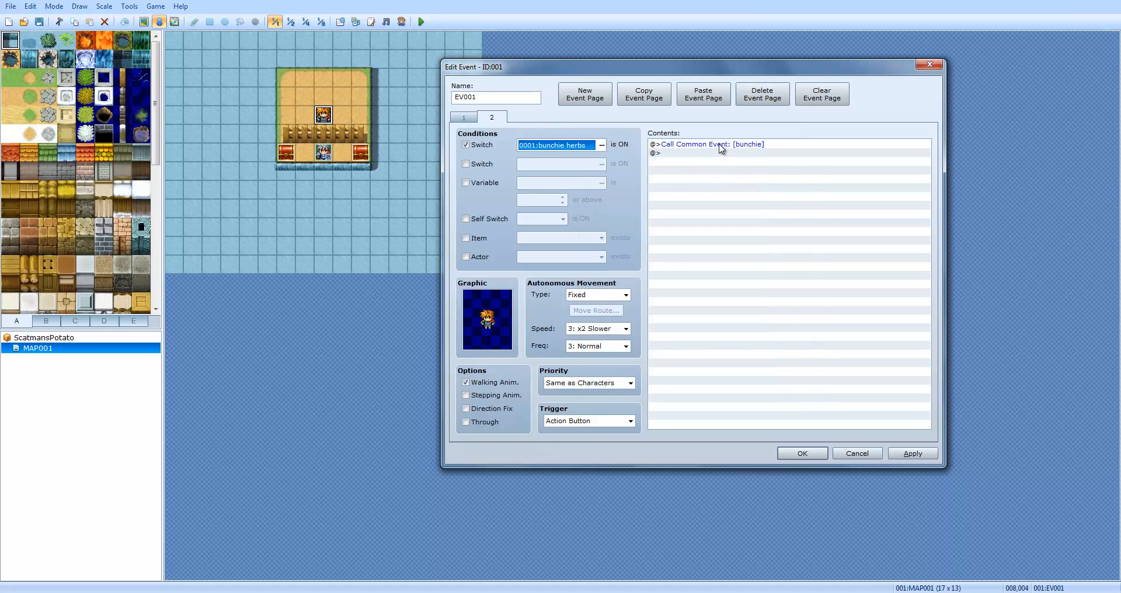
pyautogui.rightClick(711, 143)
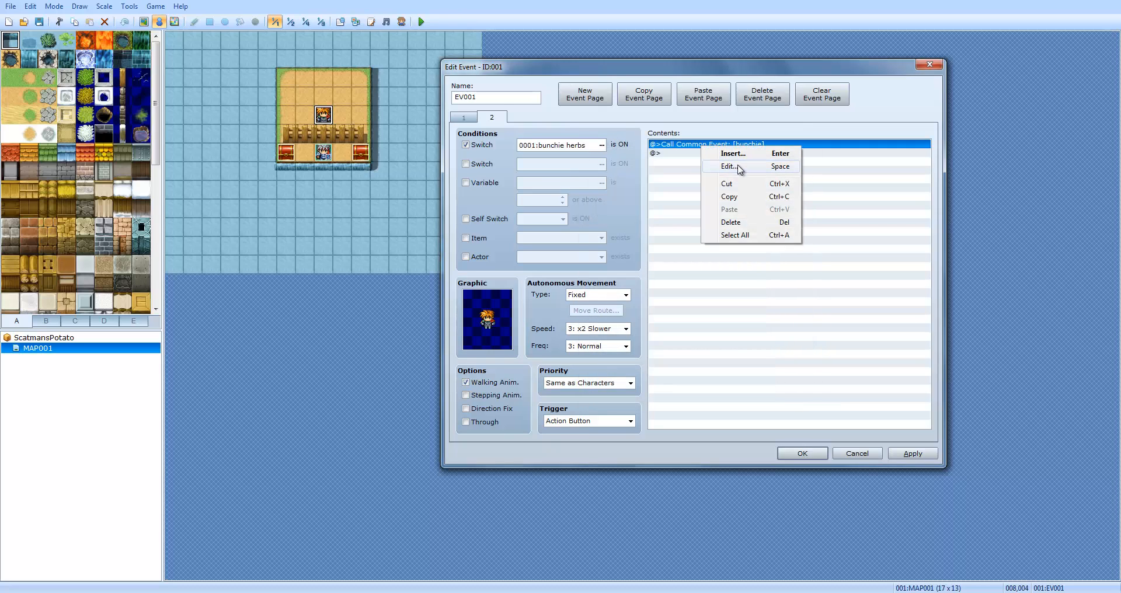
pyautogui.click(728, 167)
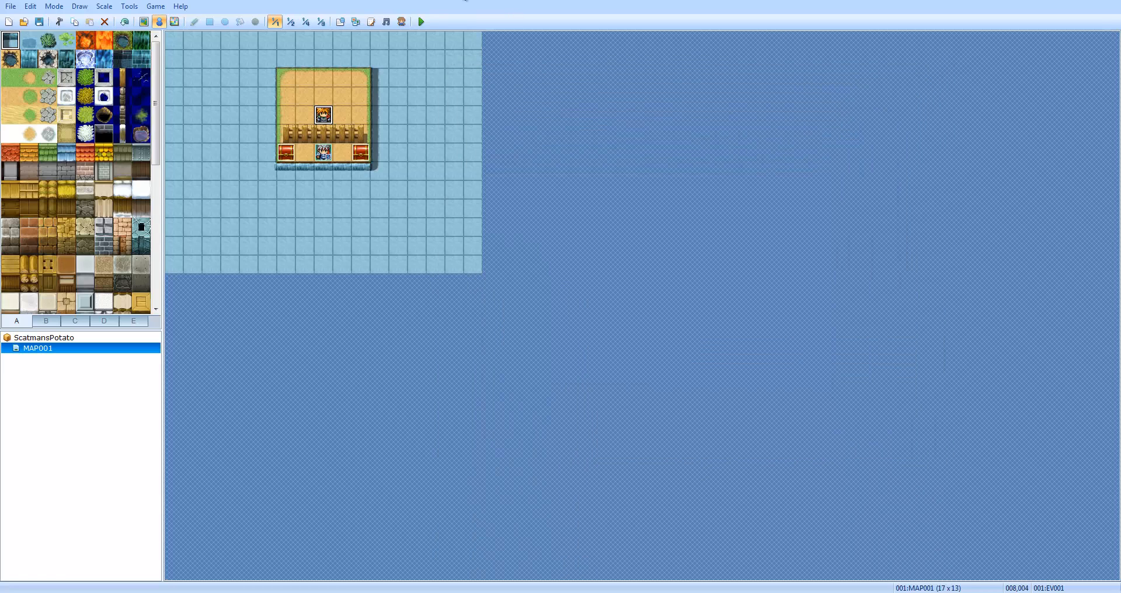
# Reopen the Database on common event 001 bunchie
pyautogui.click(420, 21)
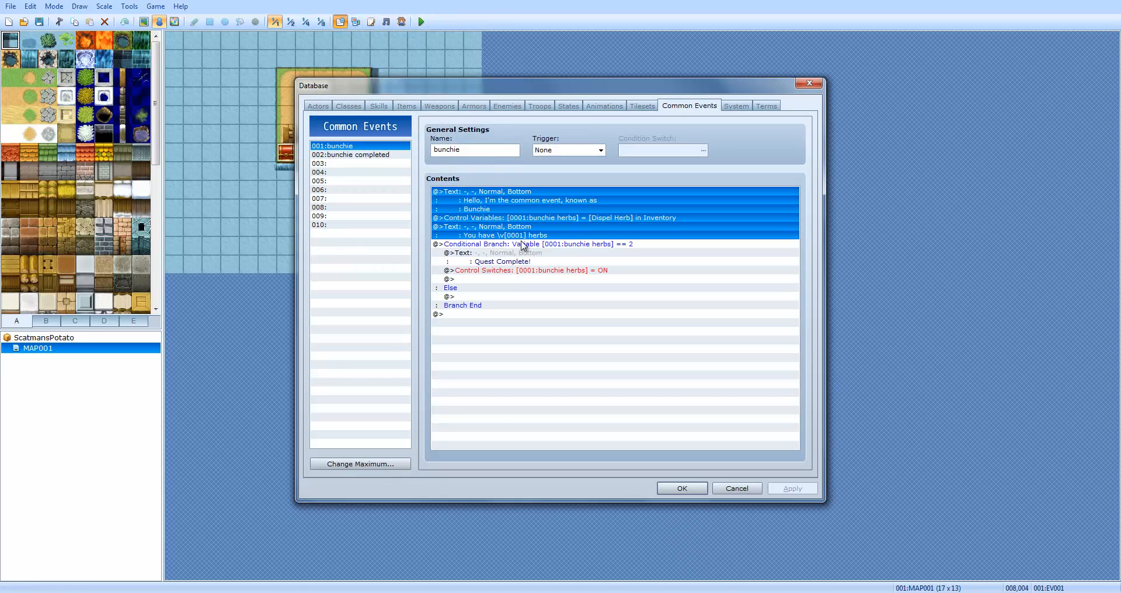
# Cut the greeting Text, Control Variables and herb-count Text from bunchie's list
pyautogui.rightClick(522, 244)
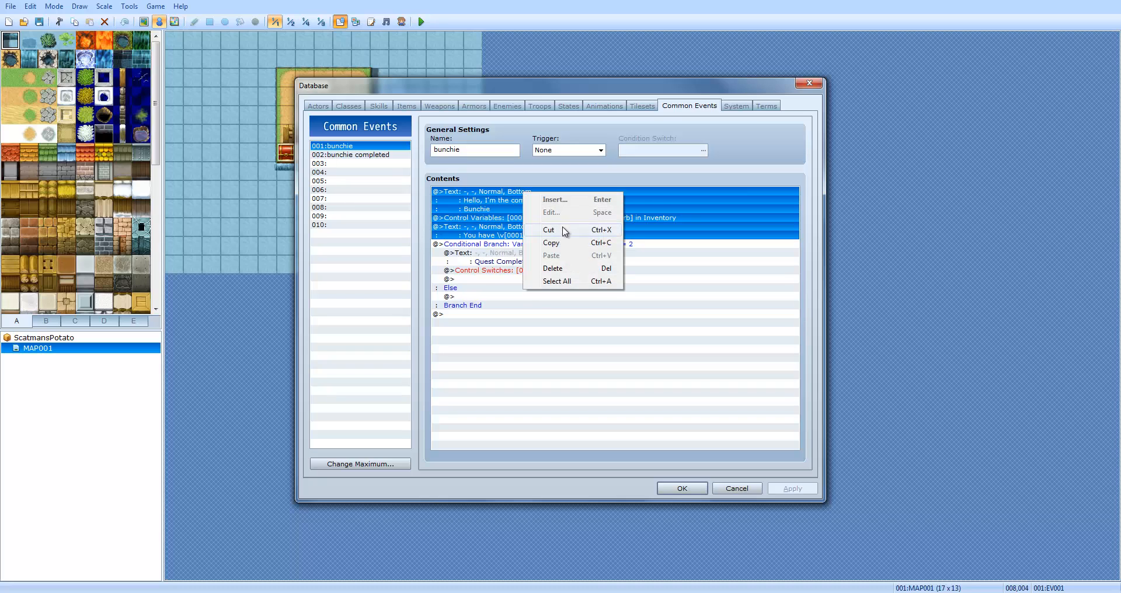
pyautogui.click(548, 229)
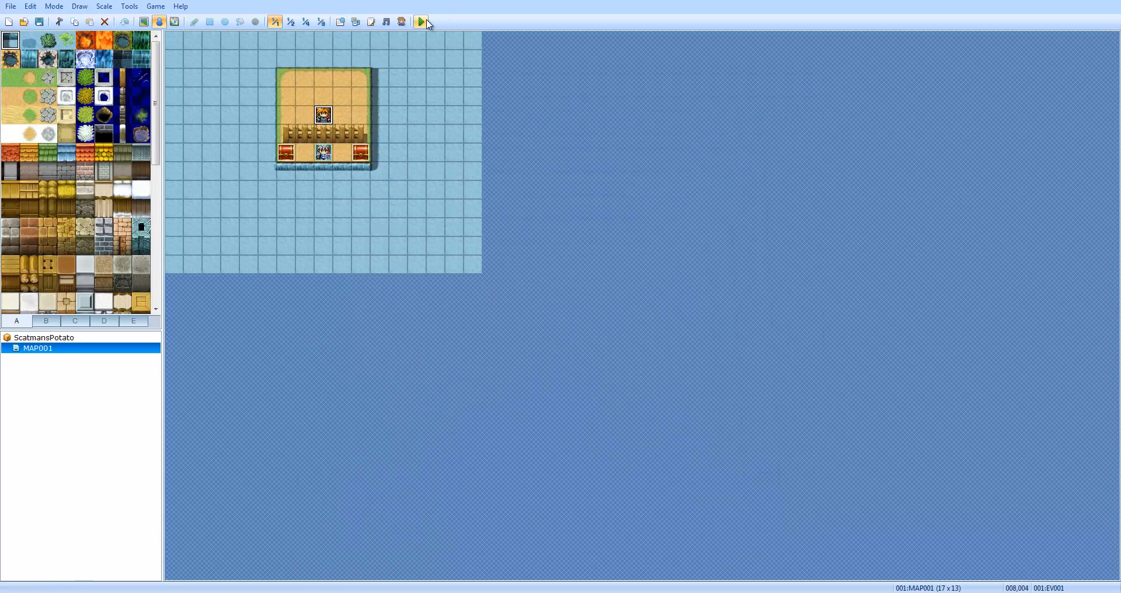
# Launch a test play of the game from the toolbar
pyautogui.click(420, 21)
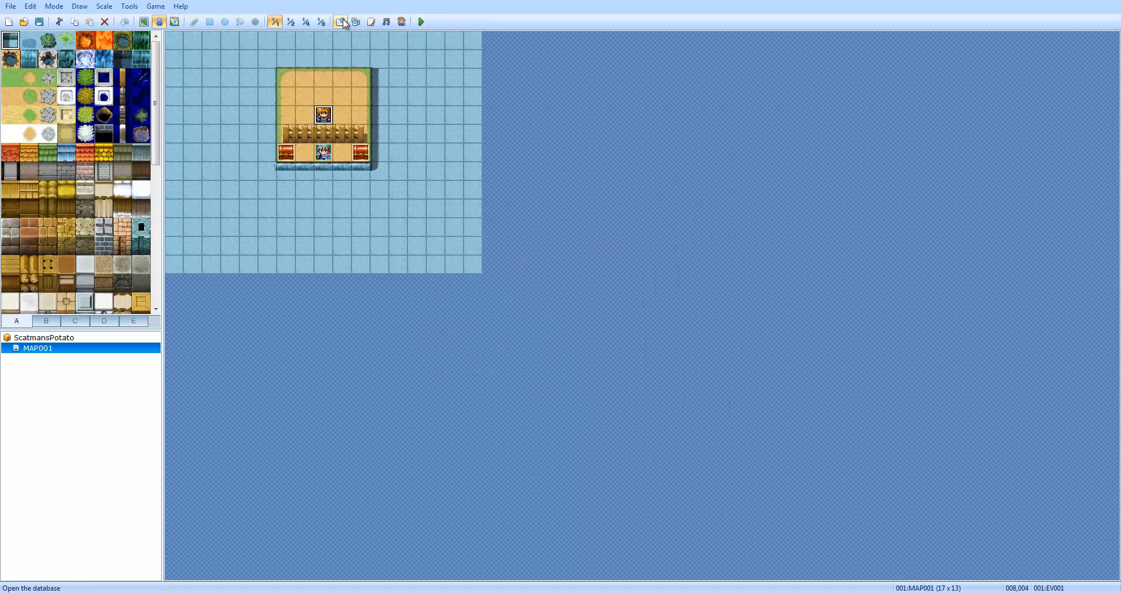
# Review bunchie's herb-count message under the Else branch in the Database and keep the changes
pyautogui.click(341, 21)
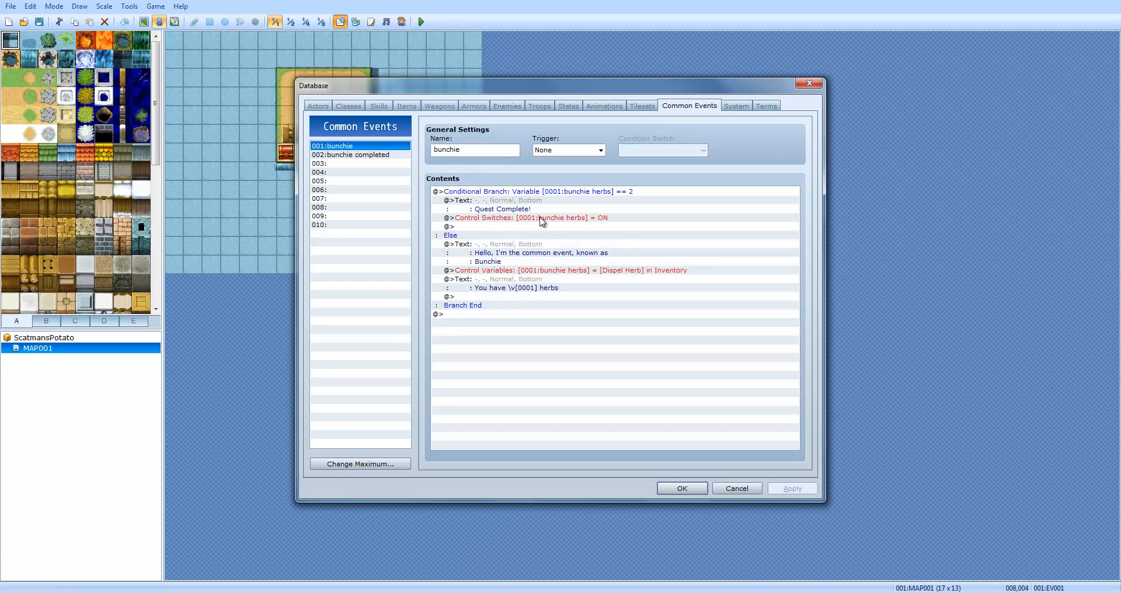
pyautogui.click(539, 252)
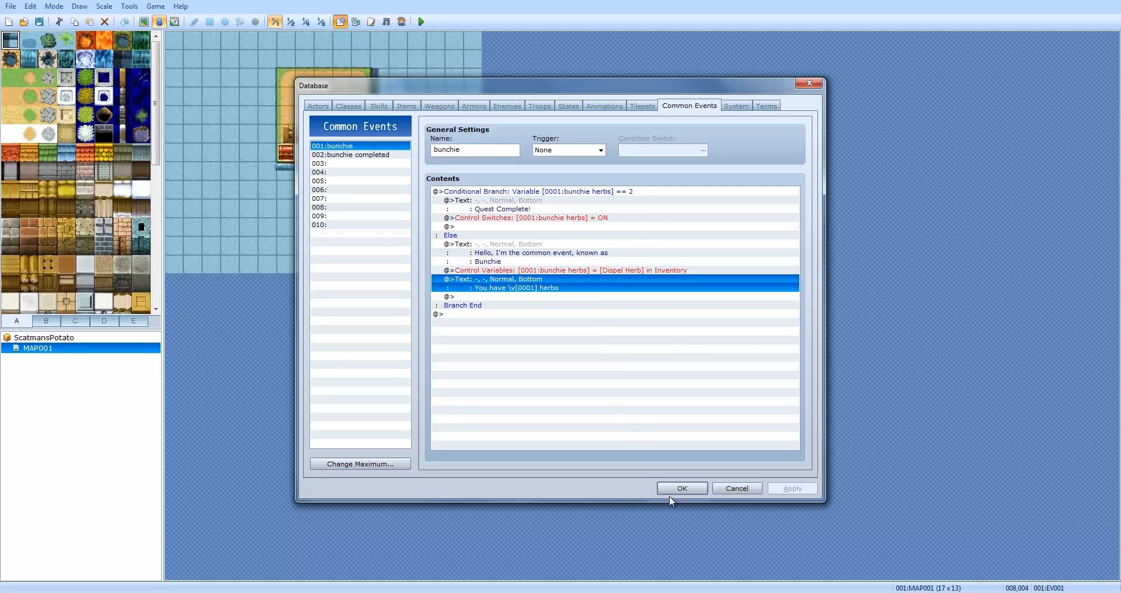
pyautogui.click(679, 488)
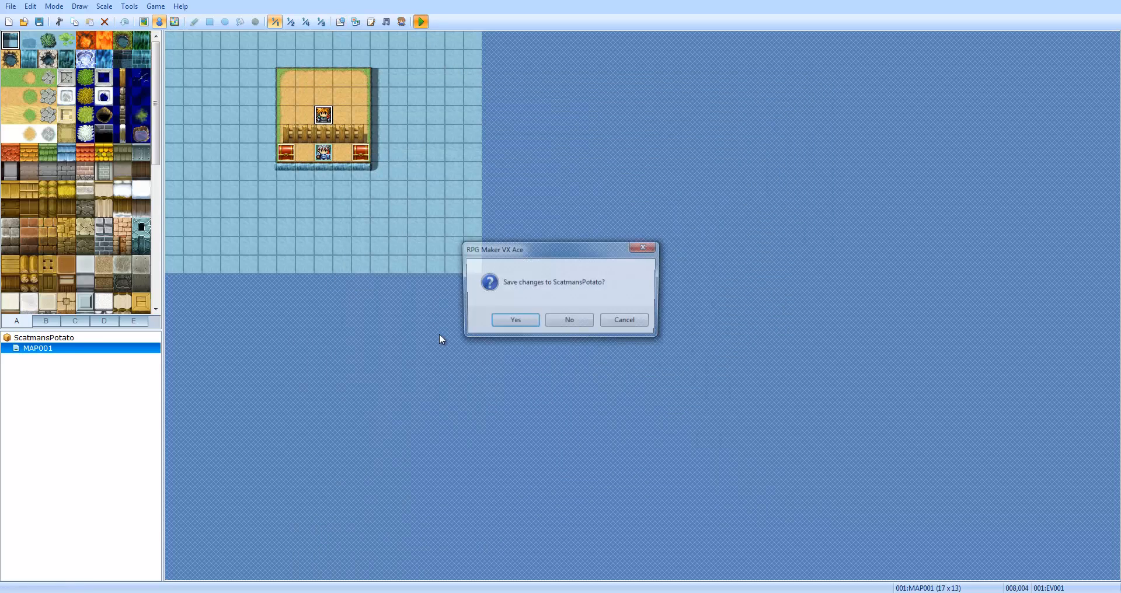
pyautogui.click(513, 320)
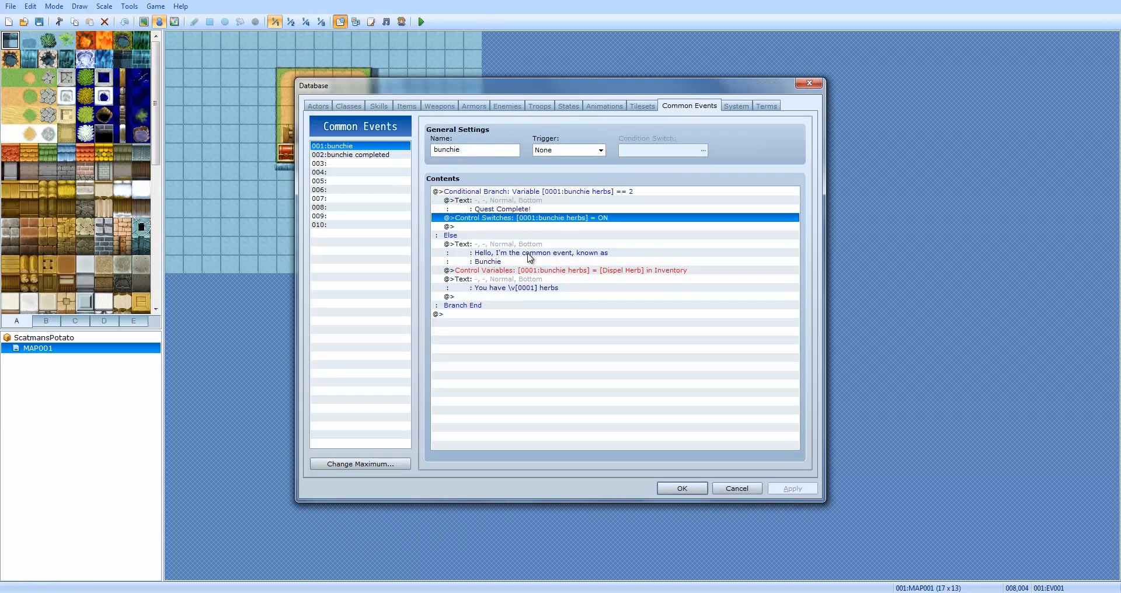
# Reorder bunchie's commands so the herb-count update runs first, leaving the greeting under Else
pyautogui.click(525, 244)
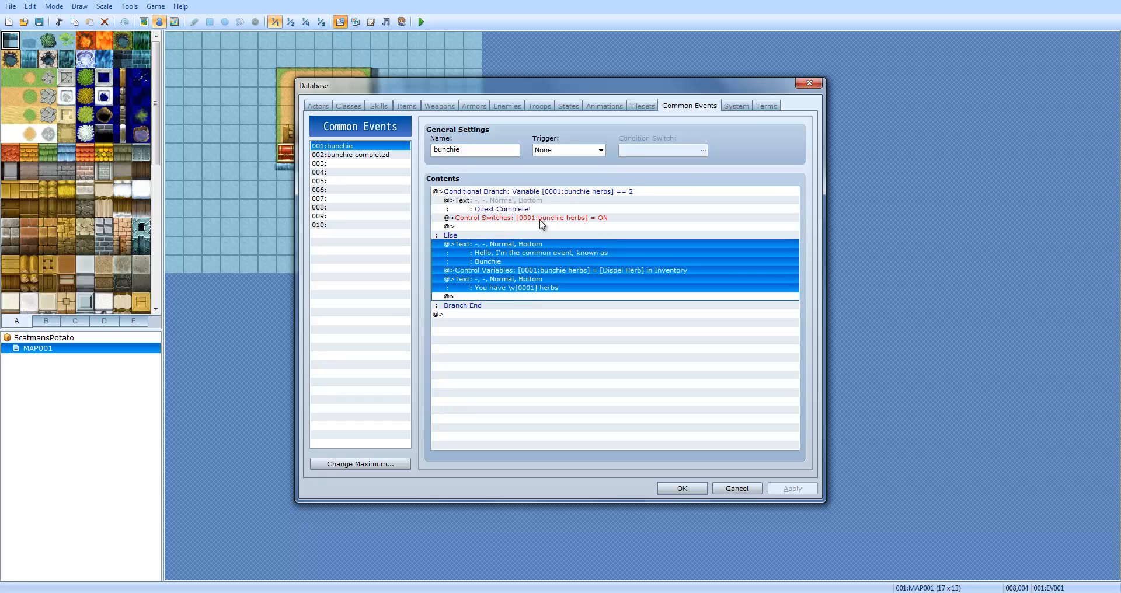
pyautogui.moveTo(522, 211)
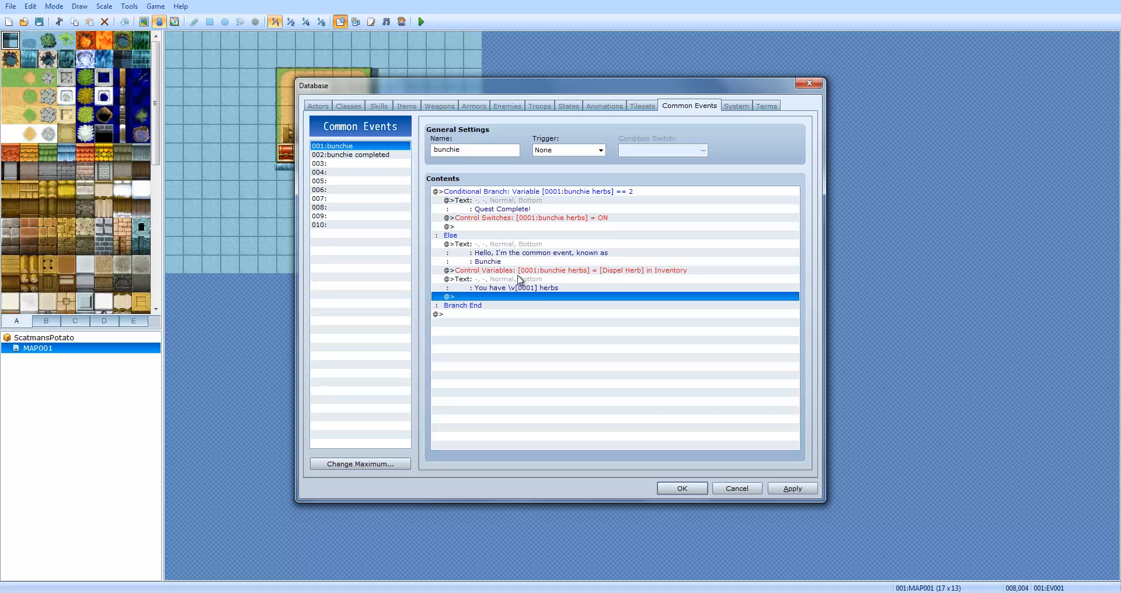
pyautogui.click(565, 269)
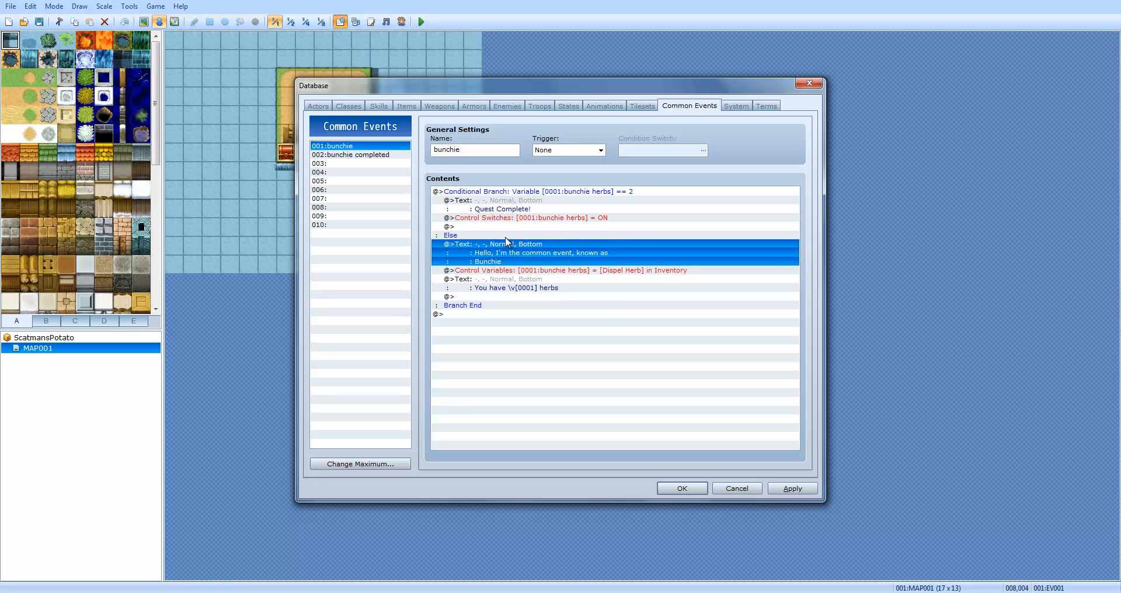
pyautogui.click(451, 235)
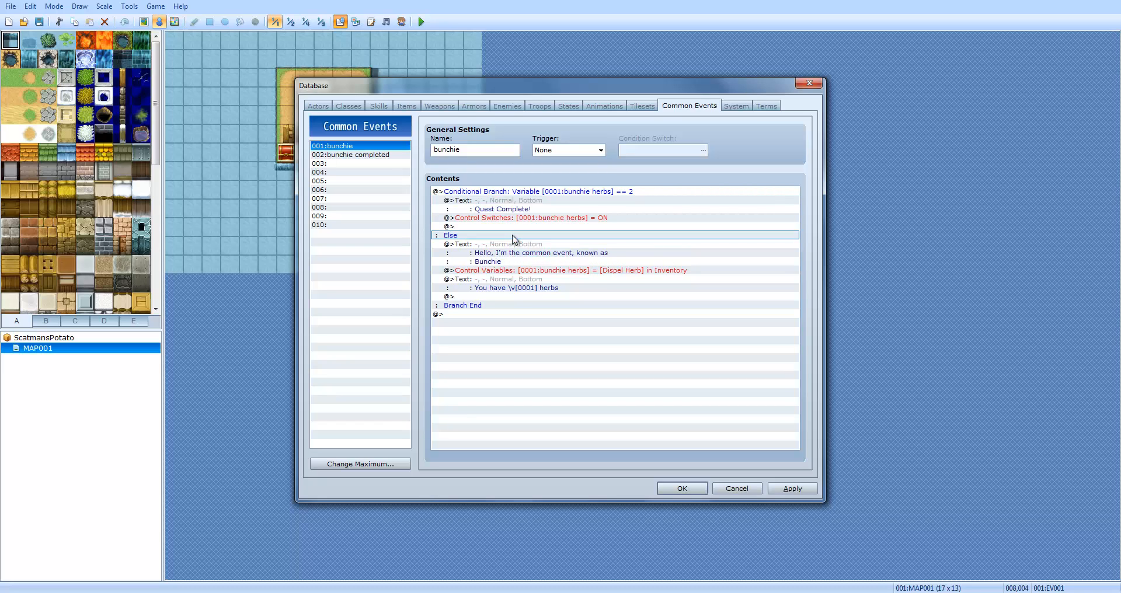
pyautogui.moveTo(478, 276)
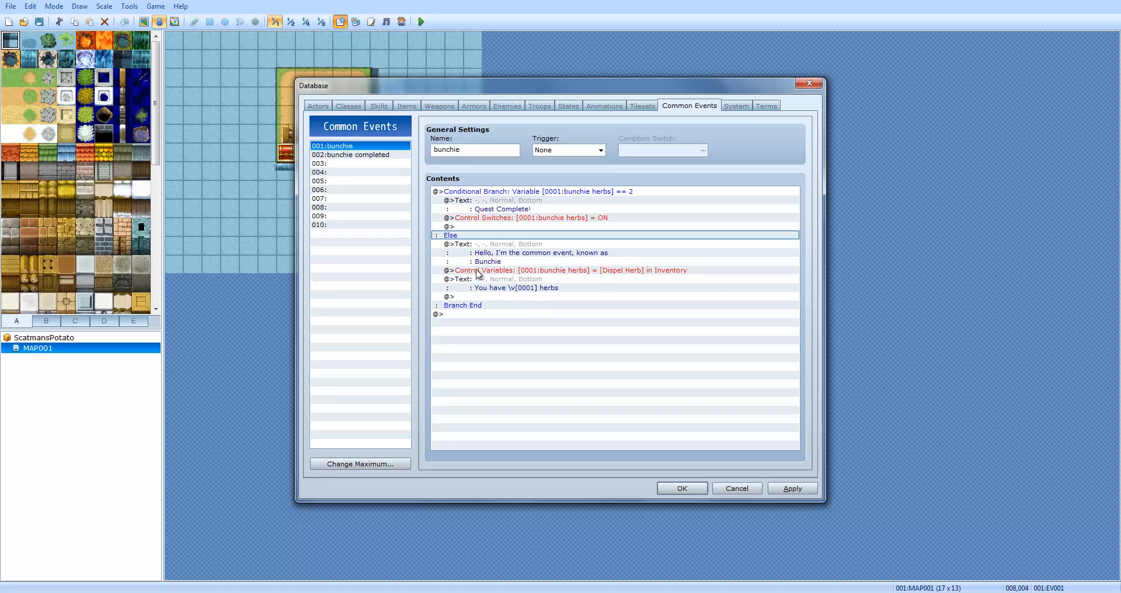
pyautogui.click(565, 270)
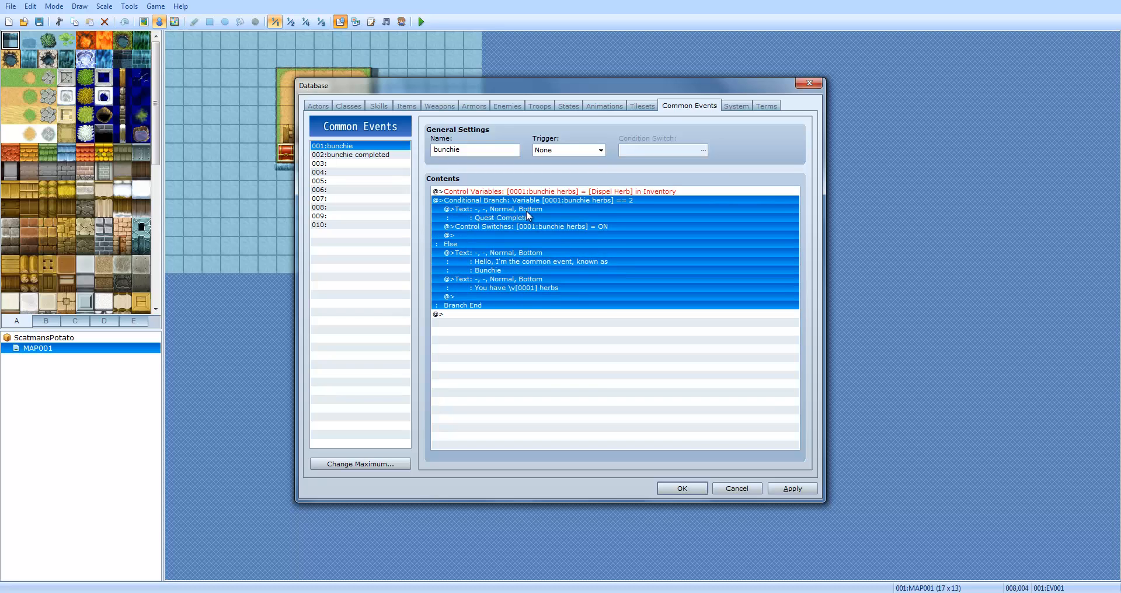
pyautogui.click(501, 209)
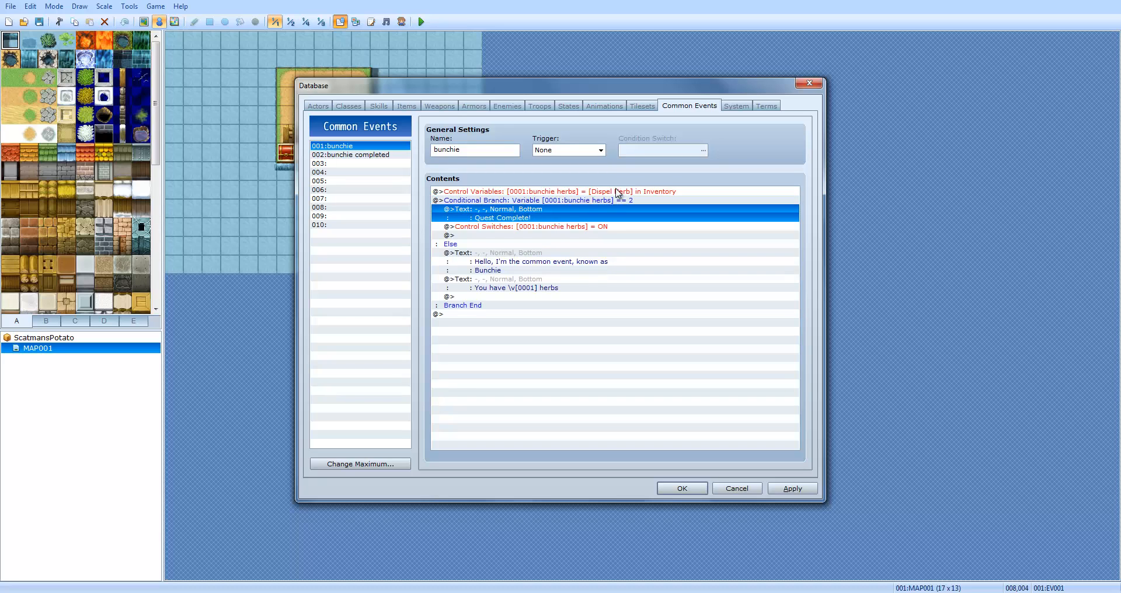
pyautogui.click(554, 190)
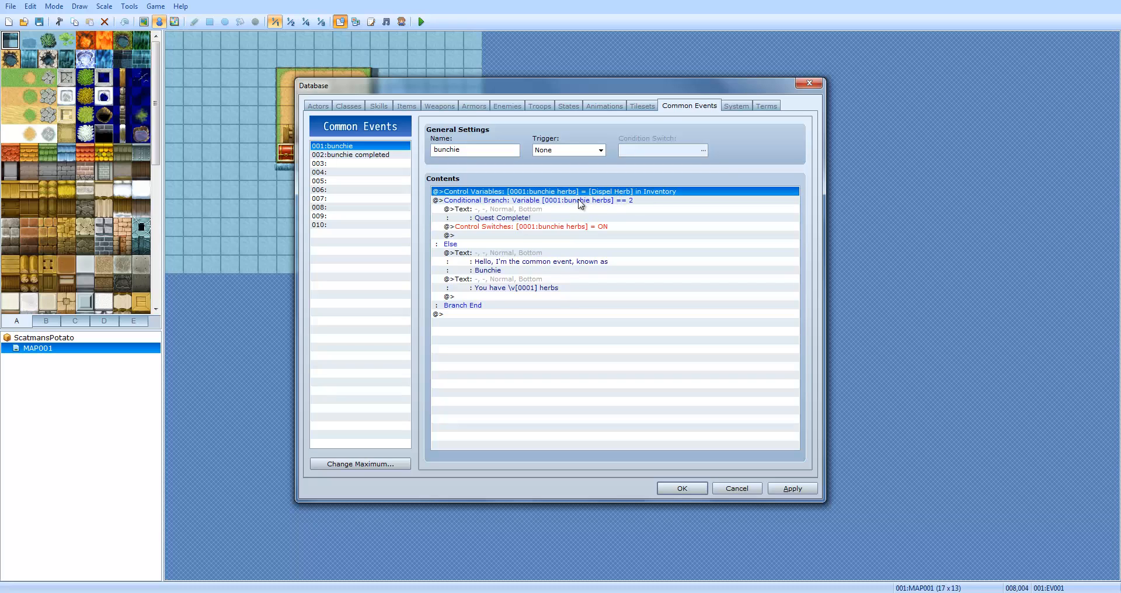
pyautogui.moveTo(596, 206)
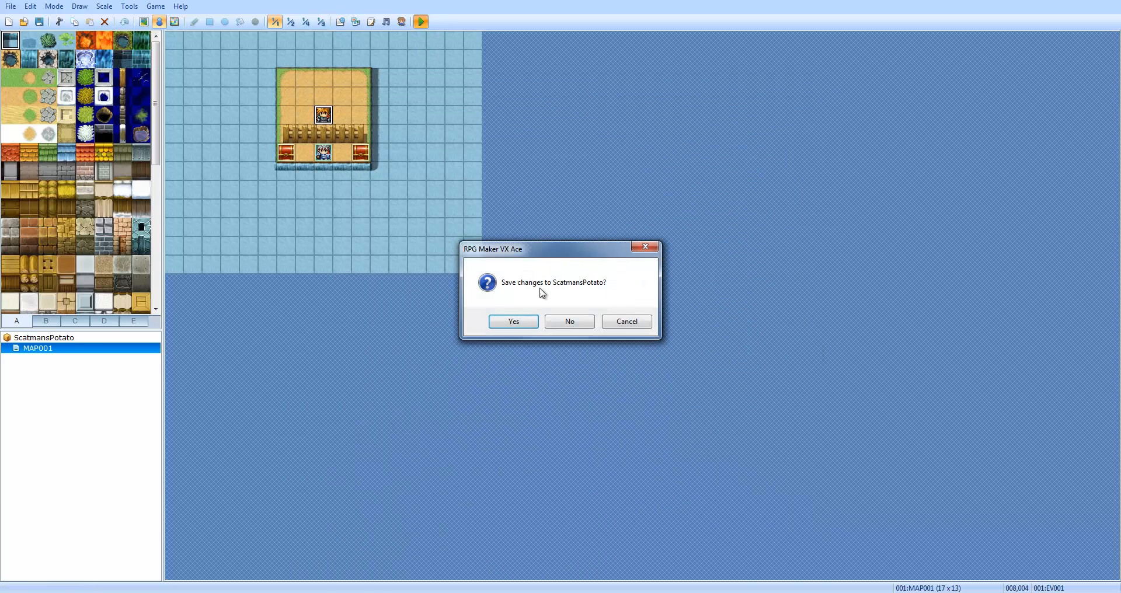
# Save changes to ScatmansPotato before the test run and close the playtest
pyautogui.click(512, 321)
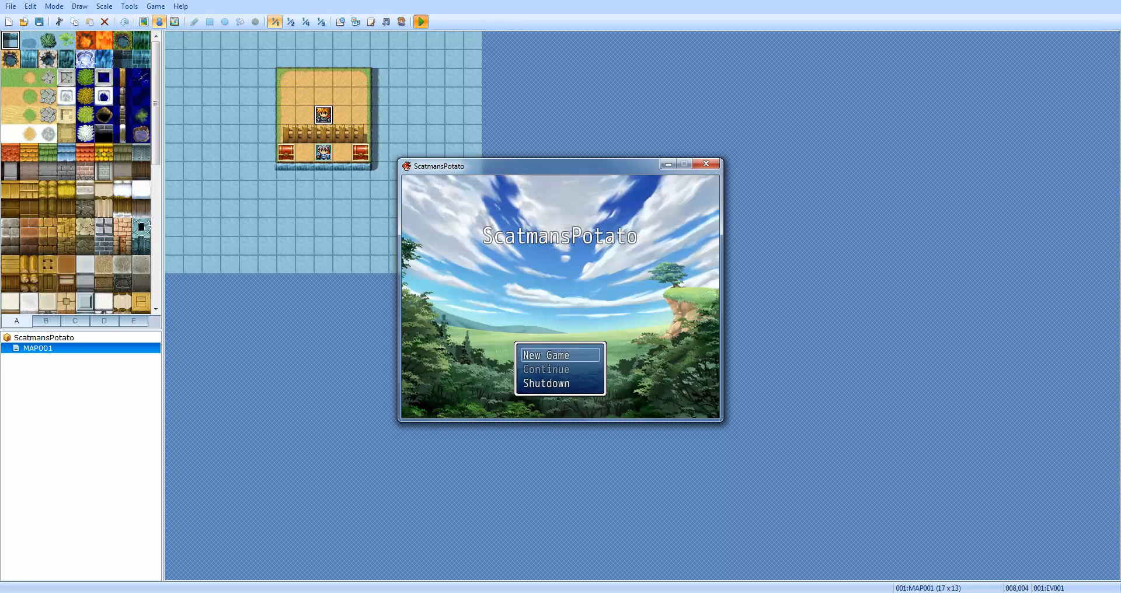
pyautogui.click(550, 355)
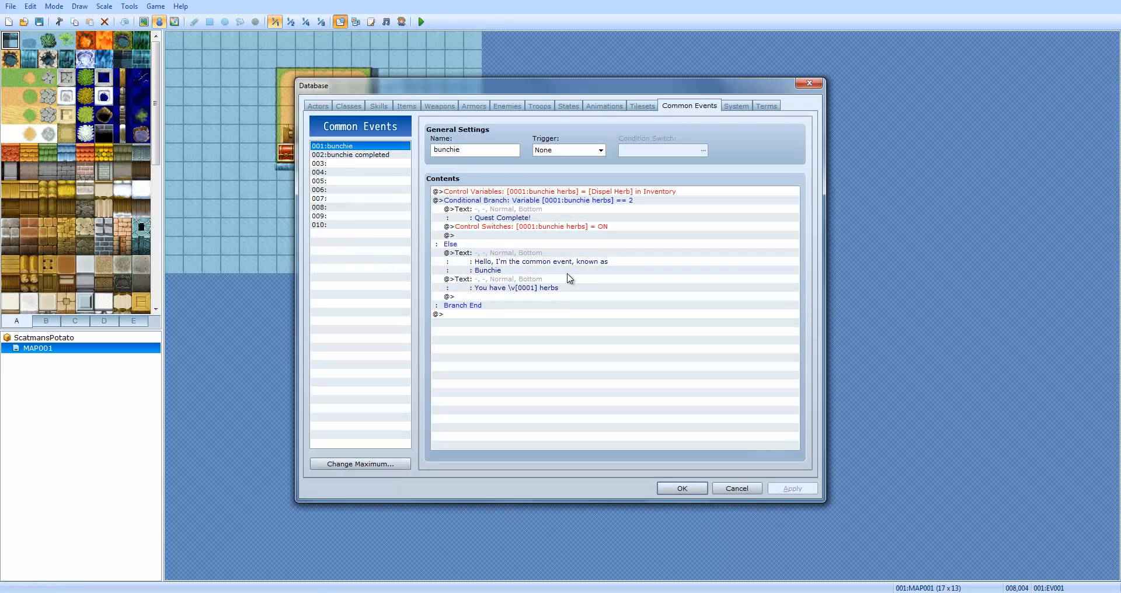
# Make common event 003 a parallel-process event on switch bunchie herbs, named 'spam'
pyautogui.click(440, 314)
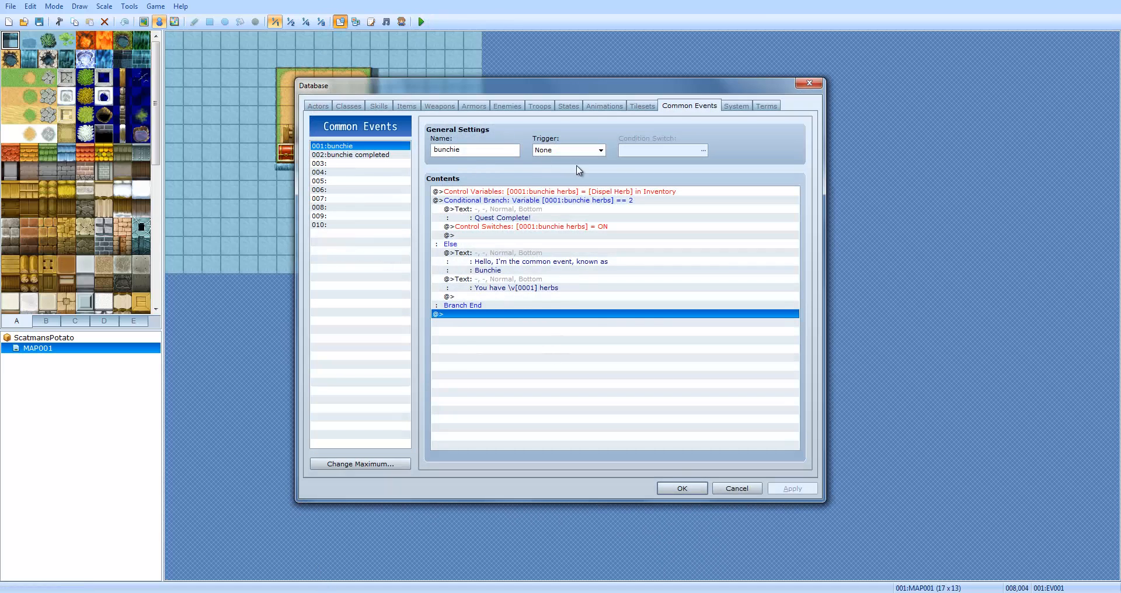
pyautogui.click(599, 150)
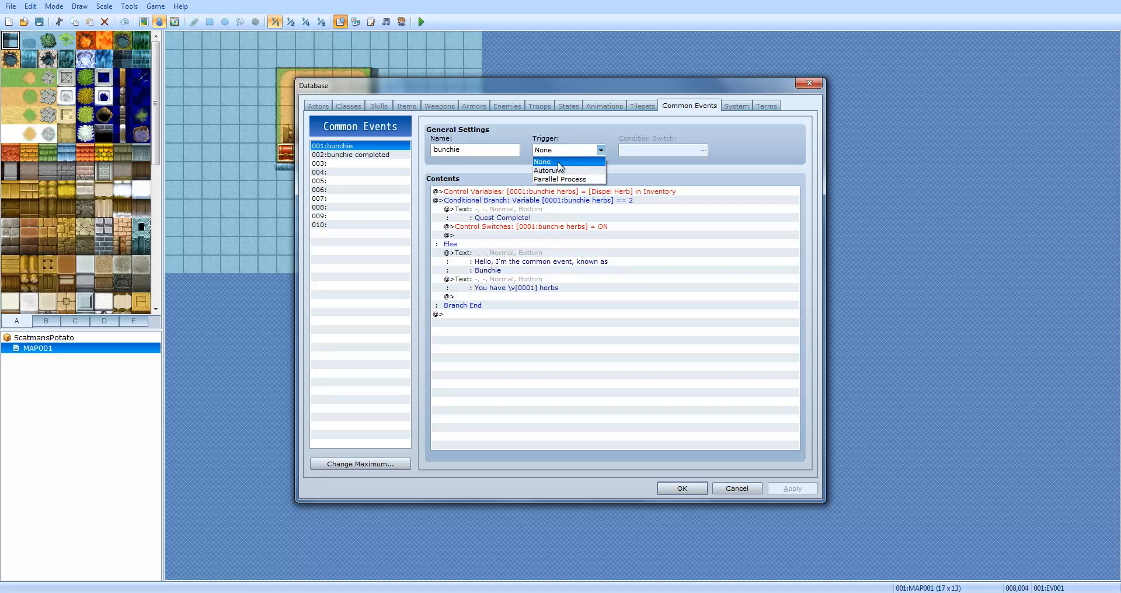
pyautogui.click(360, 163)
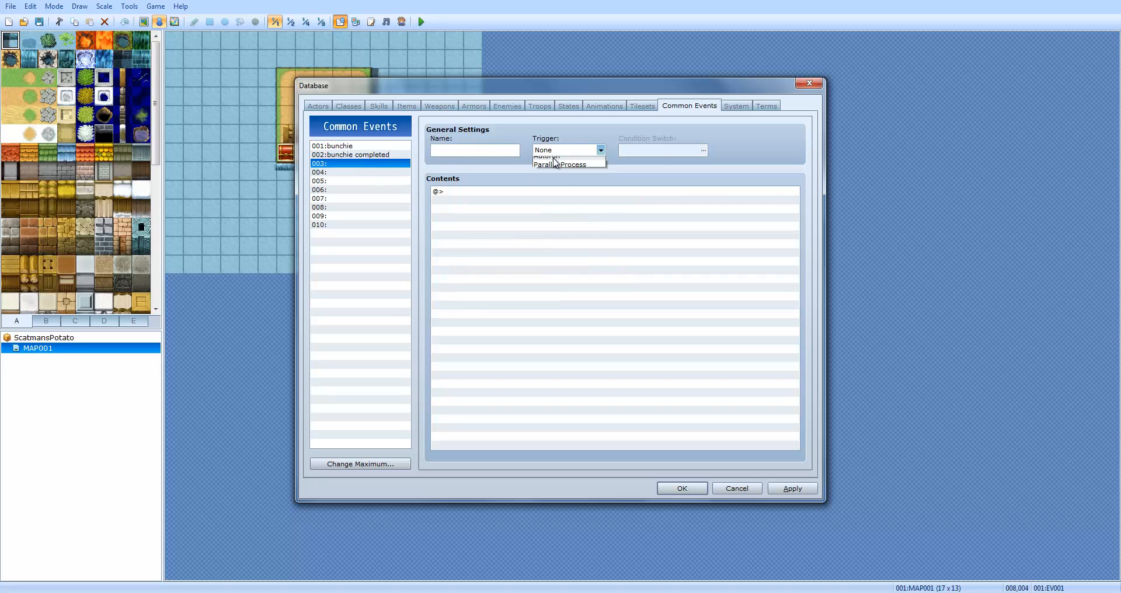
pyautogui.click(333, 146)
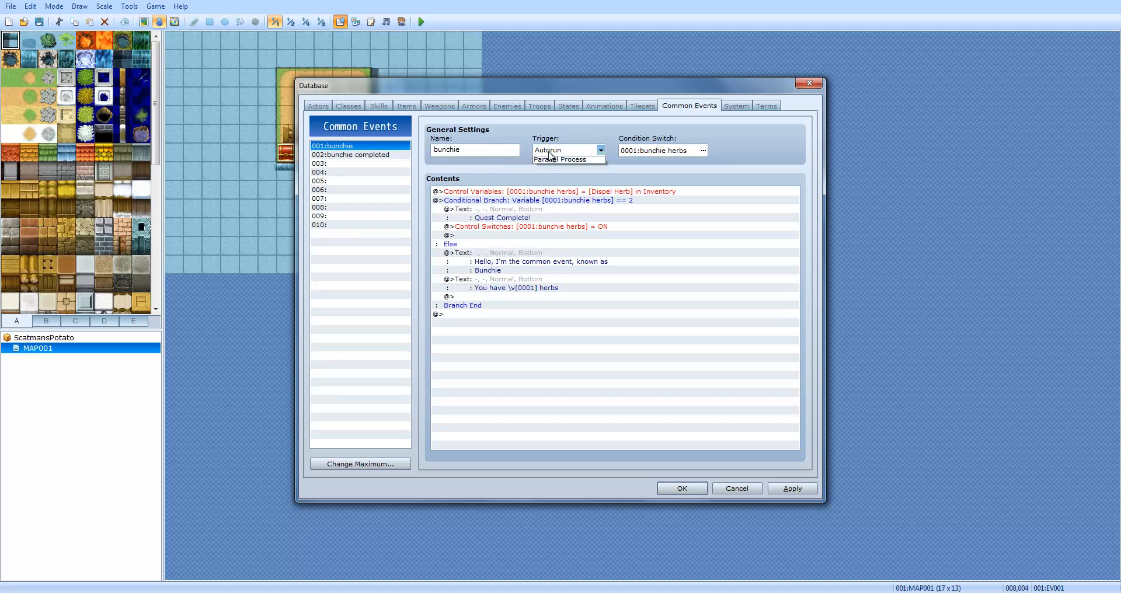
pyautogui.click(327, 163)
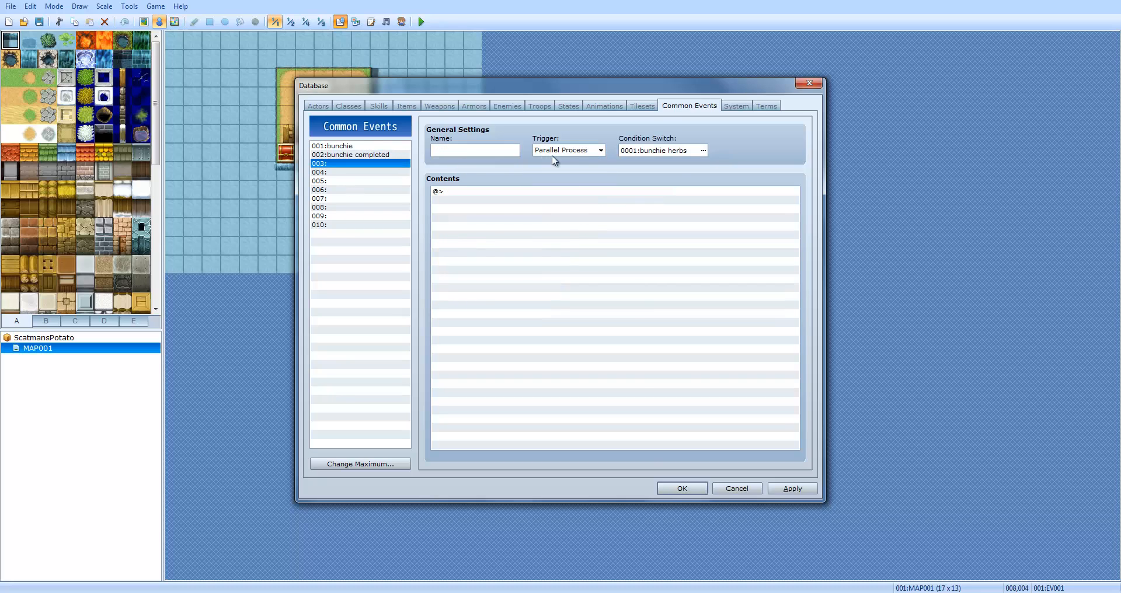
pyautogui.click(569, 151)
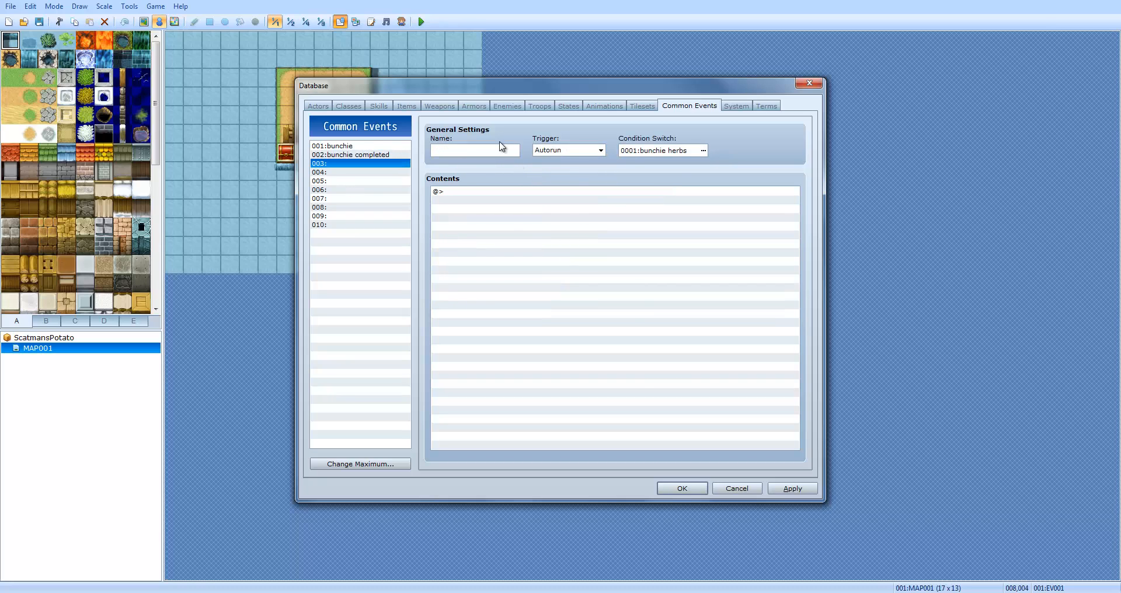
pyautogui.write('spam')
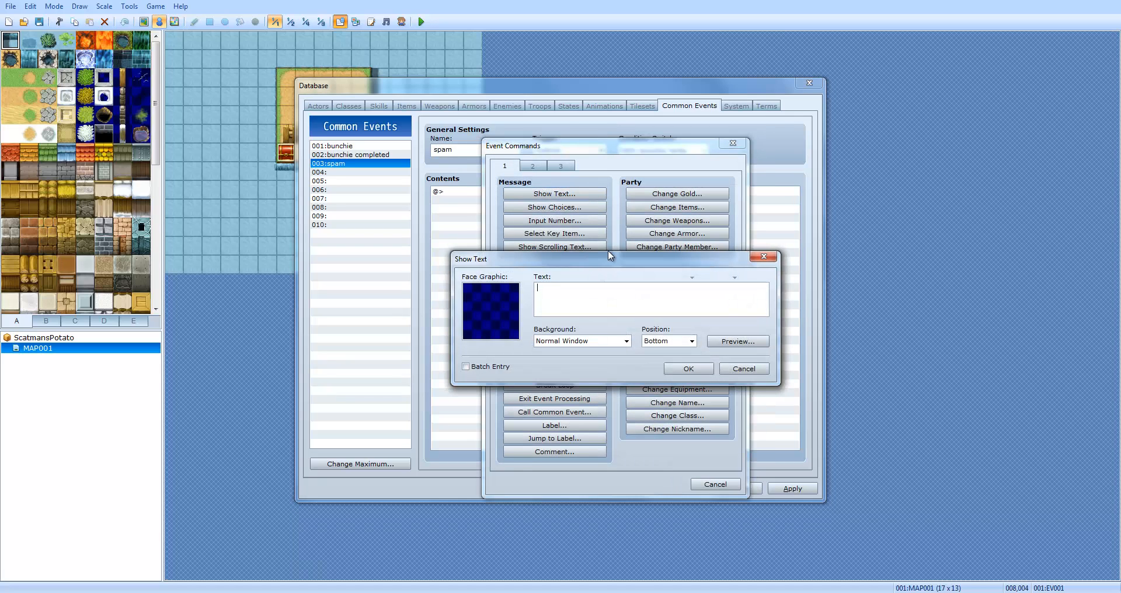
# Begin a Show Text message for spam starting 'DOOOOOOOD SP'
pyautogui.write('DOOOOOOOD SPAMEERSZ! :')
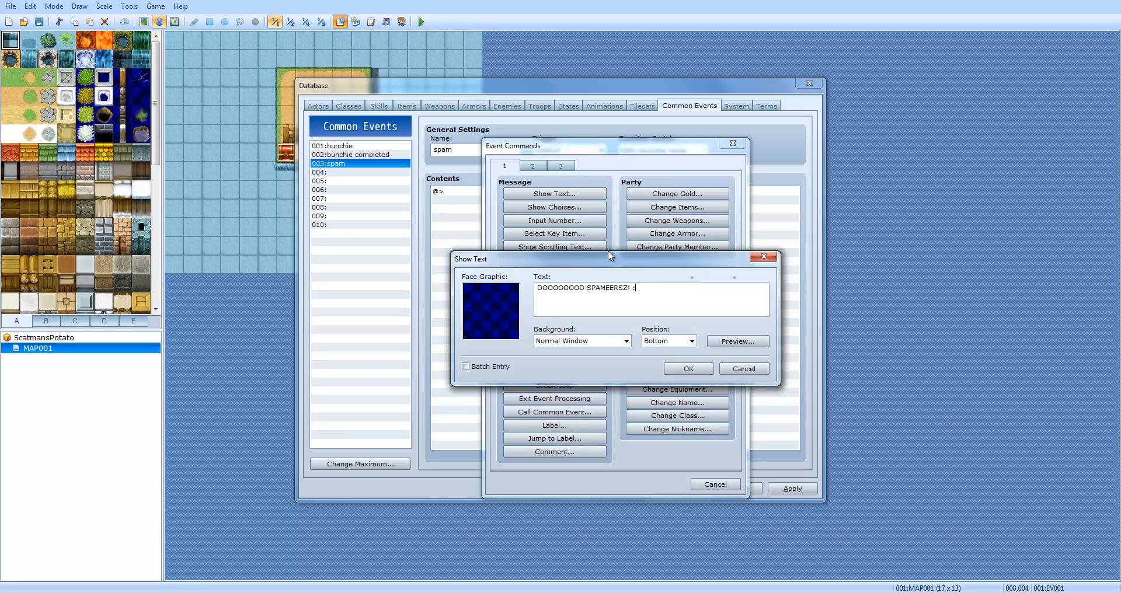
# Confirm spam's message 'DOOOOOOOD SPAMEERSZ! :3', see it in a test play and close the game
pyautogui.click(687, 368)
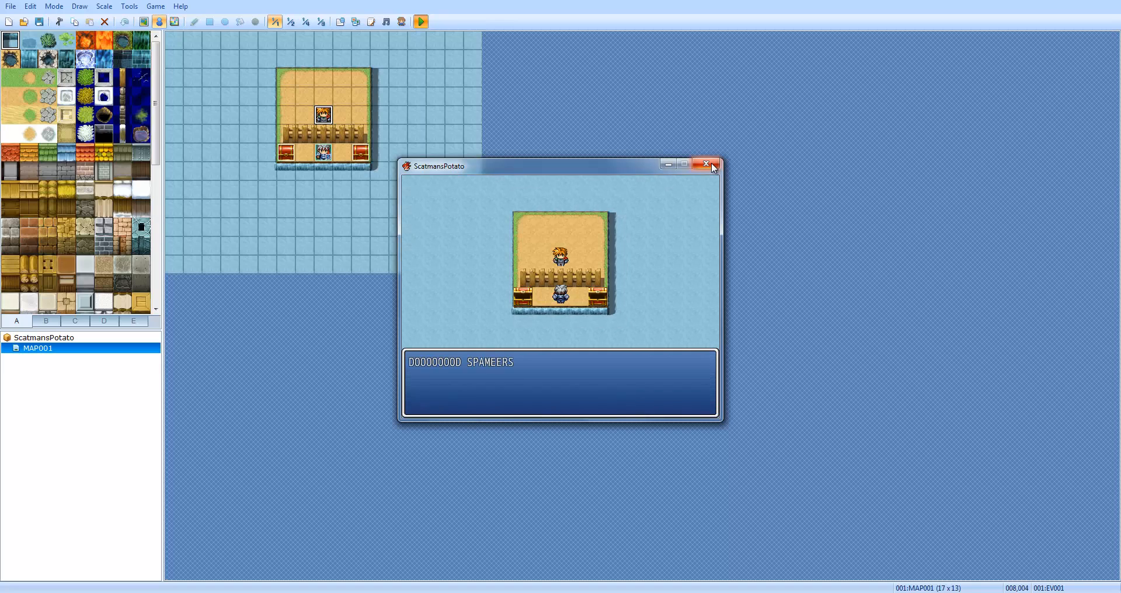
pyautogui.click(707, 164)
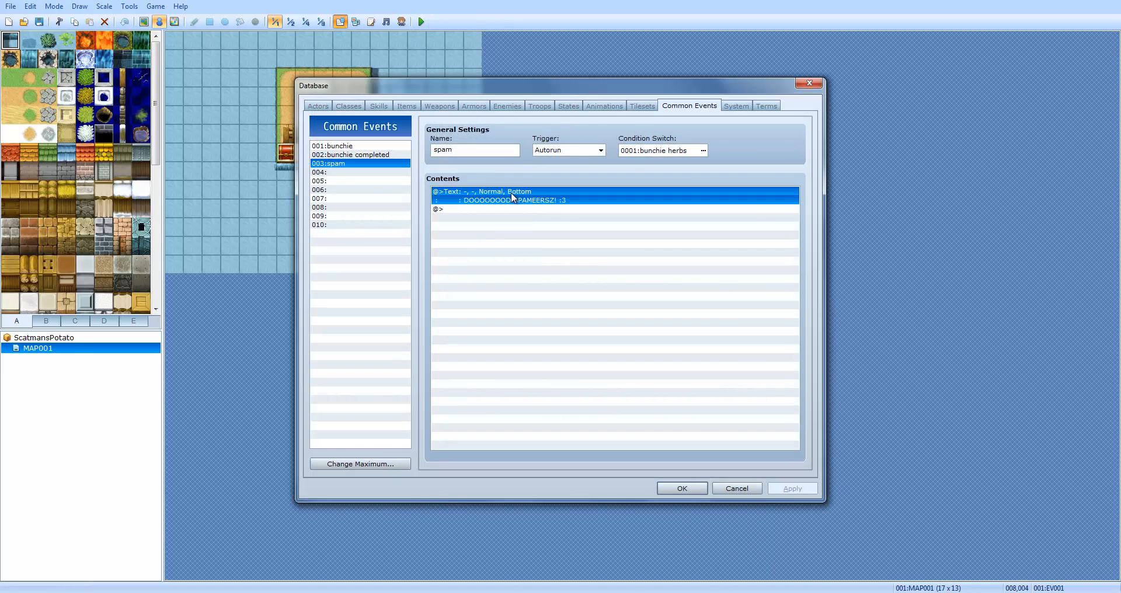
# Replace spam's text with a Show Text message 'SPAM CATS :3'
pyautogui.click(599, 151)
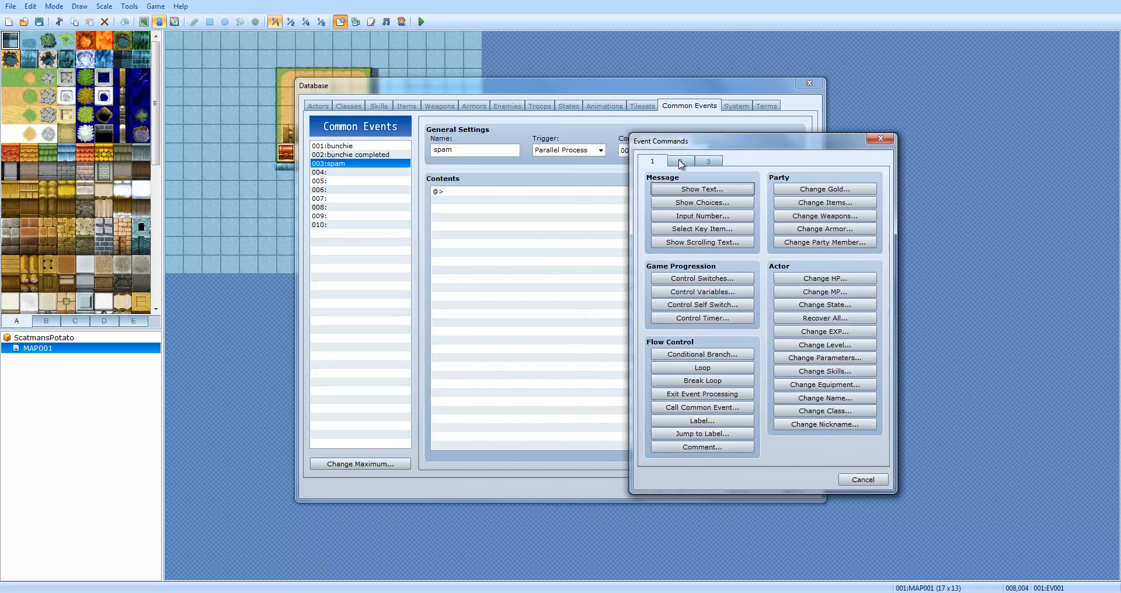
pyautogui.click(680, 161)
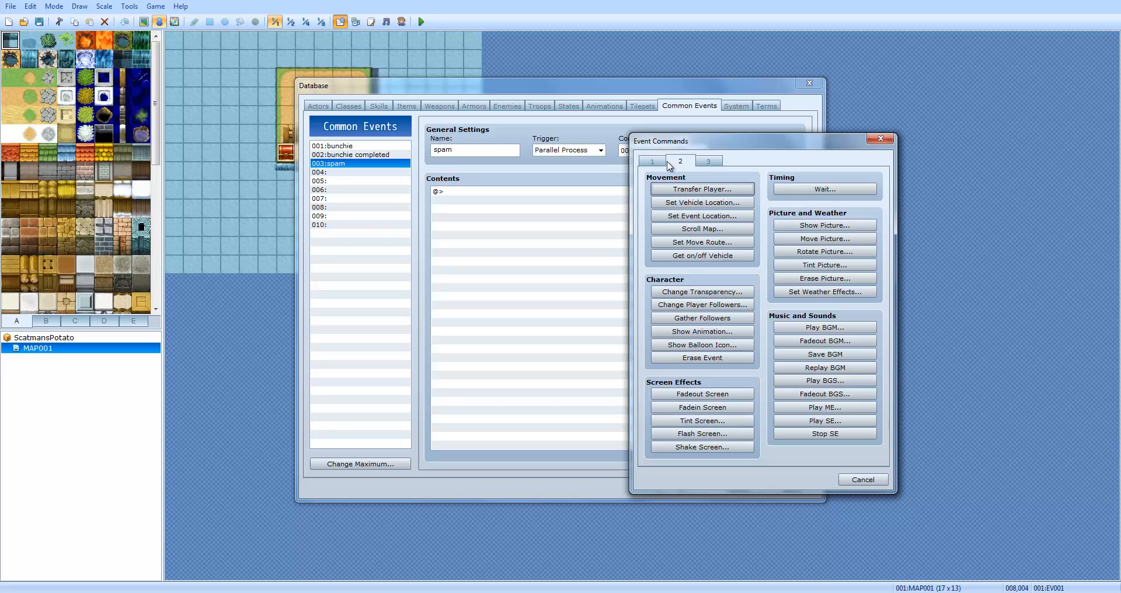
pyautogui.click(700, 190)
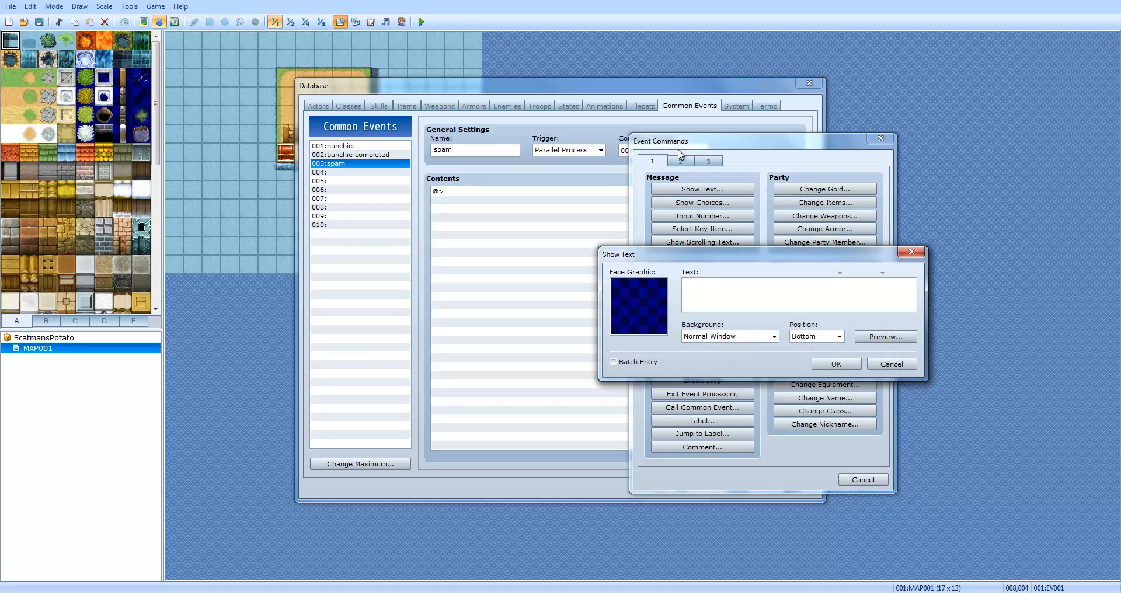
pyautogui.click(889, 364)
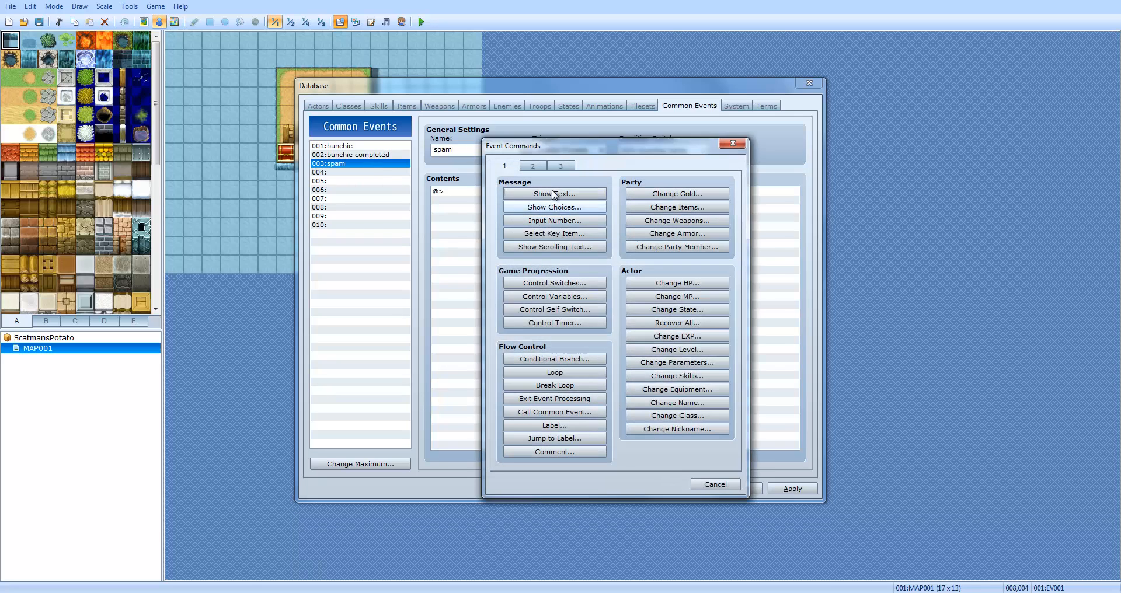
pyautogui.click(554, 194)
pyautogui.write('SPAM CATS :3')
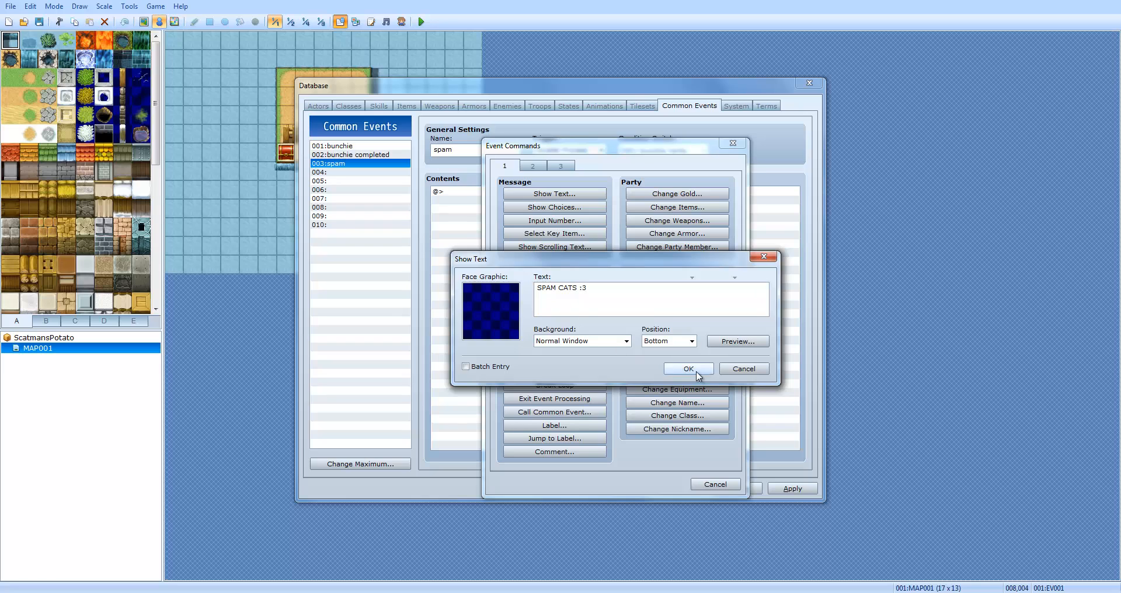
pyautogui.click(686, 369)
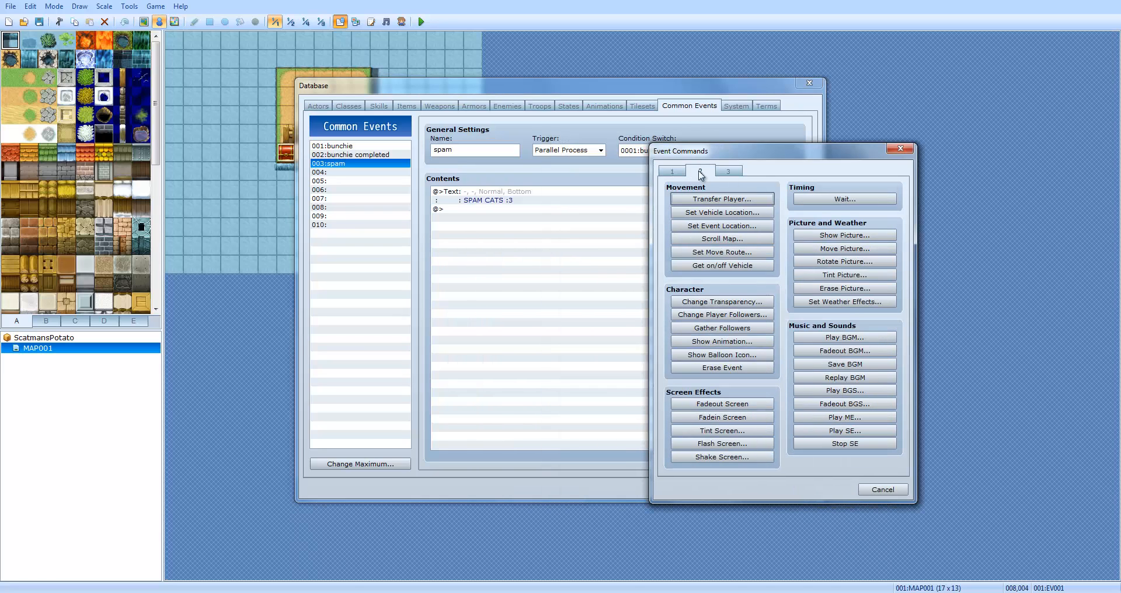
# Add a 30-frame Wait after the message
pyautogui.click(843, 198)
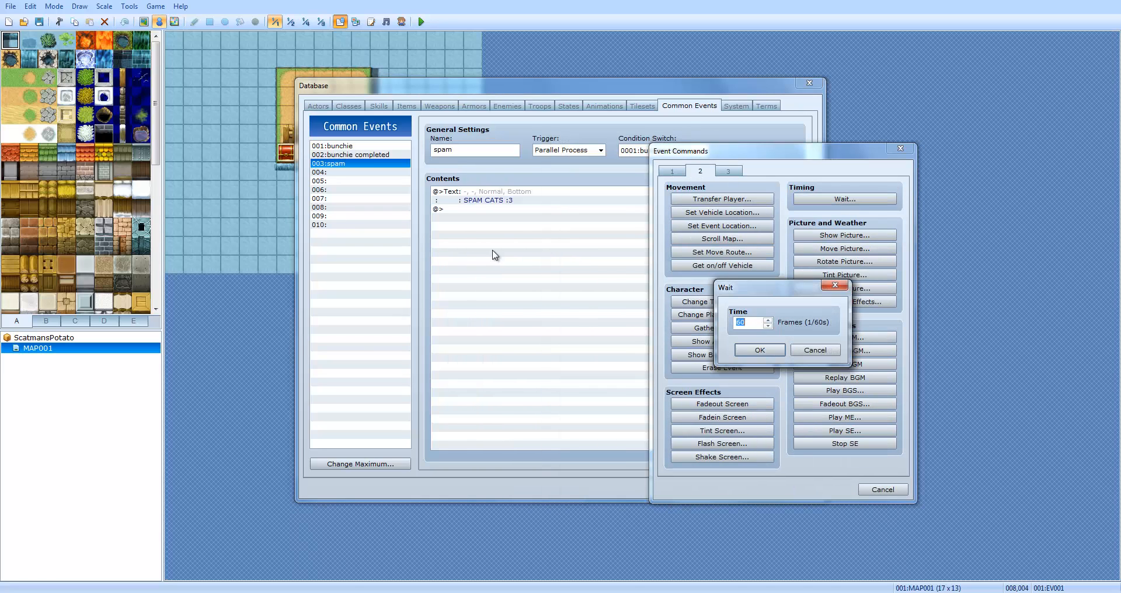
pyautogui.write('30')
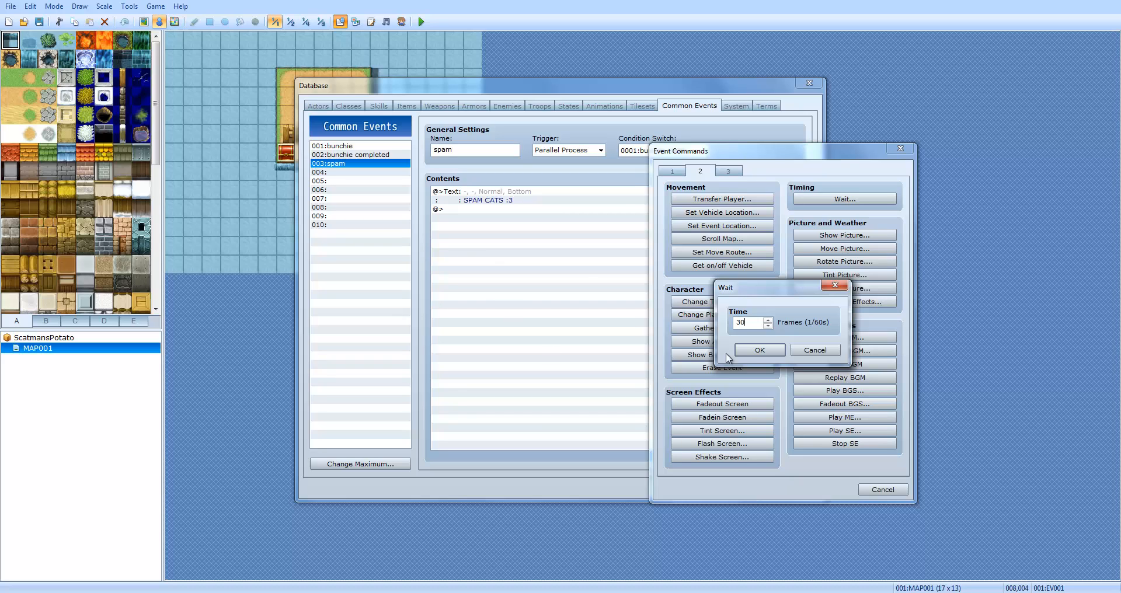
pyautogui.click(759, 350)
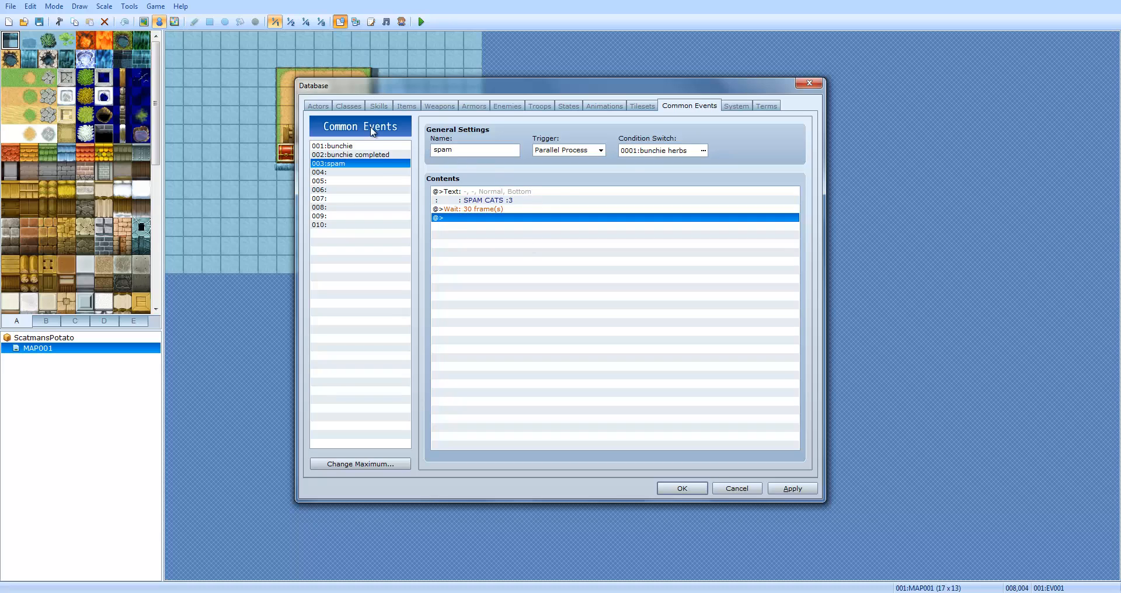
pyautogui.moveTo(515, 272)
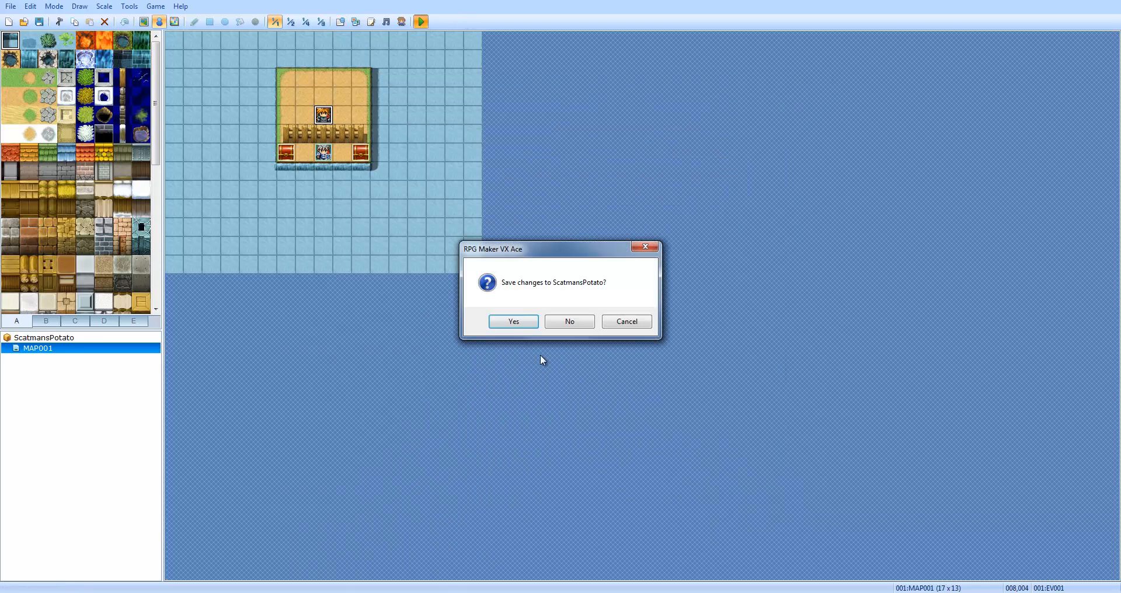
# Save the project, watch 'SPAM CATS :3' in the test play and close the game window
pyautogui.click(513, 321)
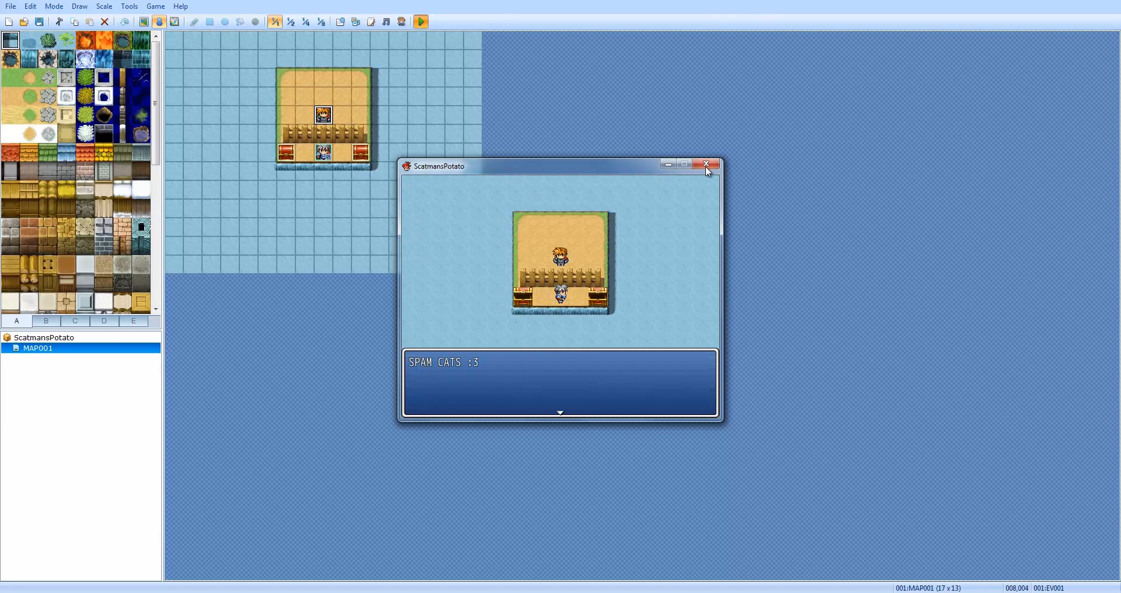
pyautogui.click(706, 167)
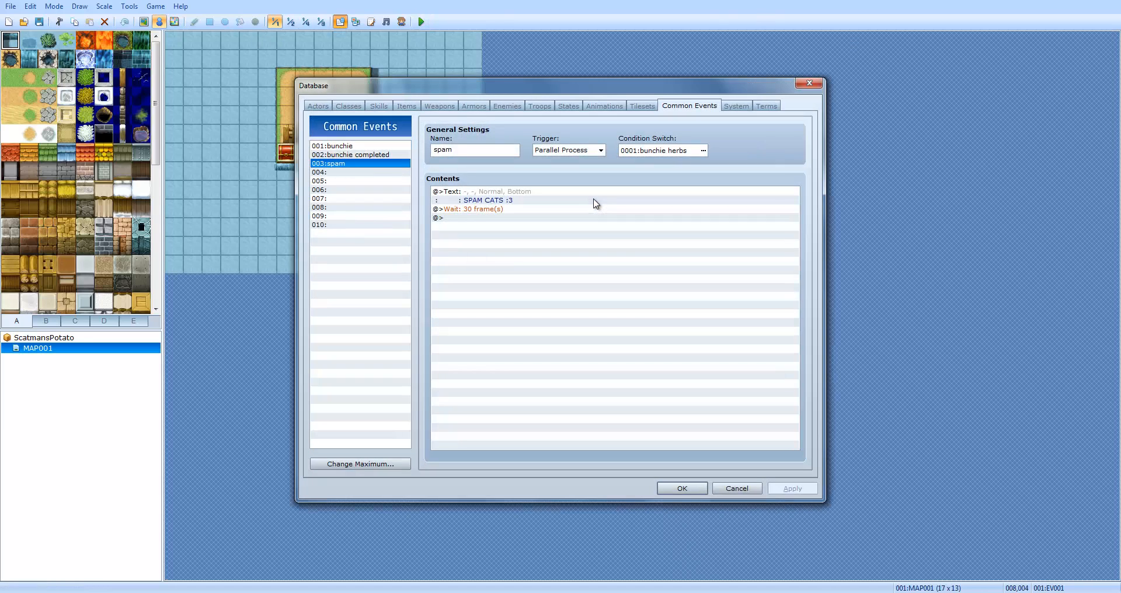
pyautogui.moveTo(383, 151)
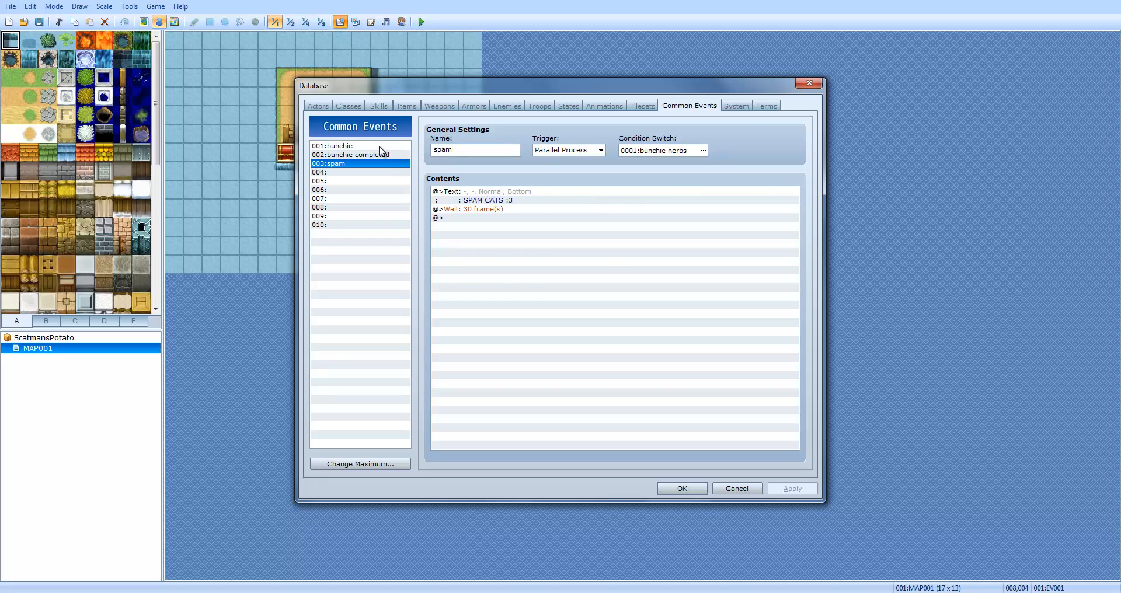
# Select 001:bunchie in the Common Events list to show its commands
pyautogui.click(333, 146)
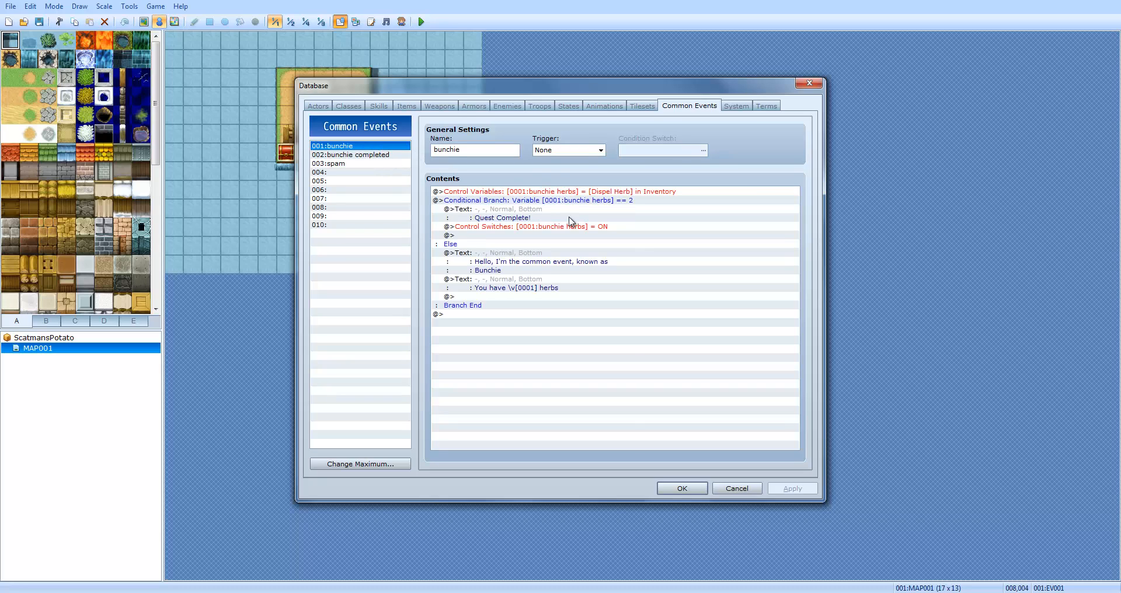